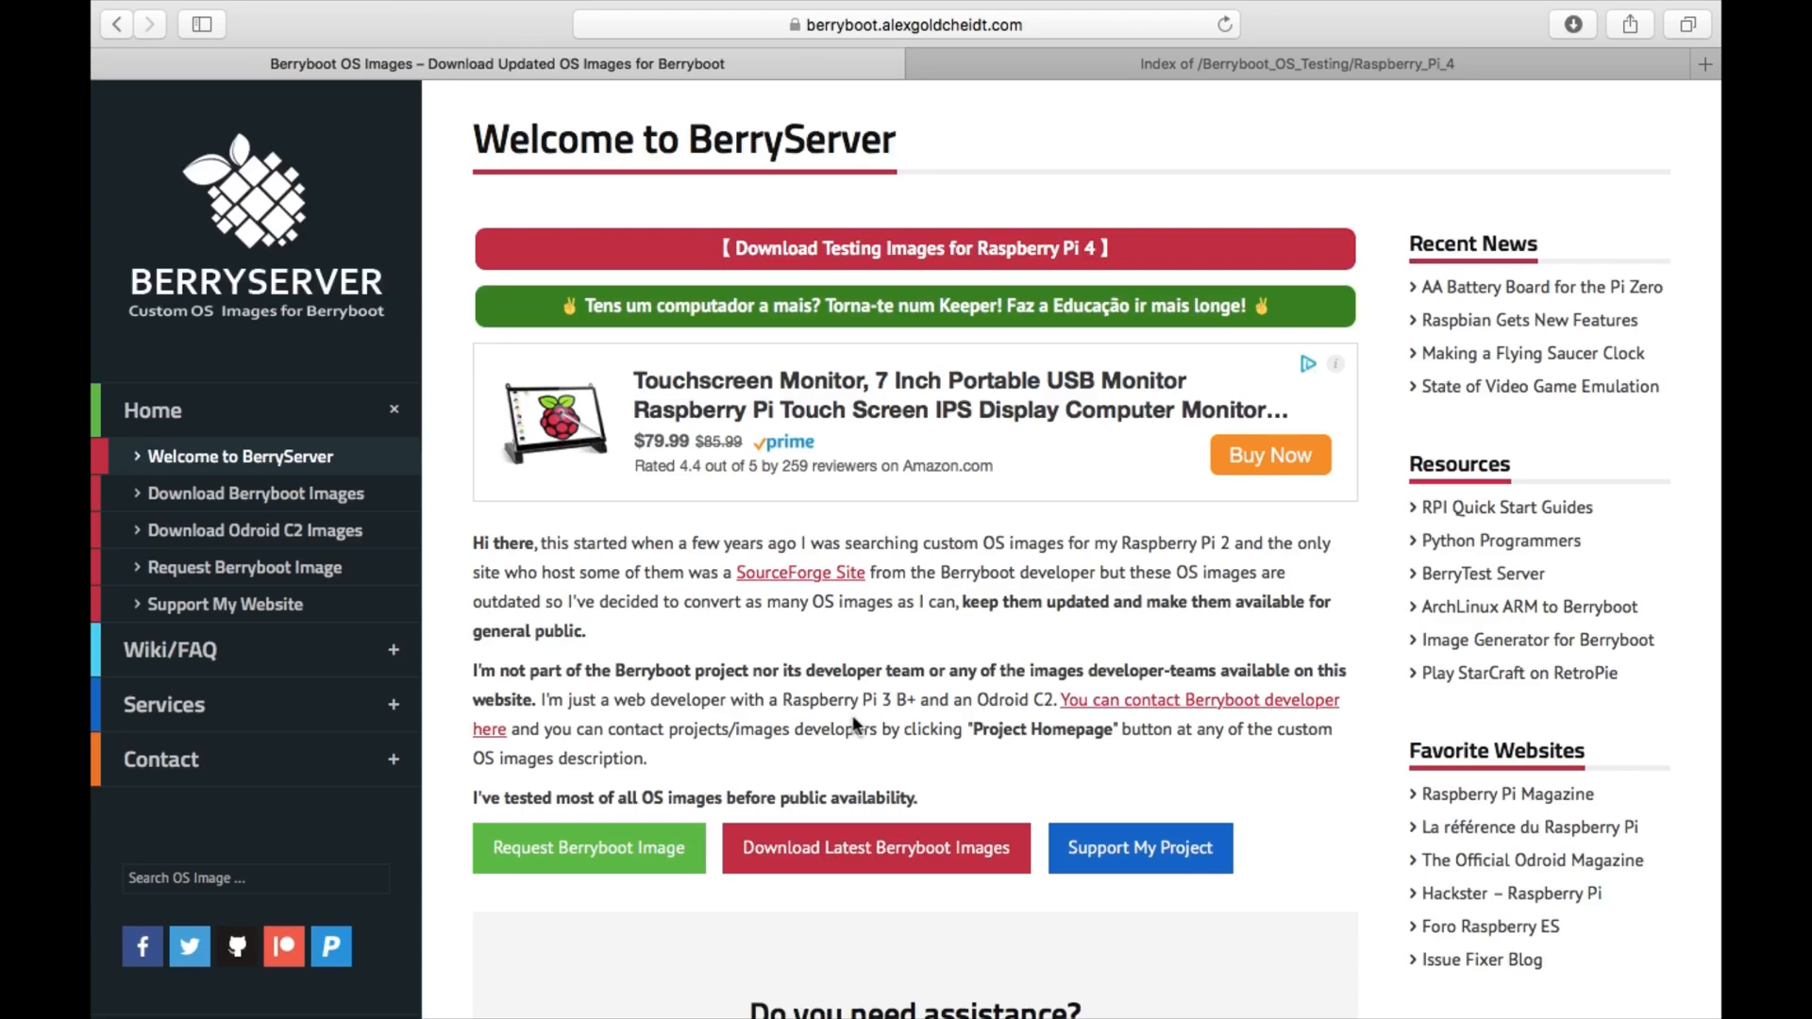
mouse_move(910, 451)
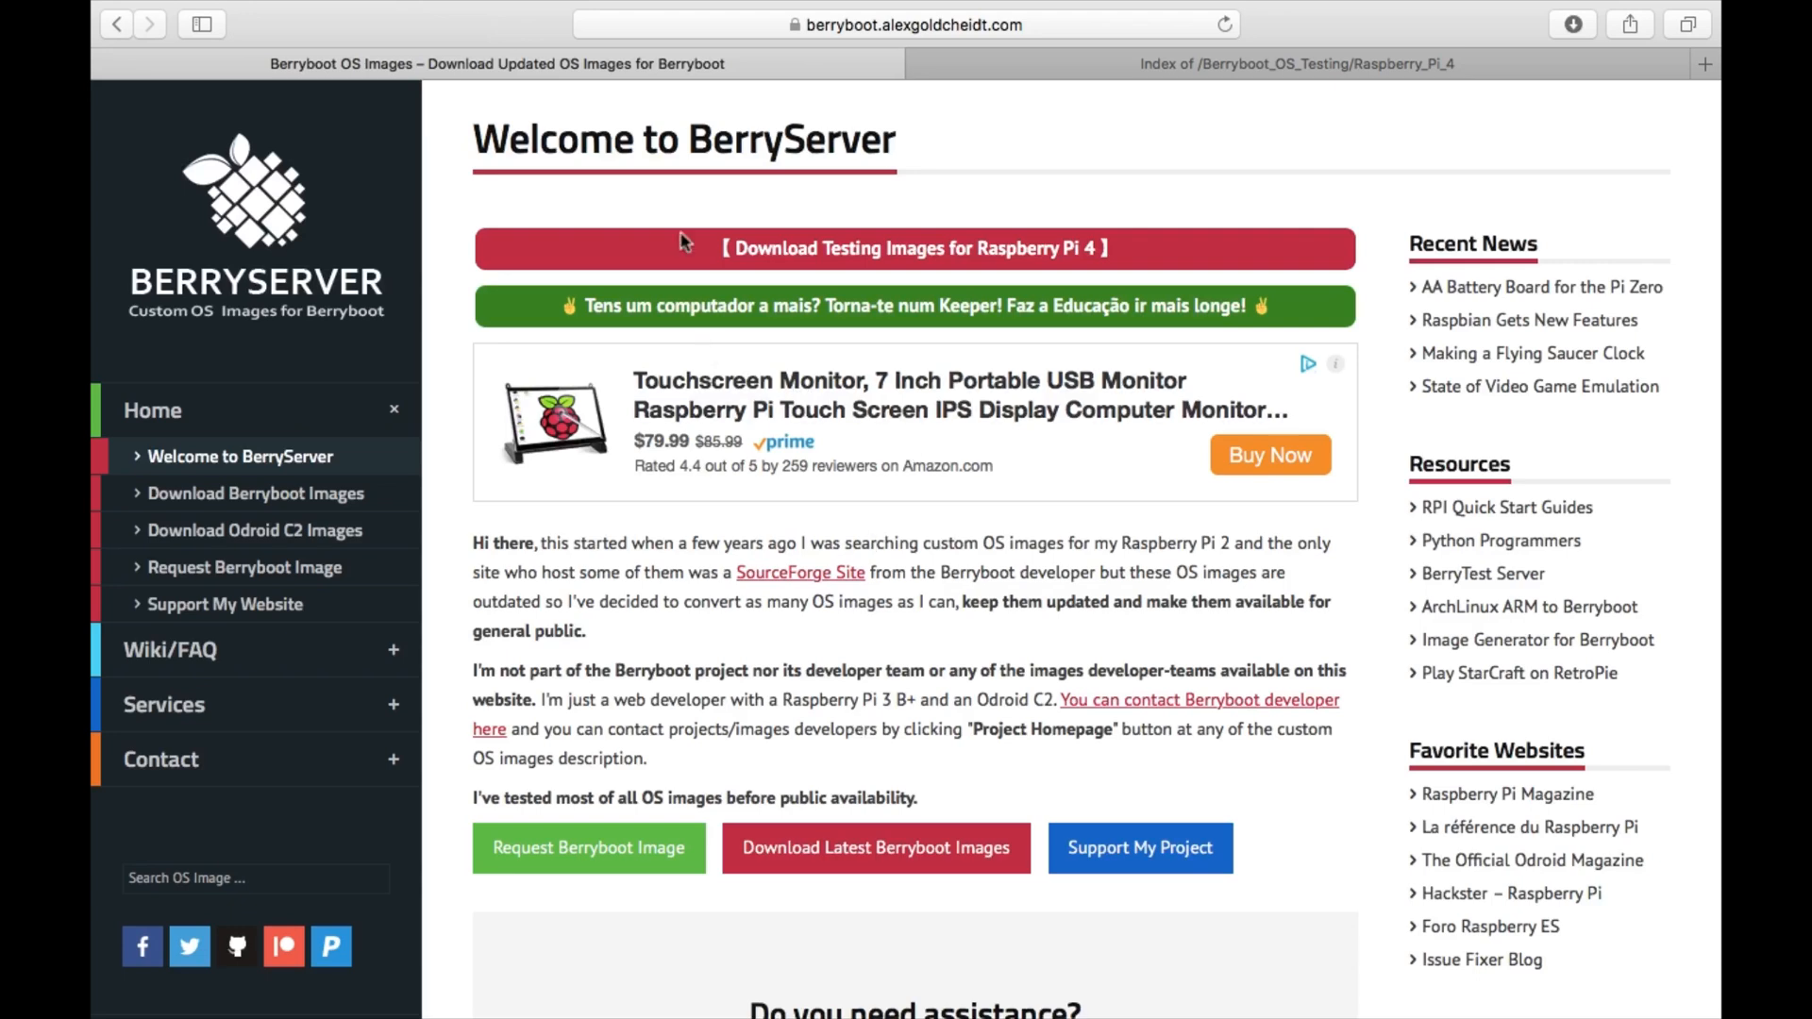
mouse_move(694, 220)
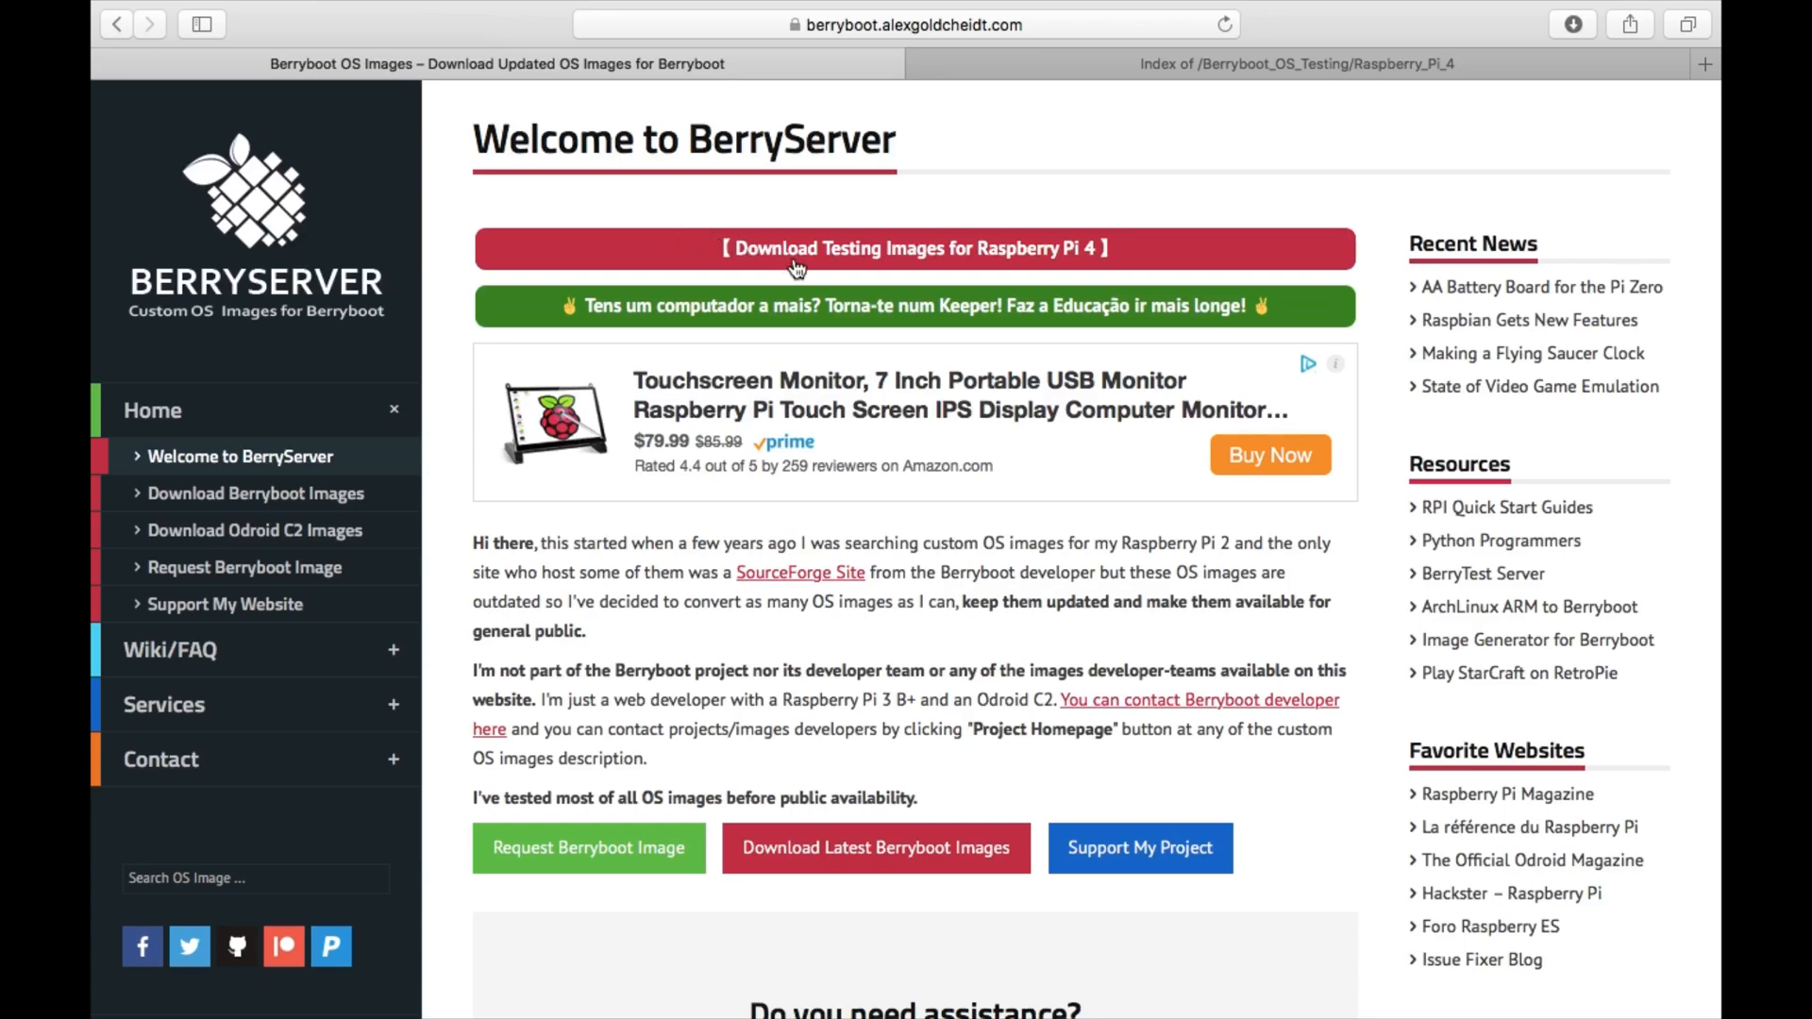
mouse_move(992, 257)
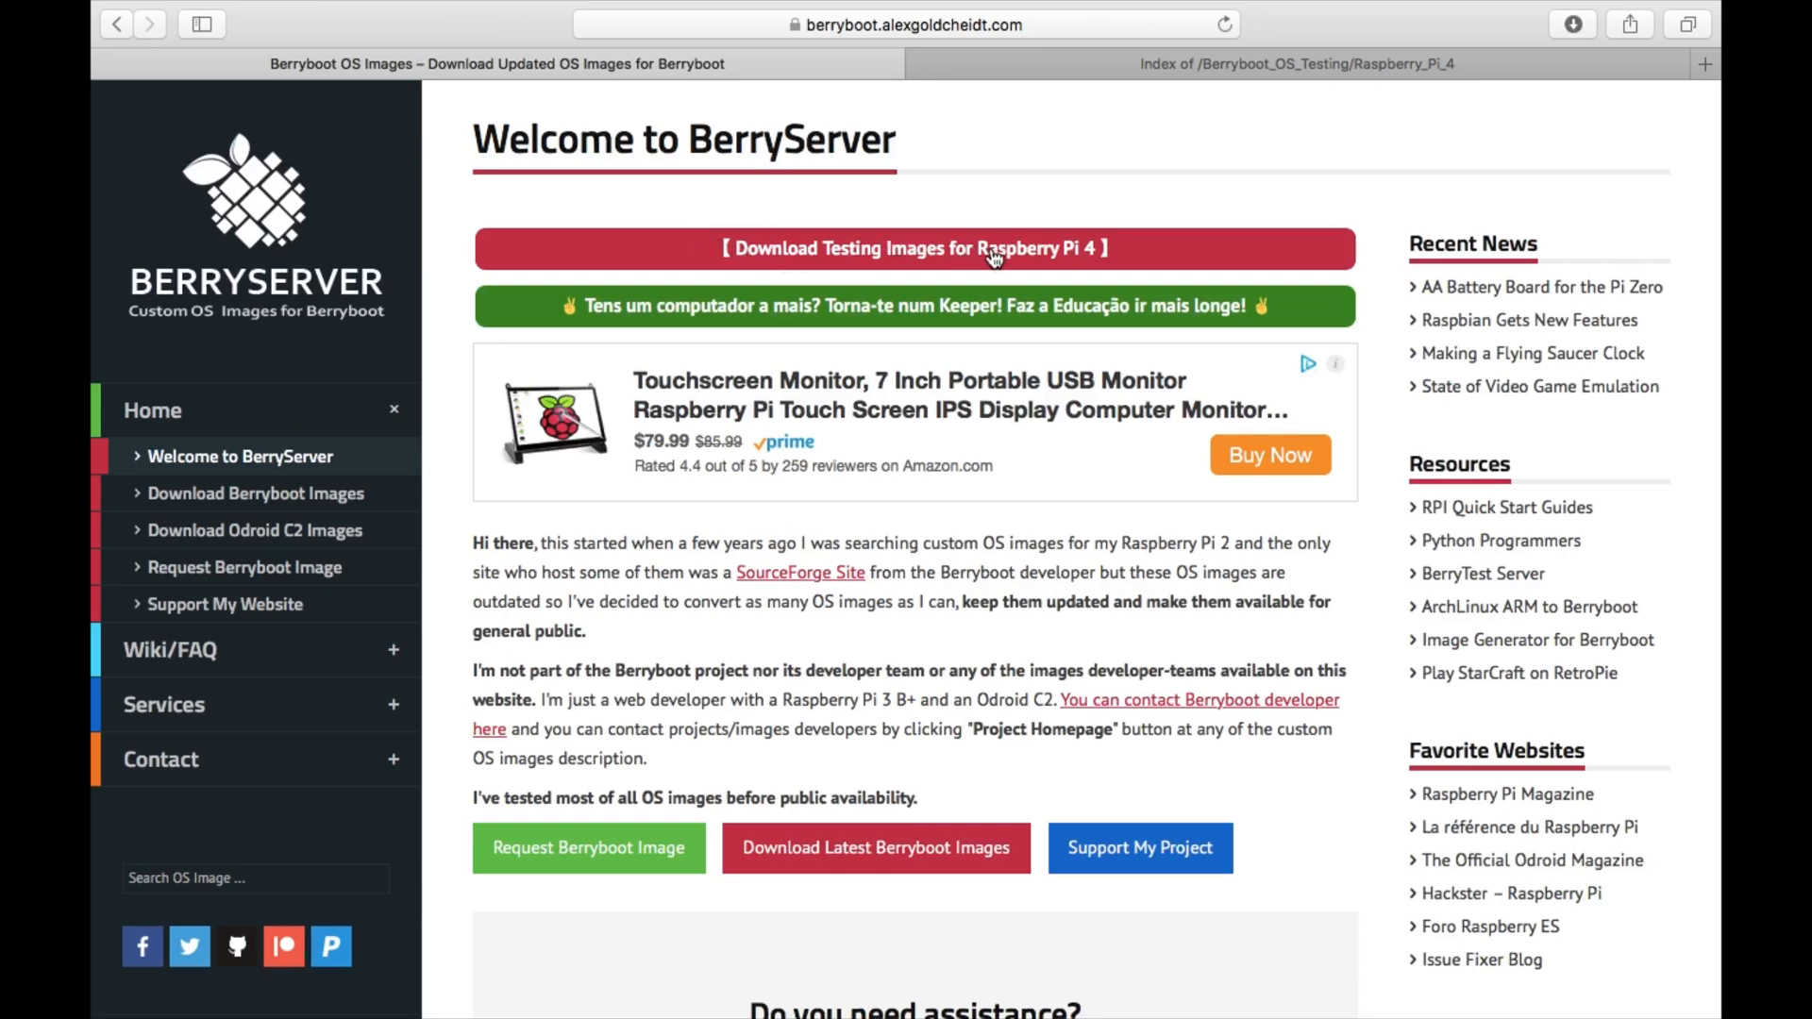
- Switch to the Berryboot_OS_Testing Raspberry Pi 4 listing and scroll through the images
click(1297, 63)
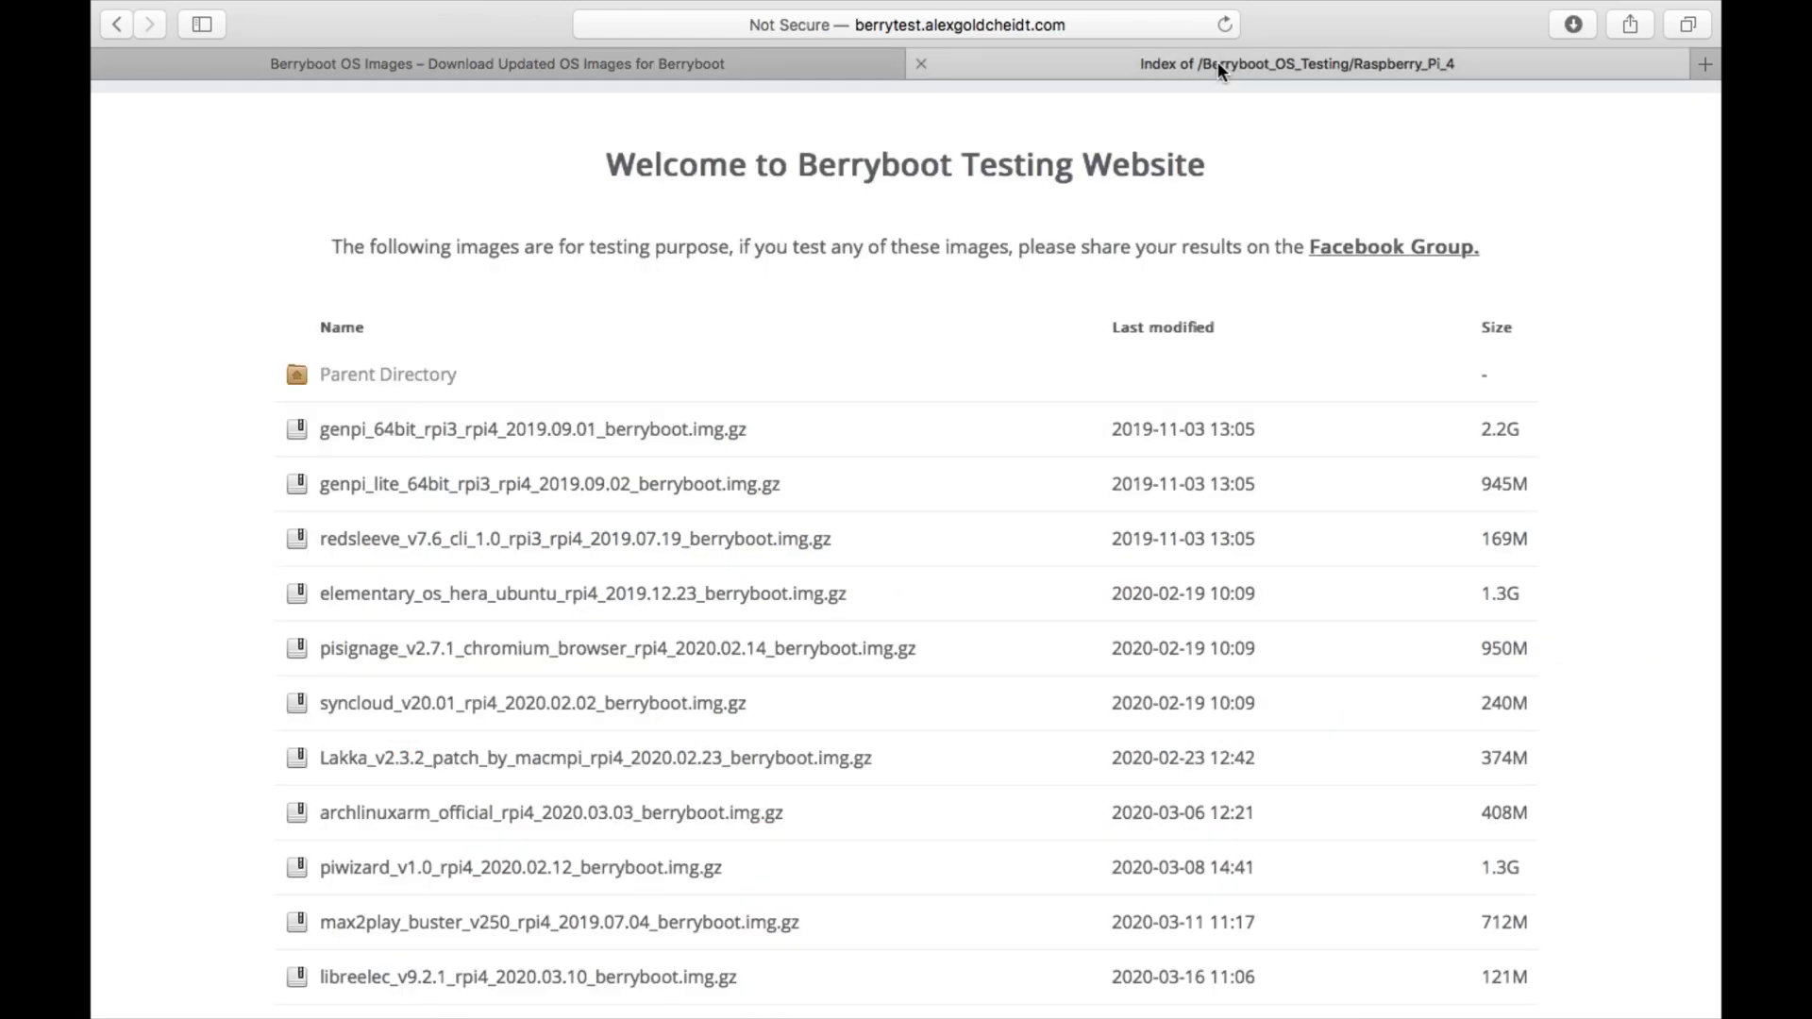
scroll(down, 3)
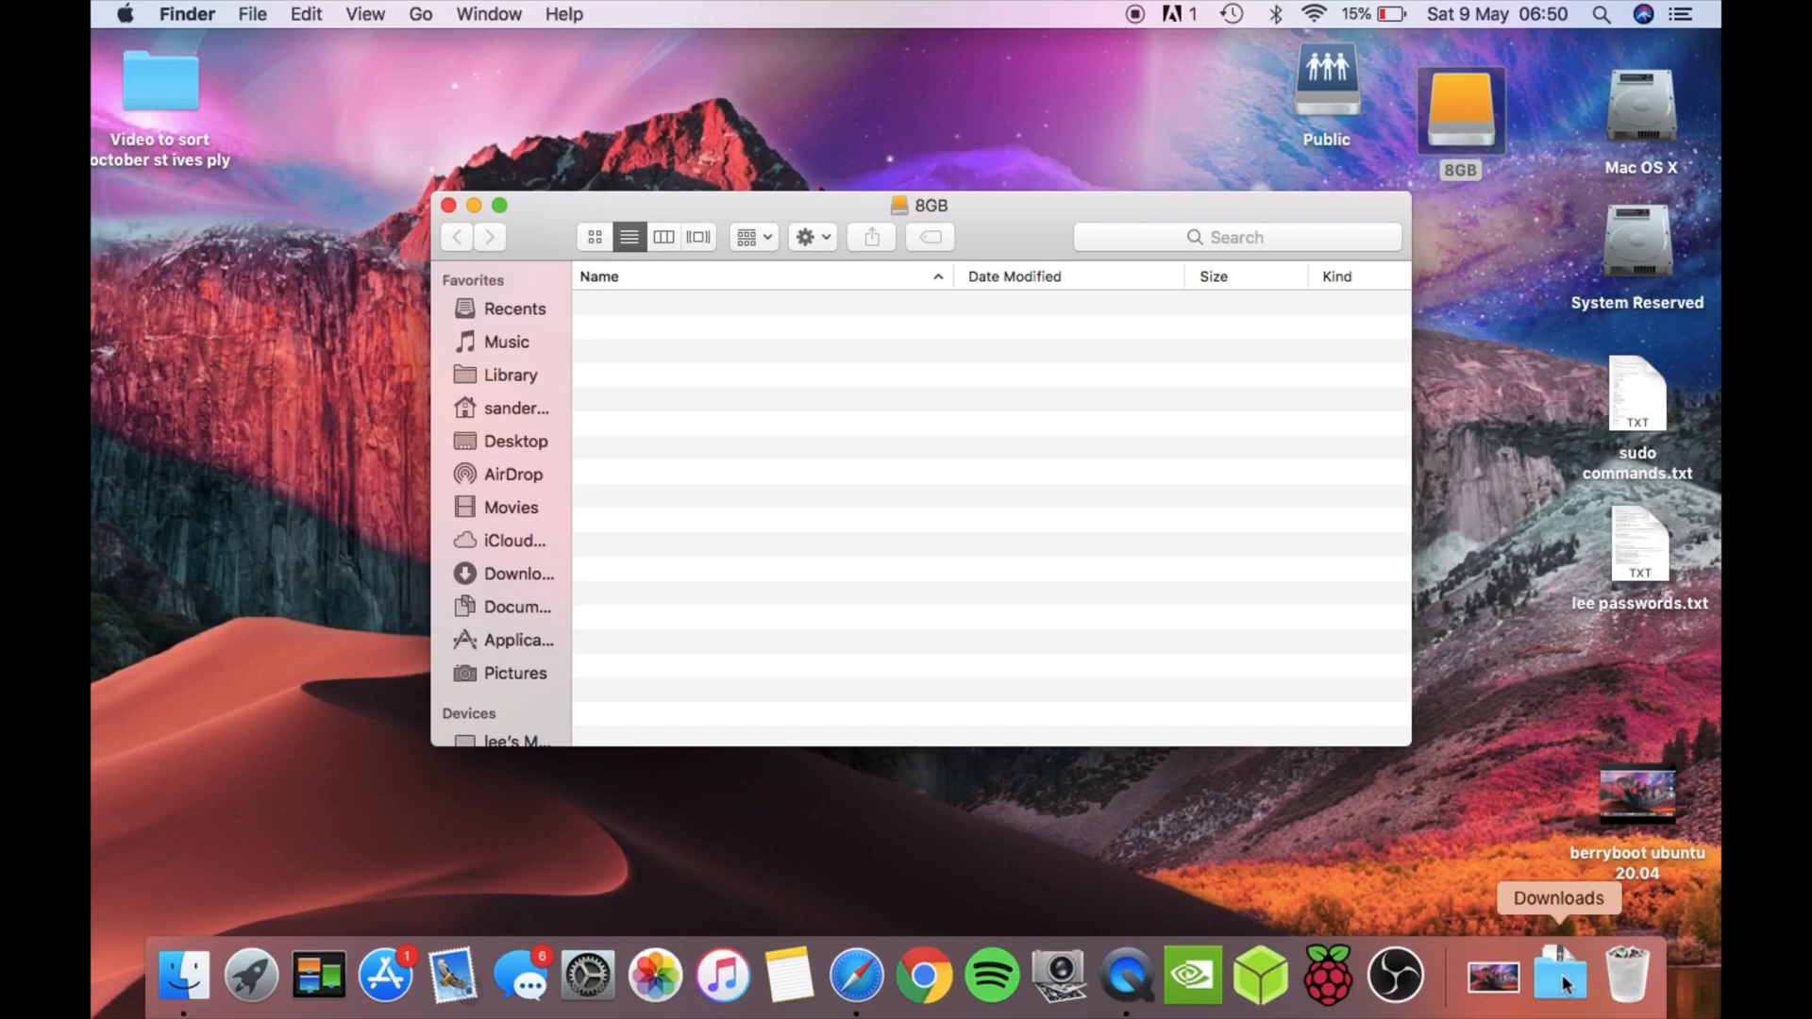
- From Downloads, copy the extracted Ubuntu 20.04 Berryboot image onto the empty 8GB drive
click(1559, 977)
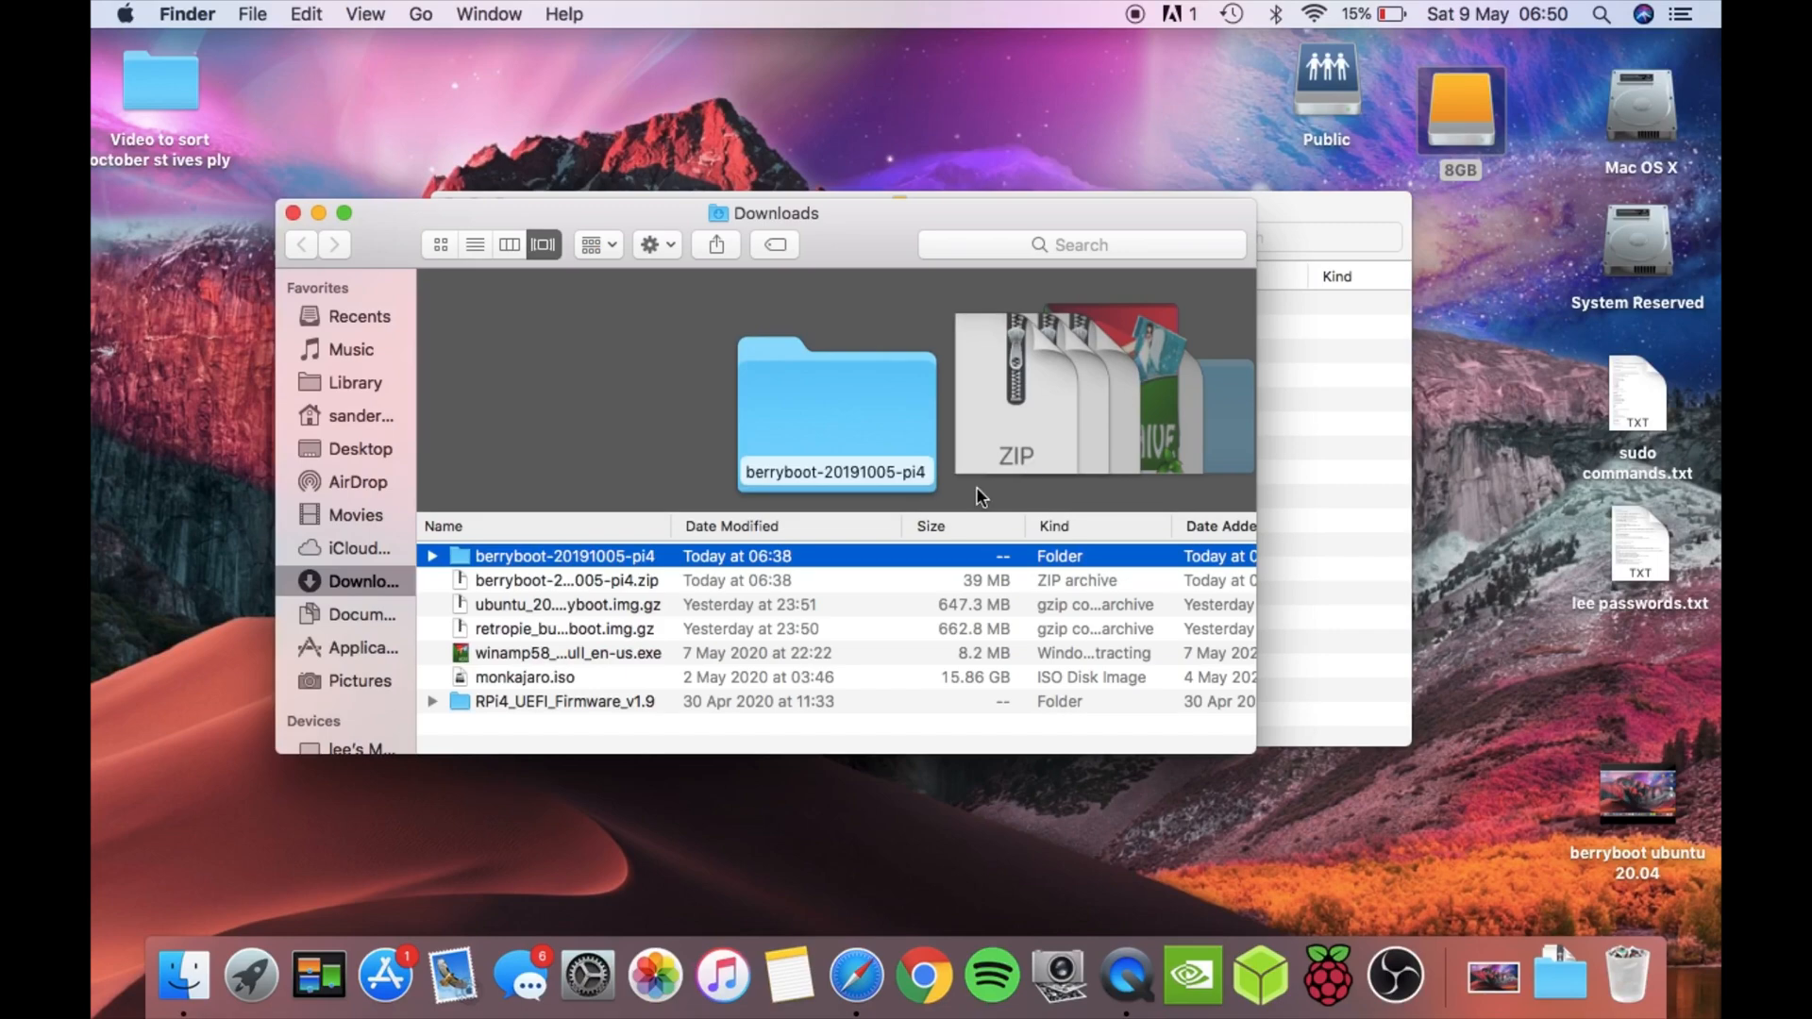
drag(772, 212, 631, 381)
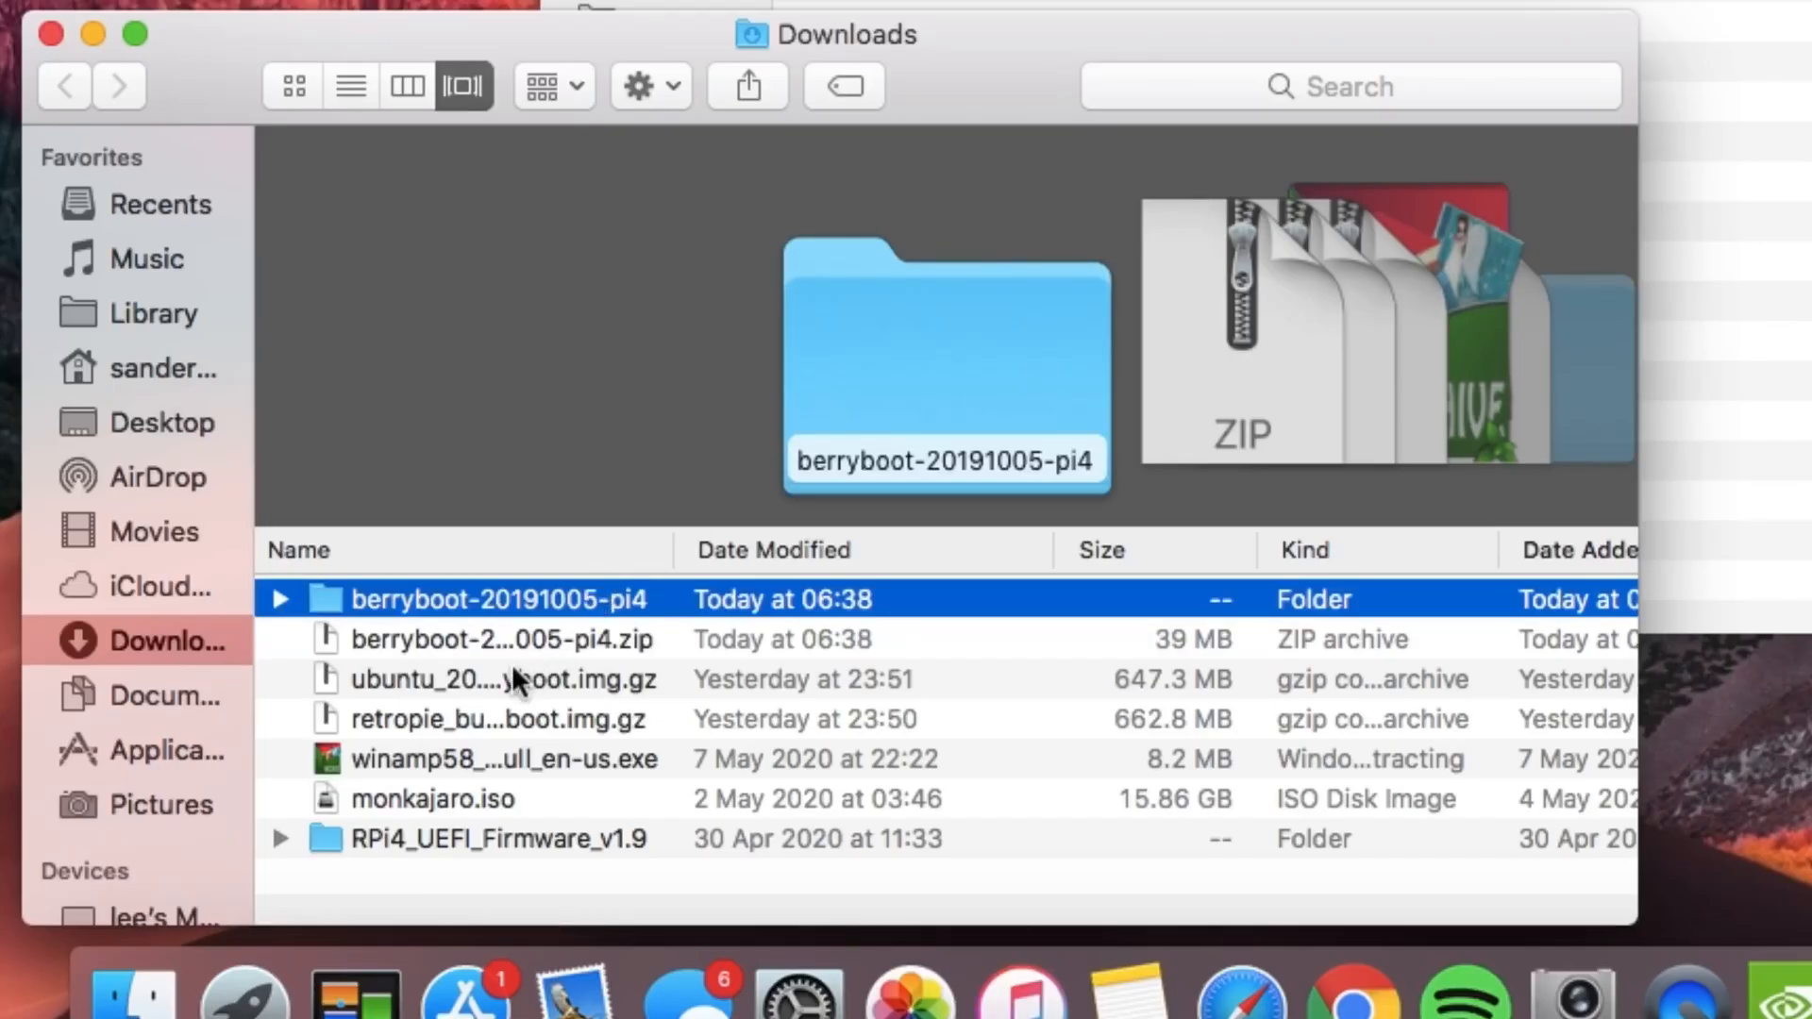
click(504, 679)
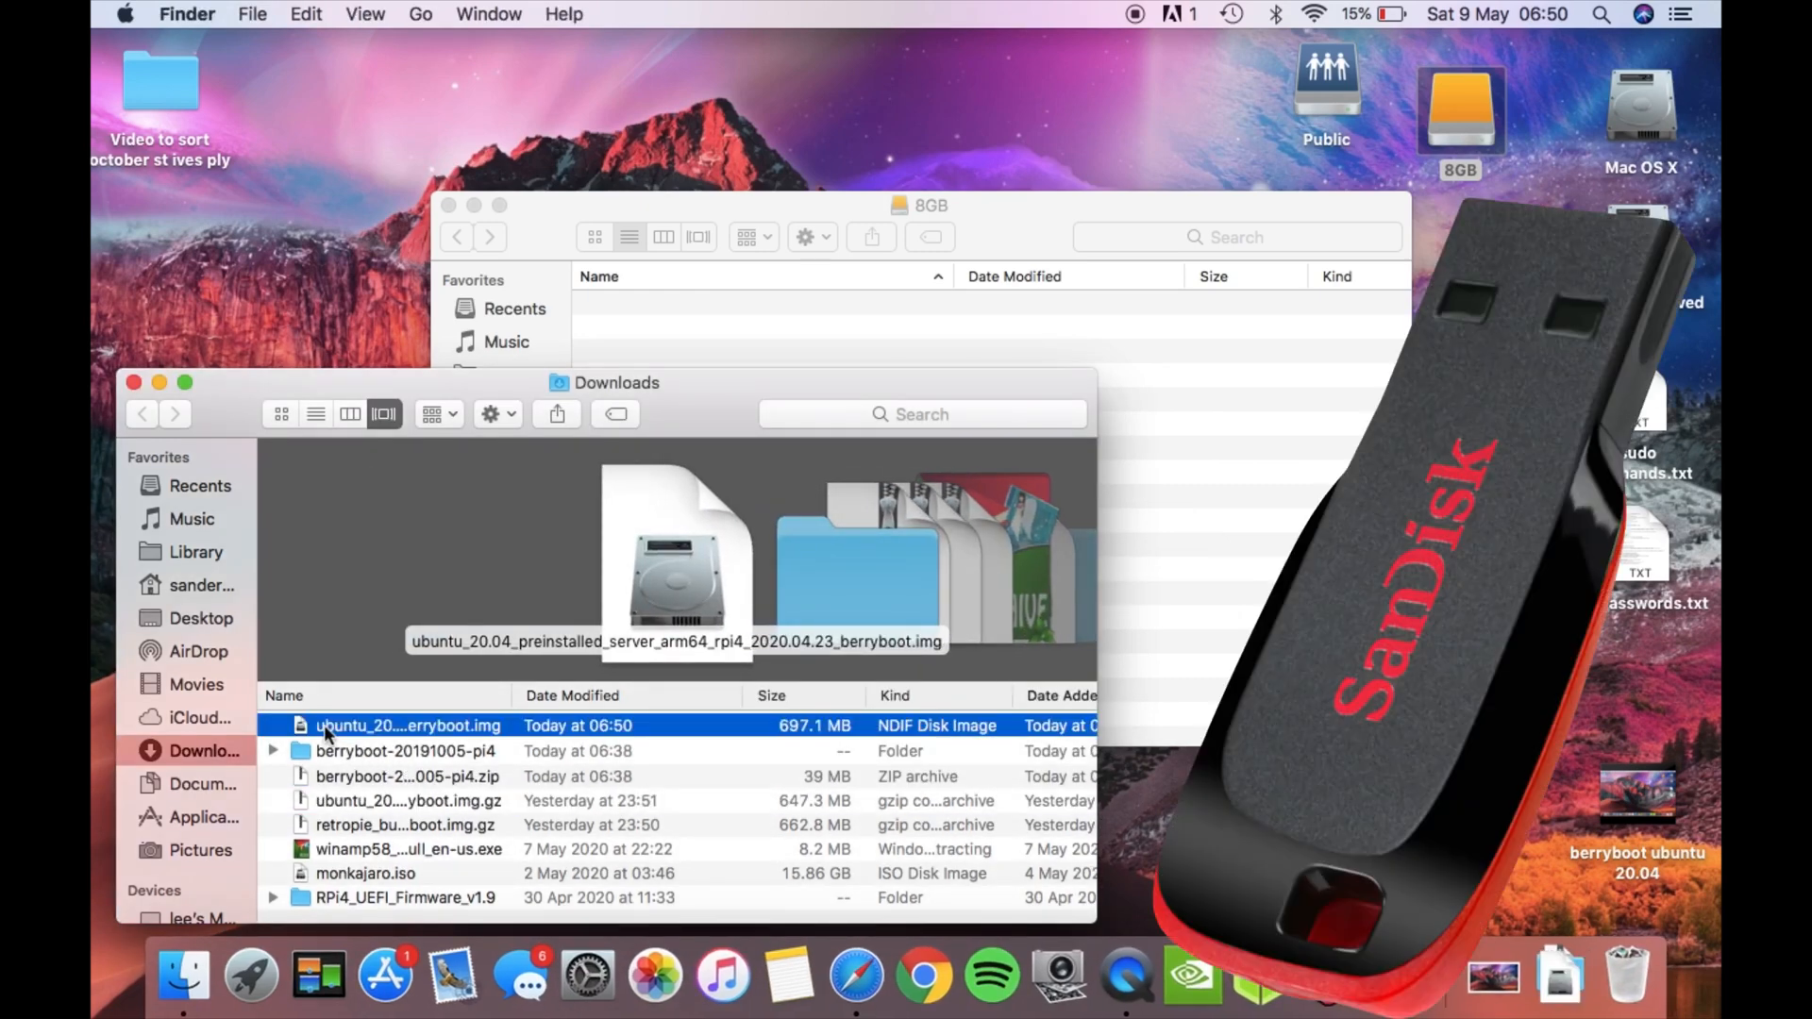
drag(328, 725, 899, 321)
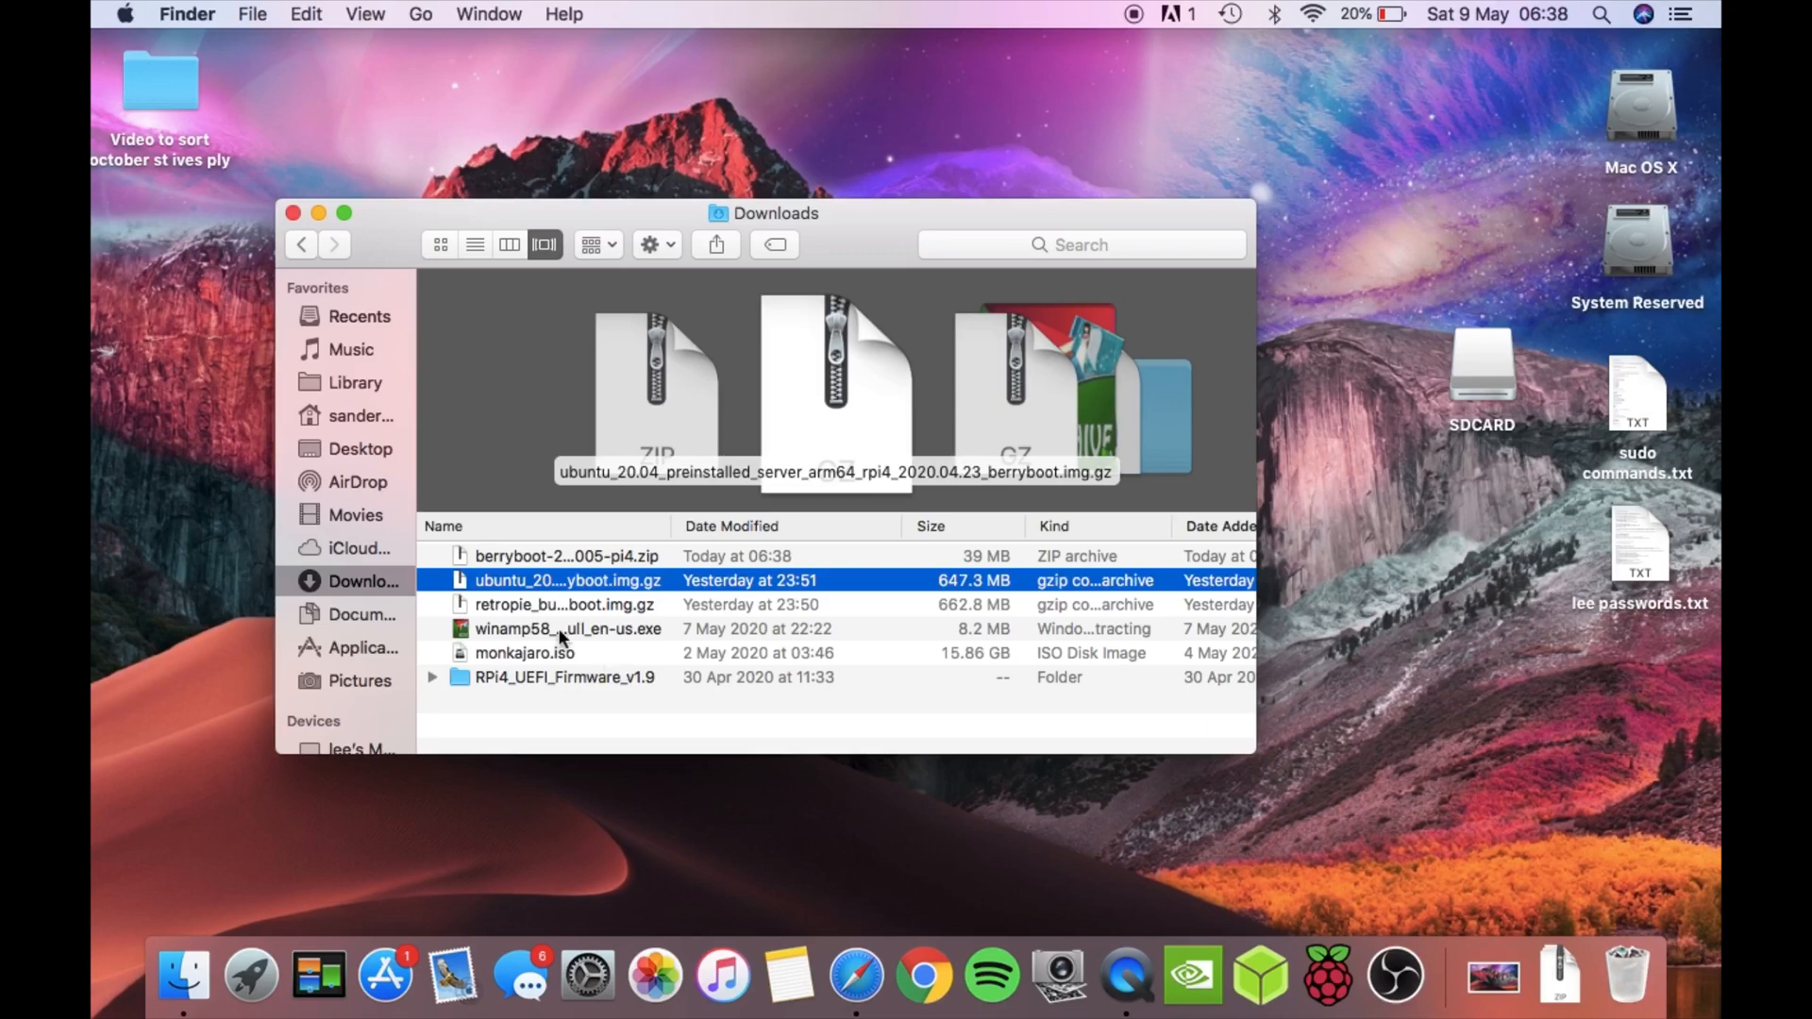
- Extract berryboot-20191005-pi4.zip, copy its boot files to SDCARD, and close the folder
click(566, 556)
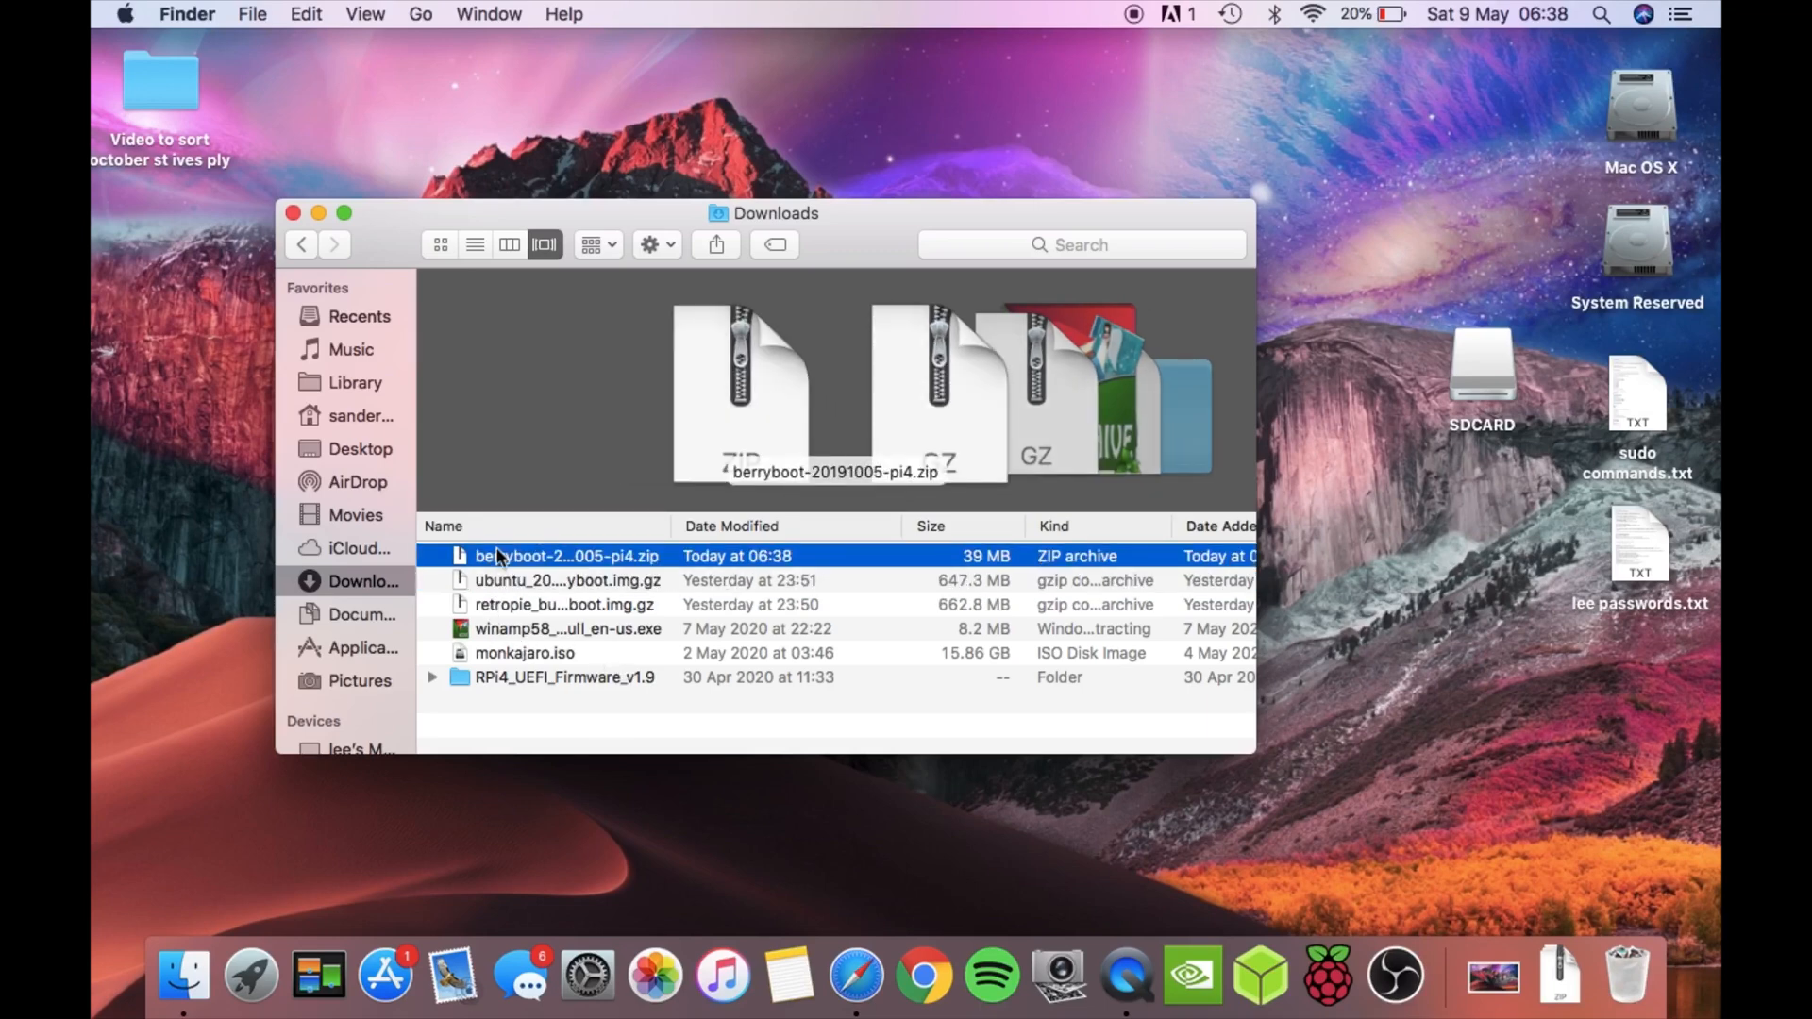
double_click(566, 556)
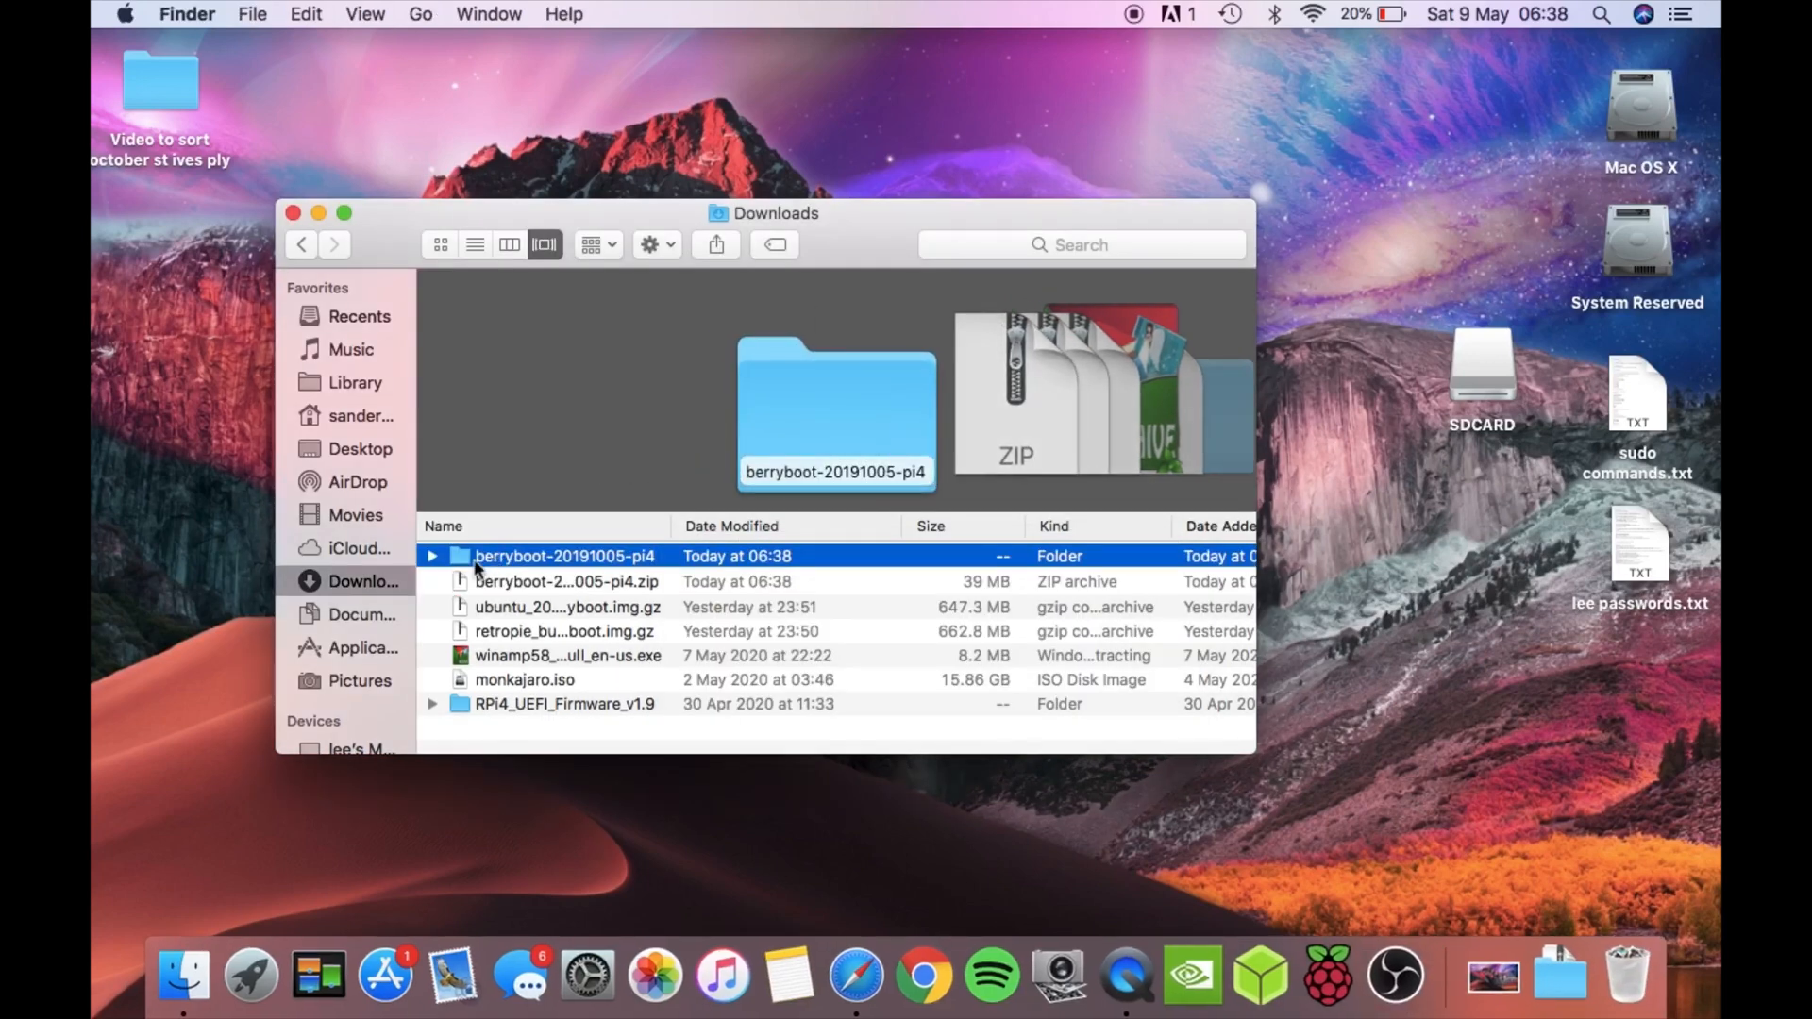
double_click(565, 556)
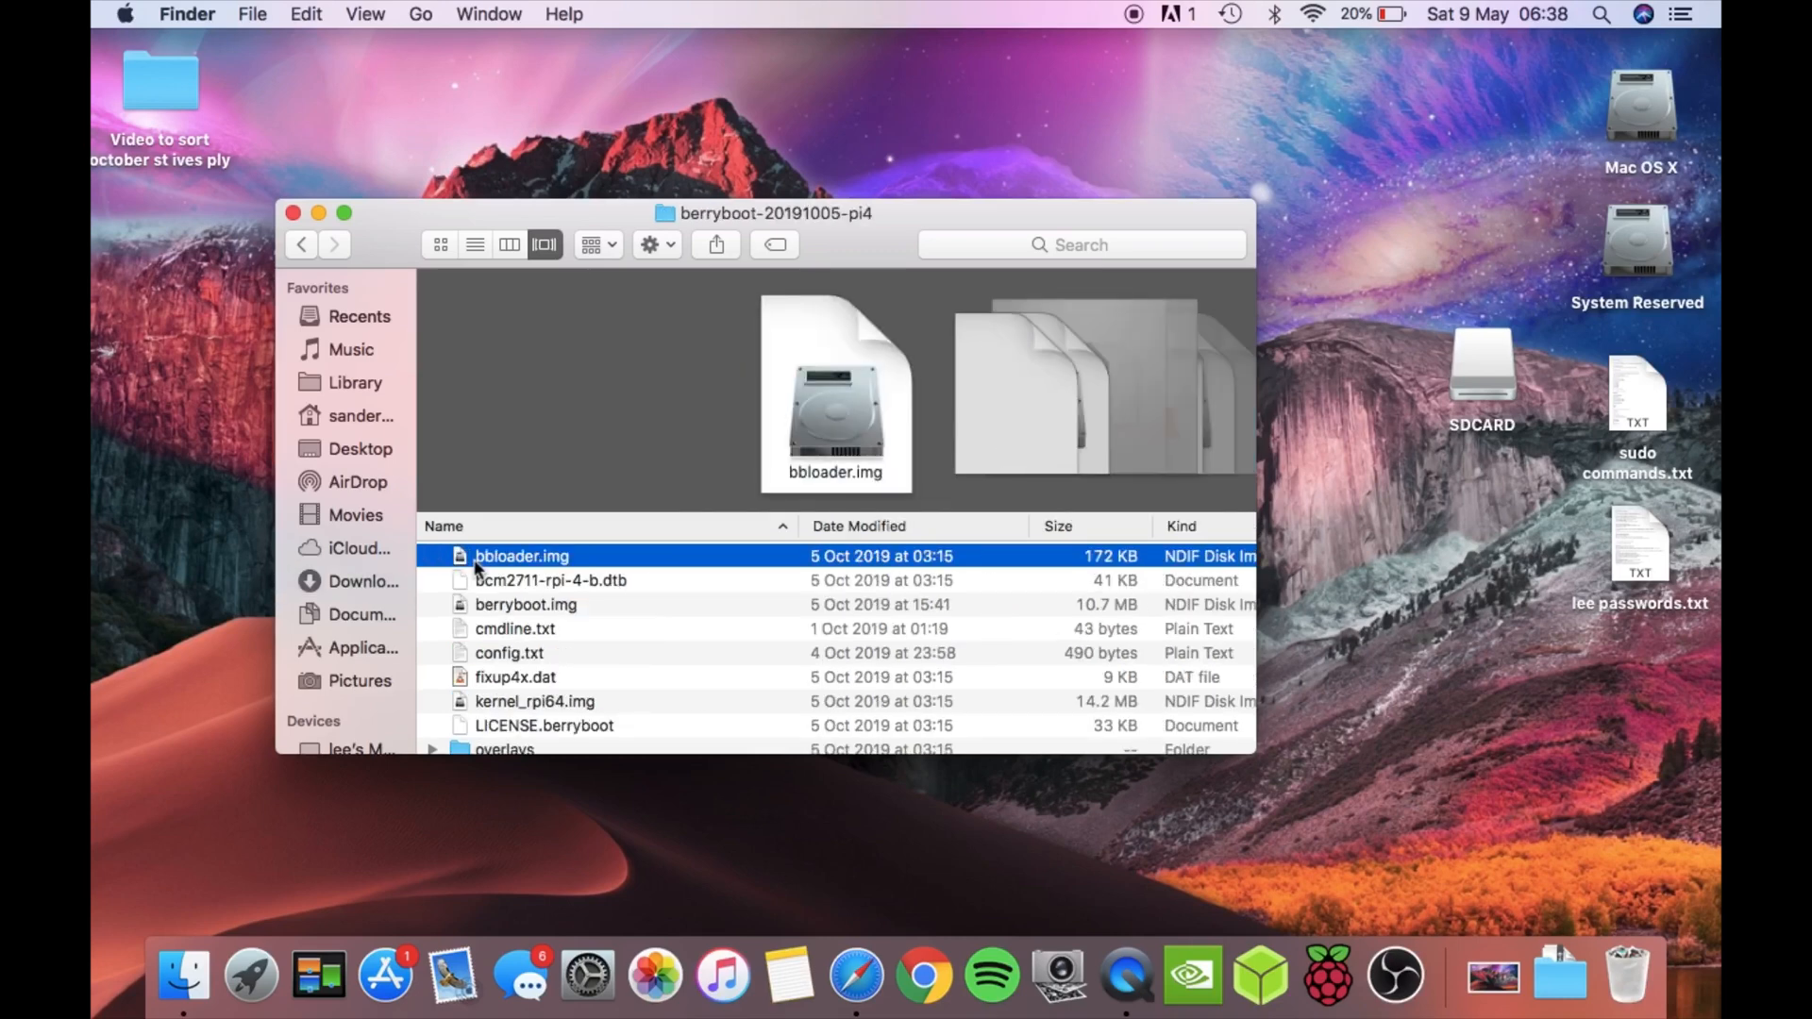
scroll(down, 3)
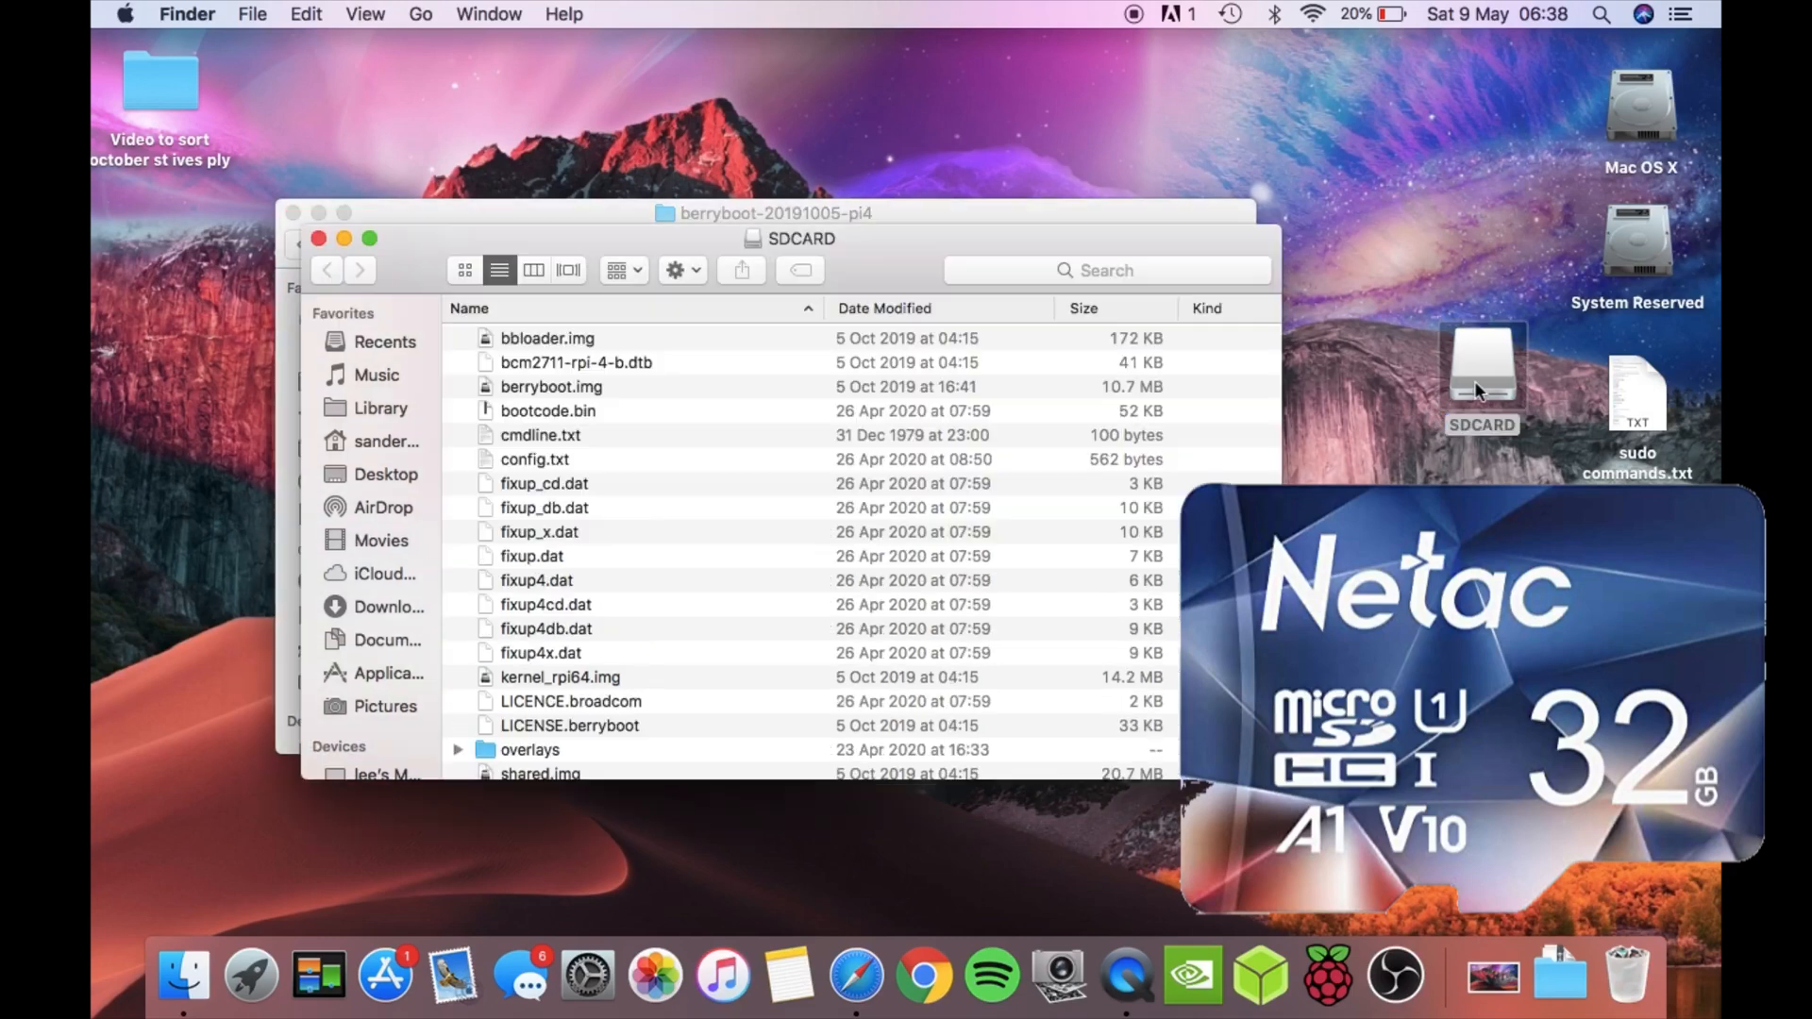
scroll(down, 3)
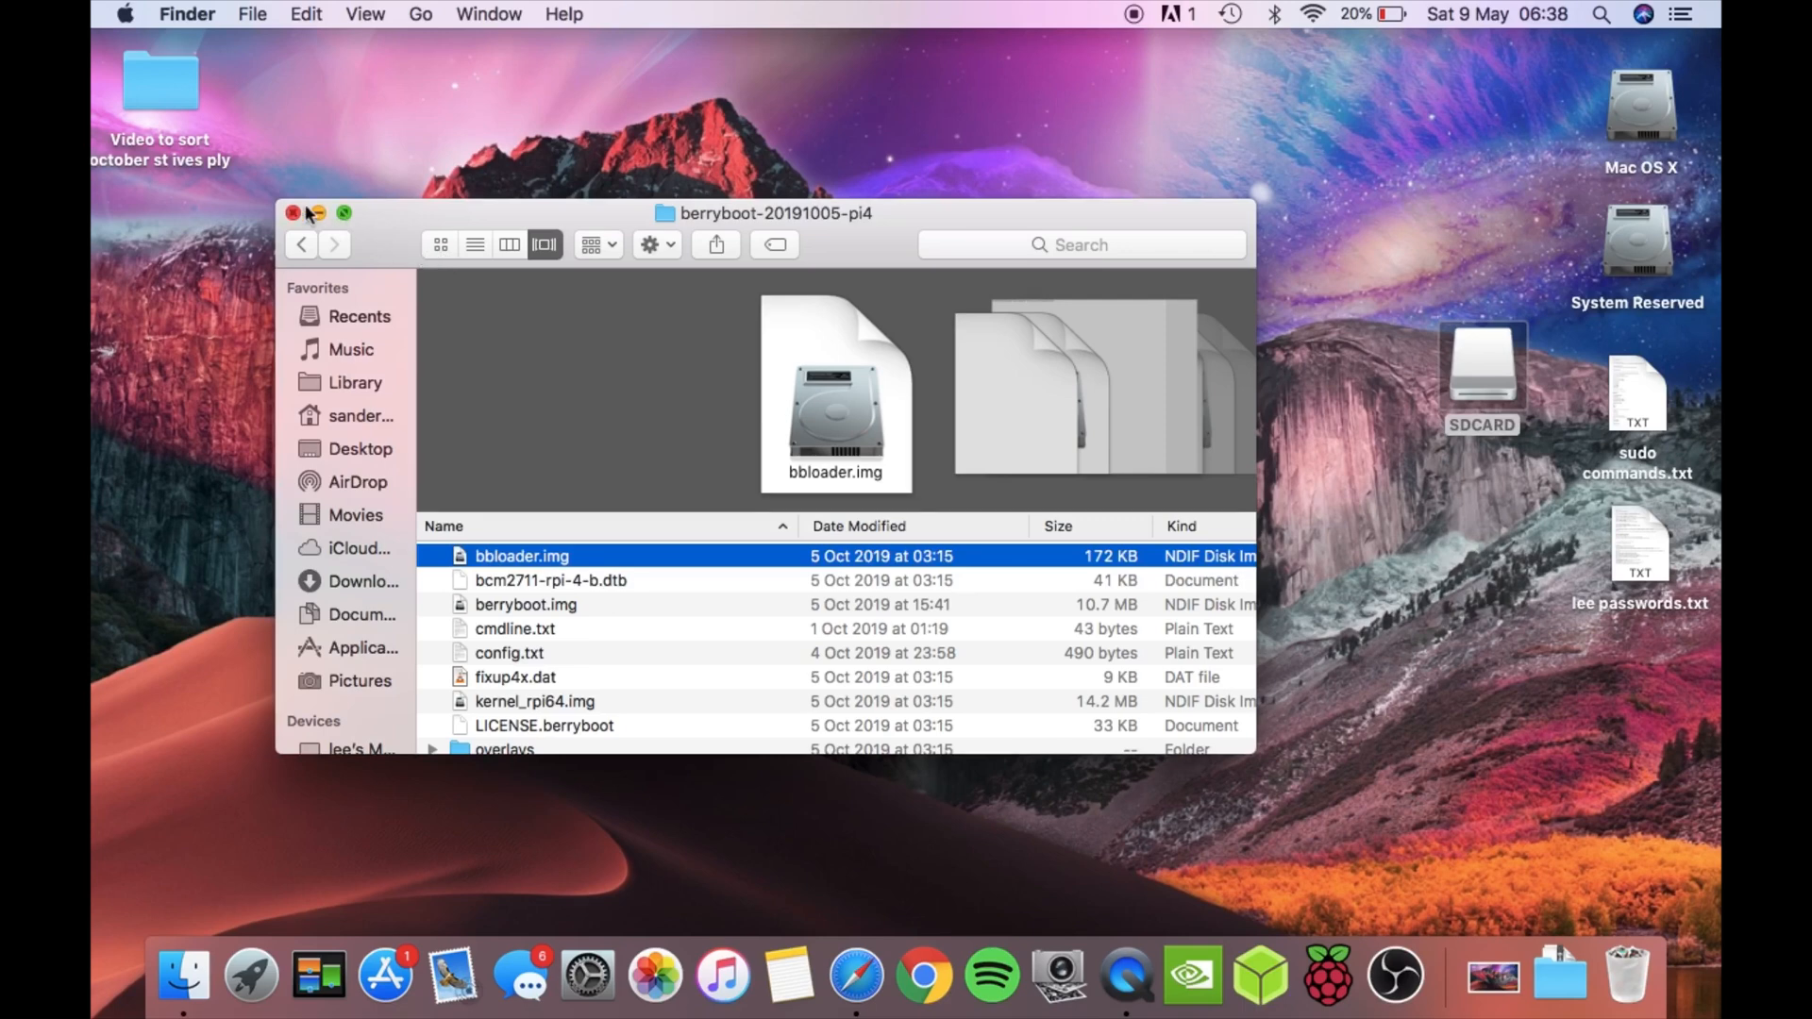
click(293, 213)
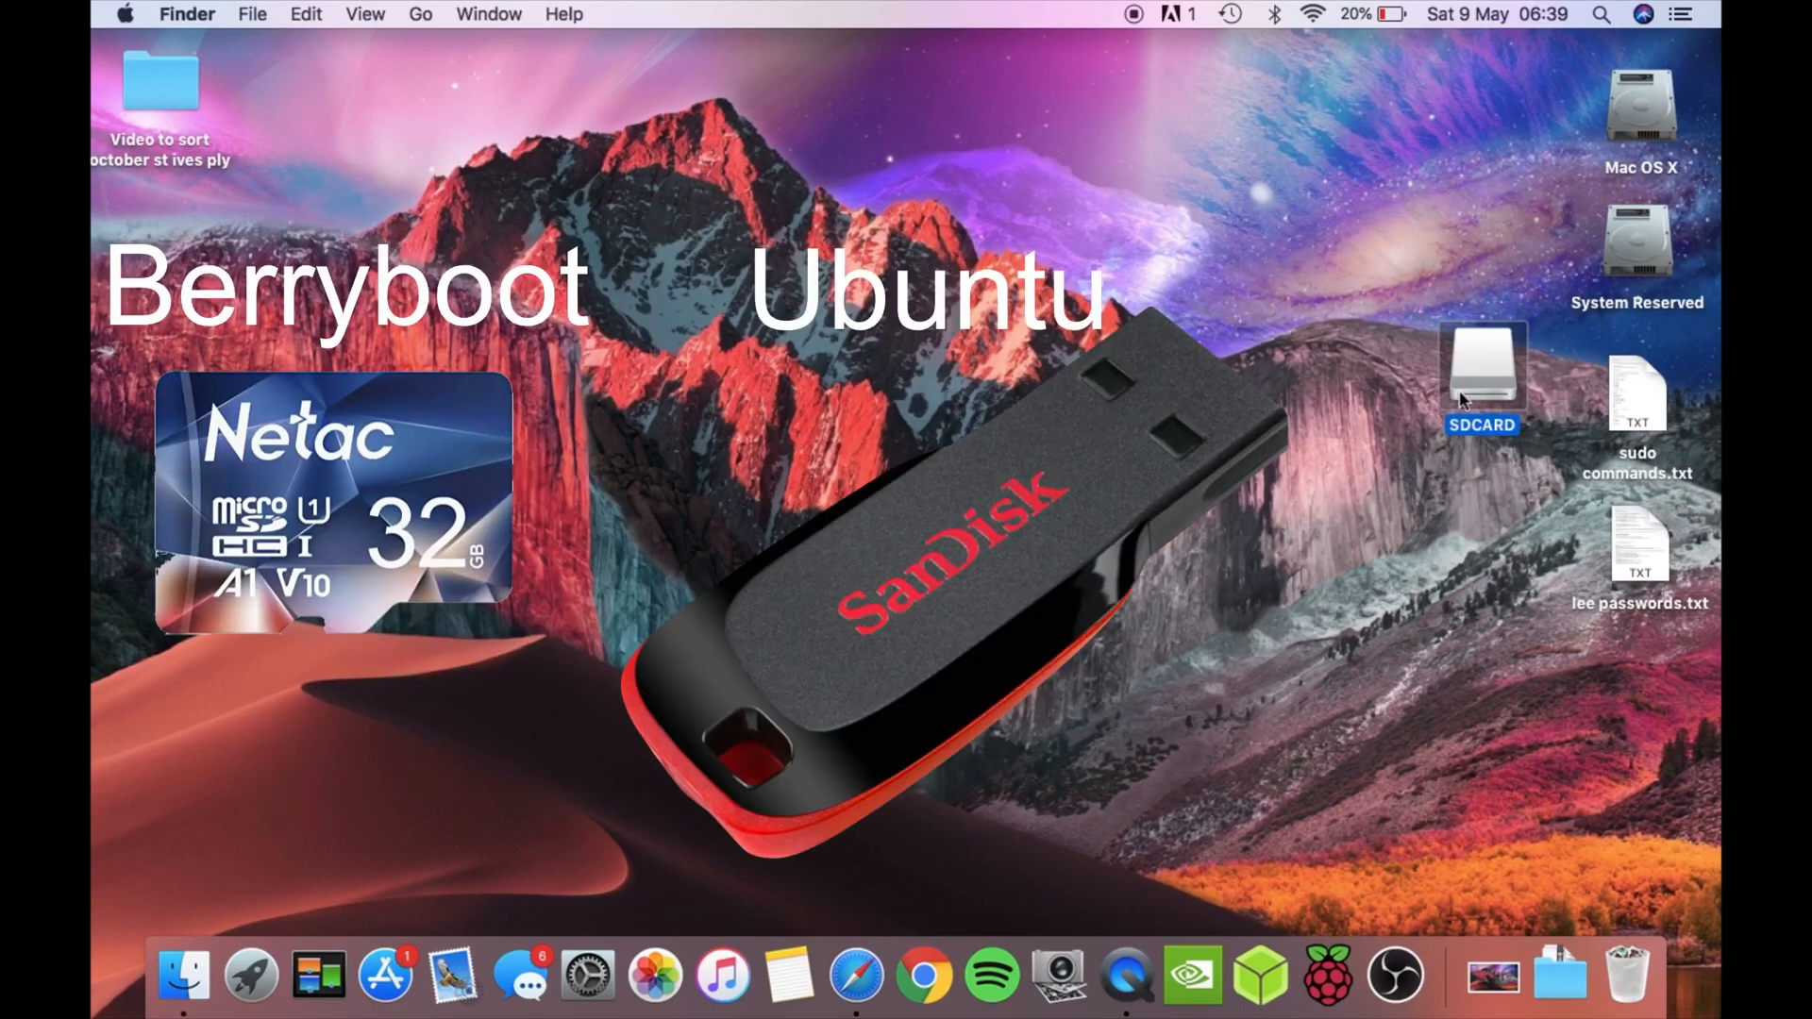
- Eject the SDCARD drive from its desktop icon's context menu
right_click(1482, 370)
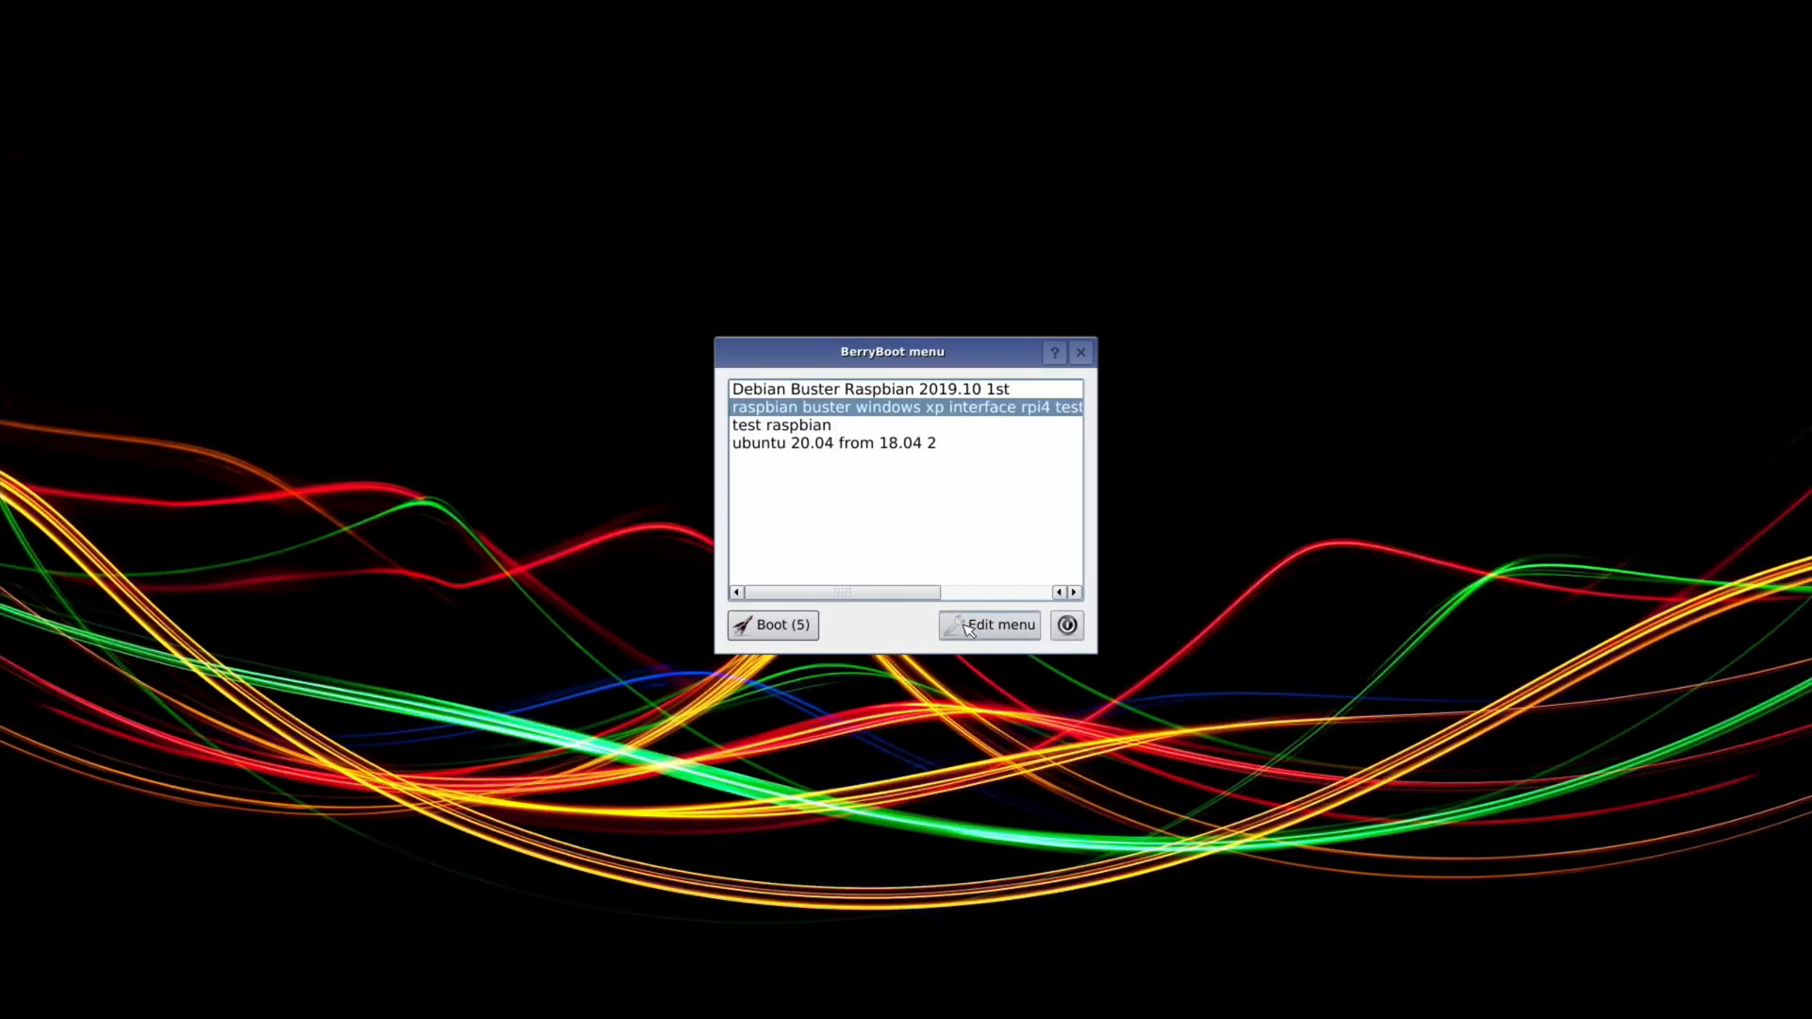
- Choose Edit menu in BerryBoot to open the editor of installed systems
click(990, 624)
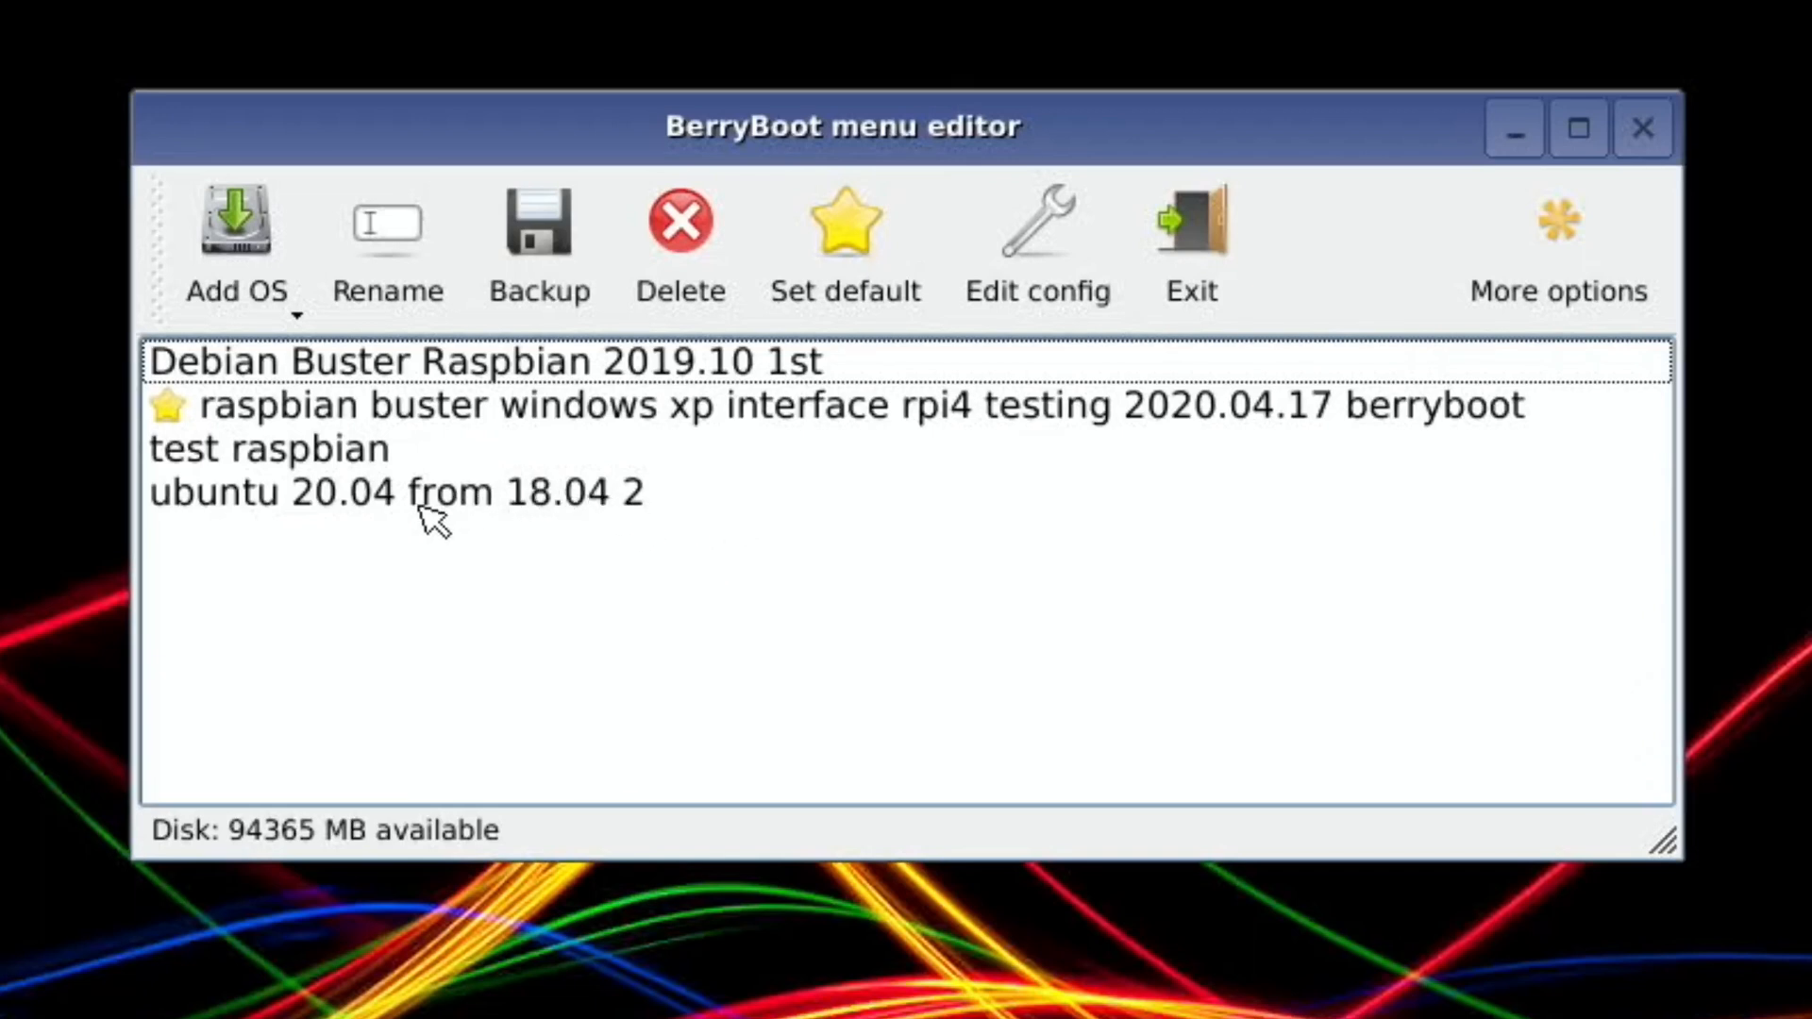
mouse_move(235, 254)
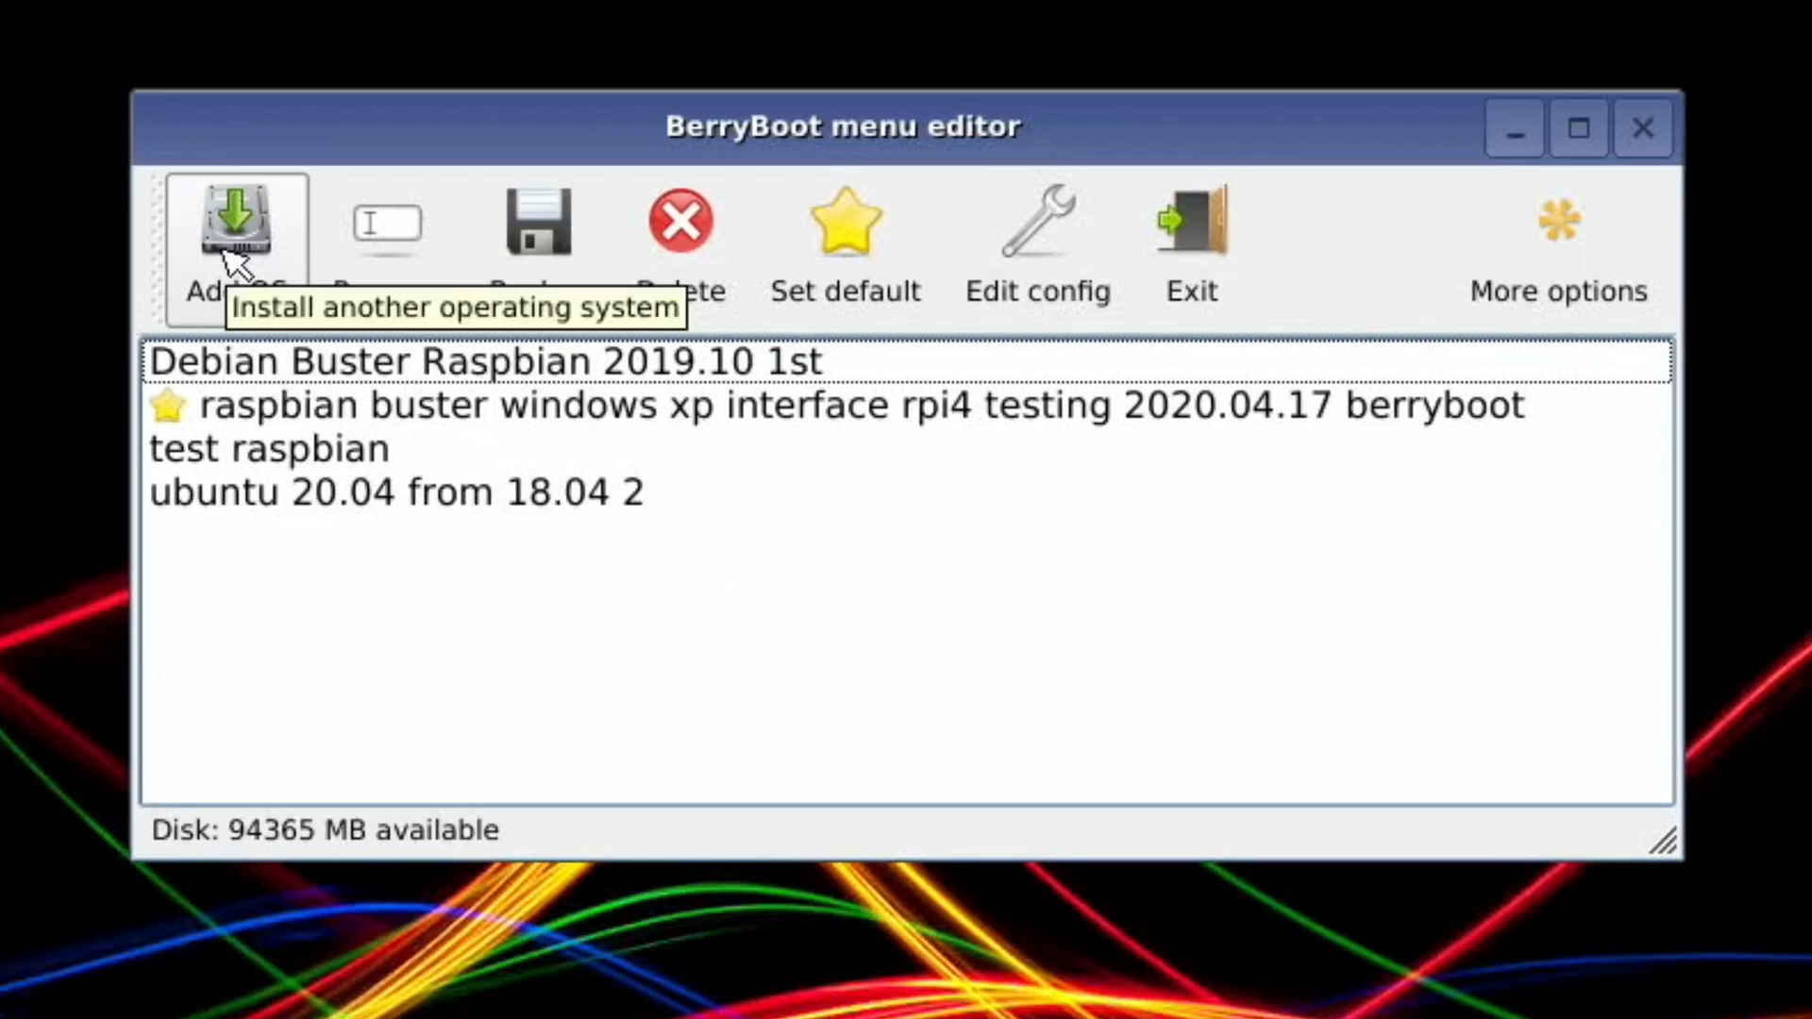
- Add OS by copying the Ubuntu 20.04 preinstalled server image from the USB stick
click(236, 231)
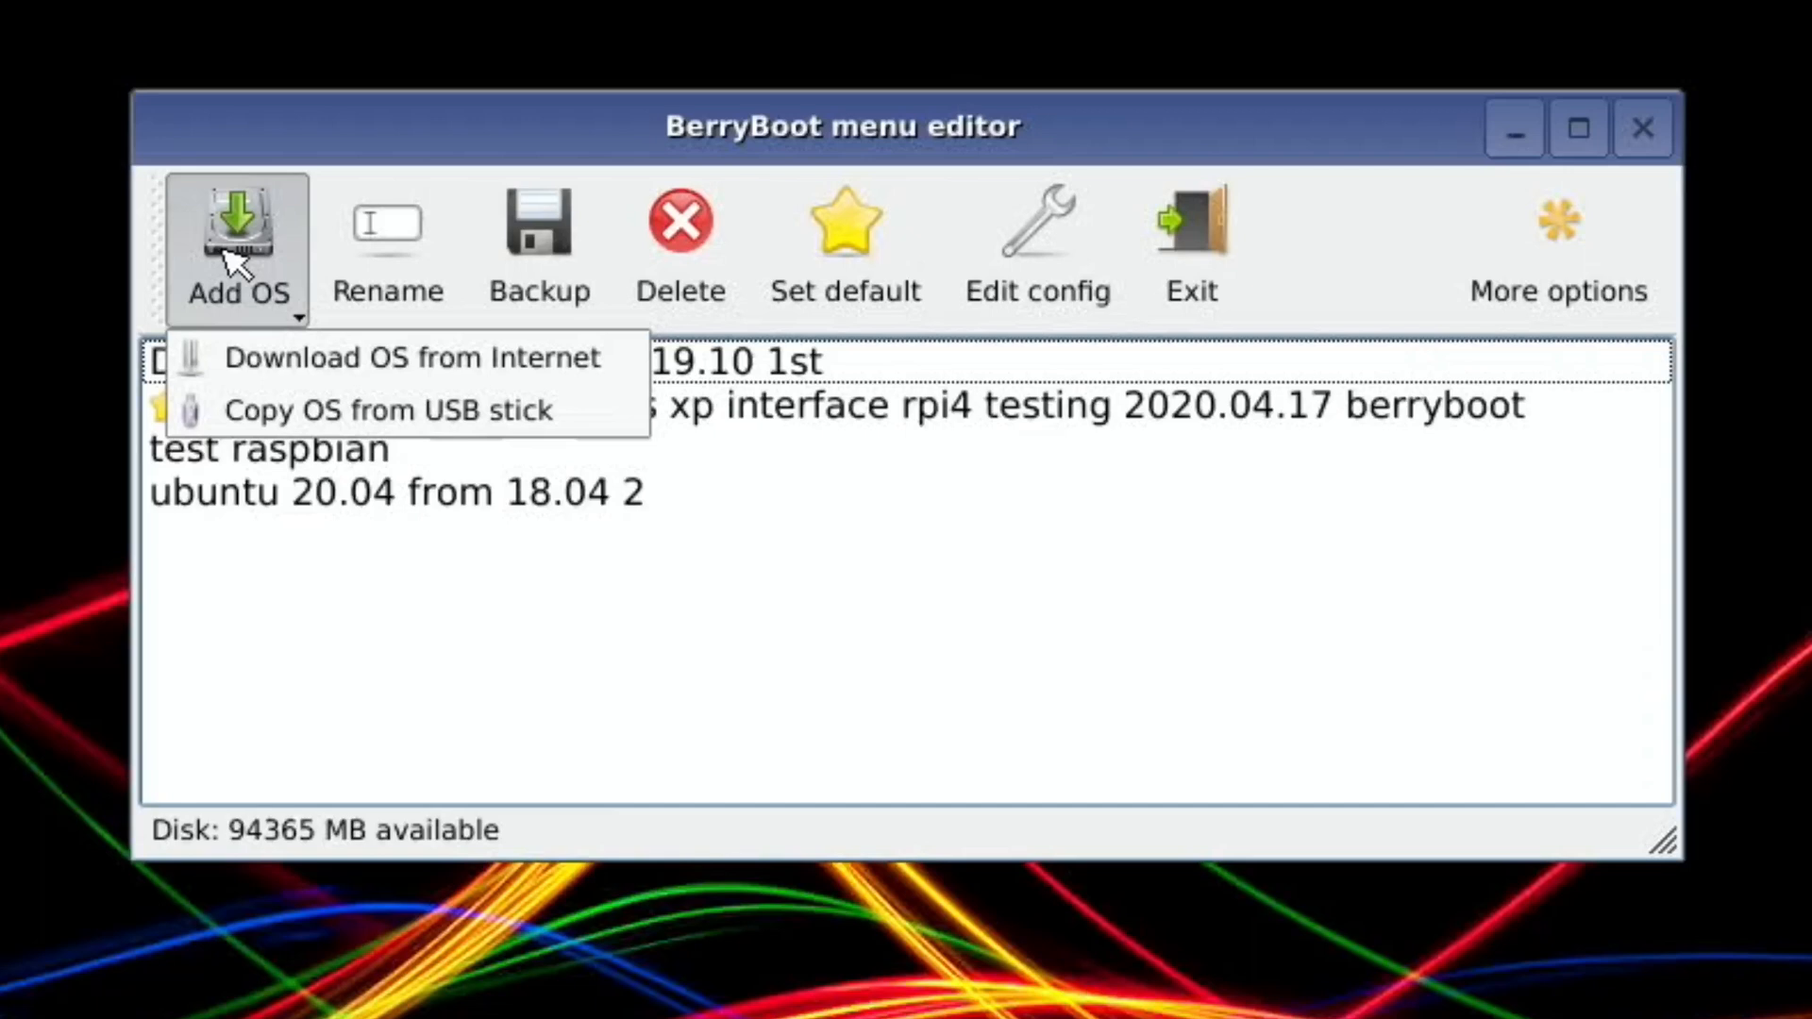
mouse_move(266, 419)
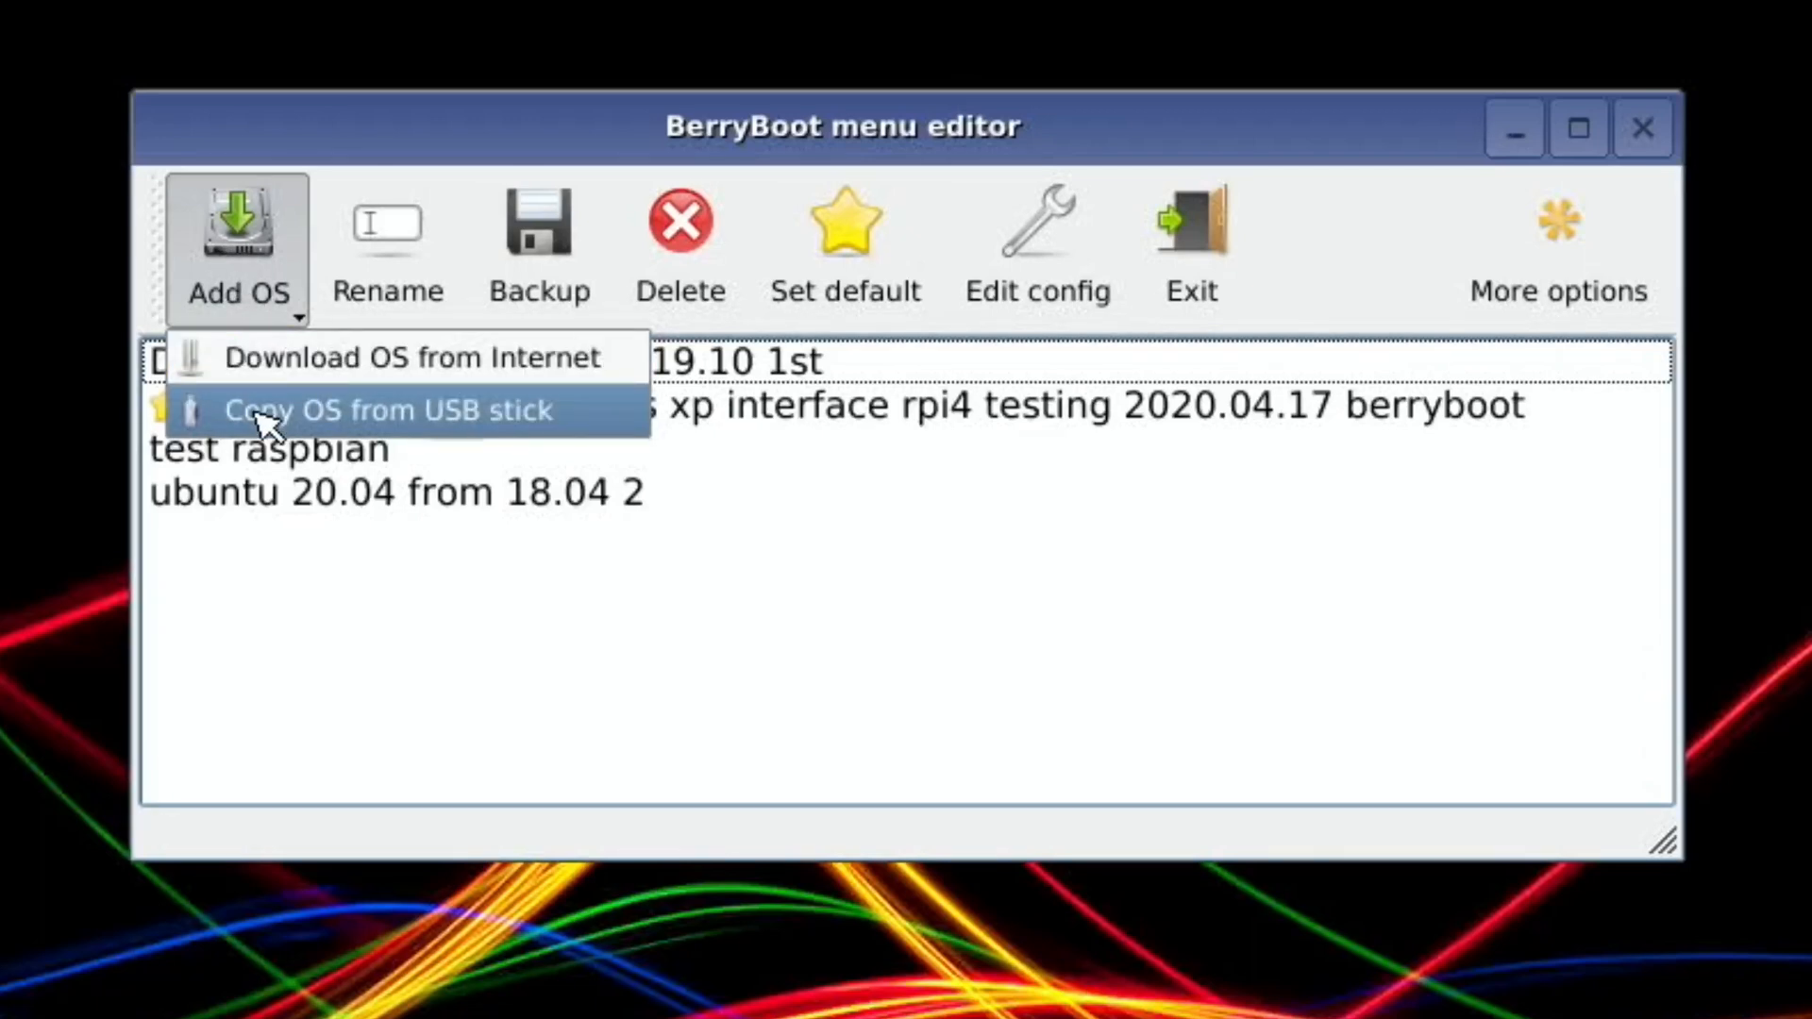
click(391, 410)
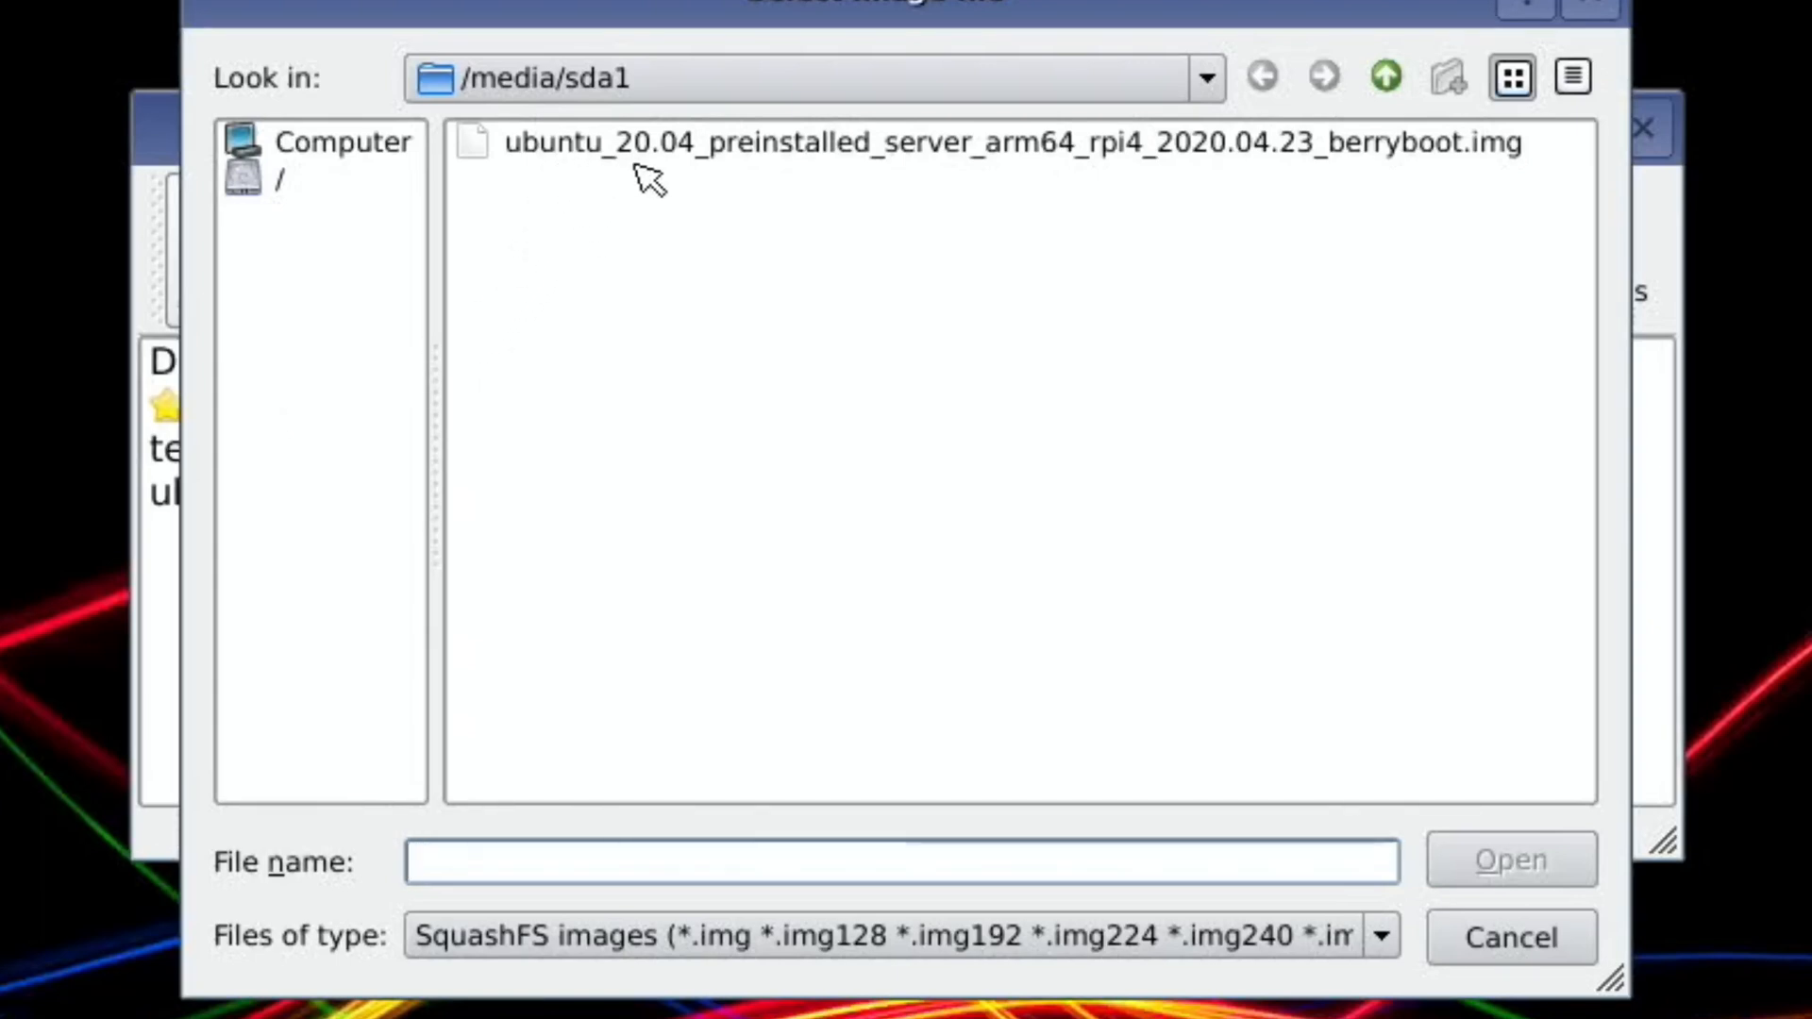
click(1010, 140)
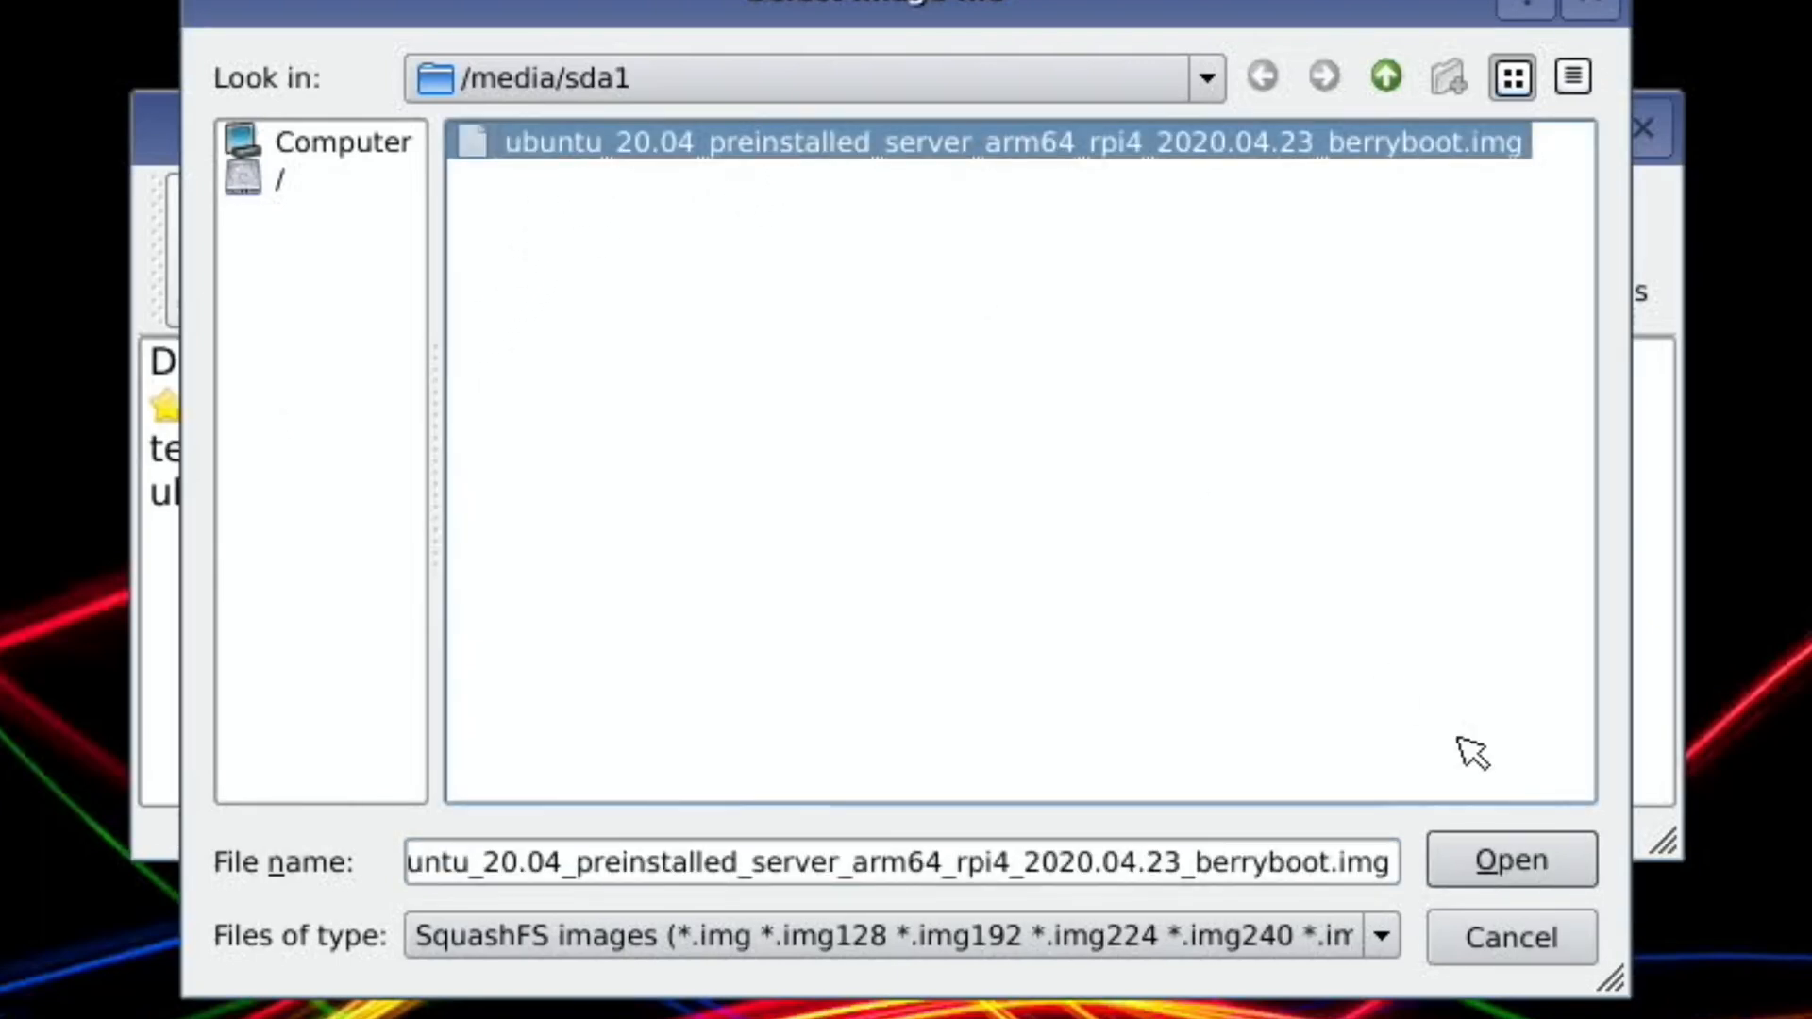
click(1508, 859)
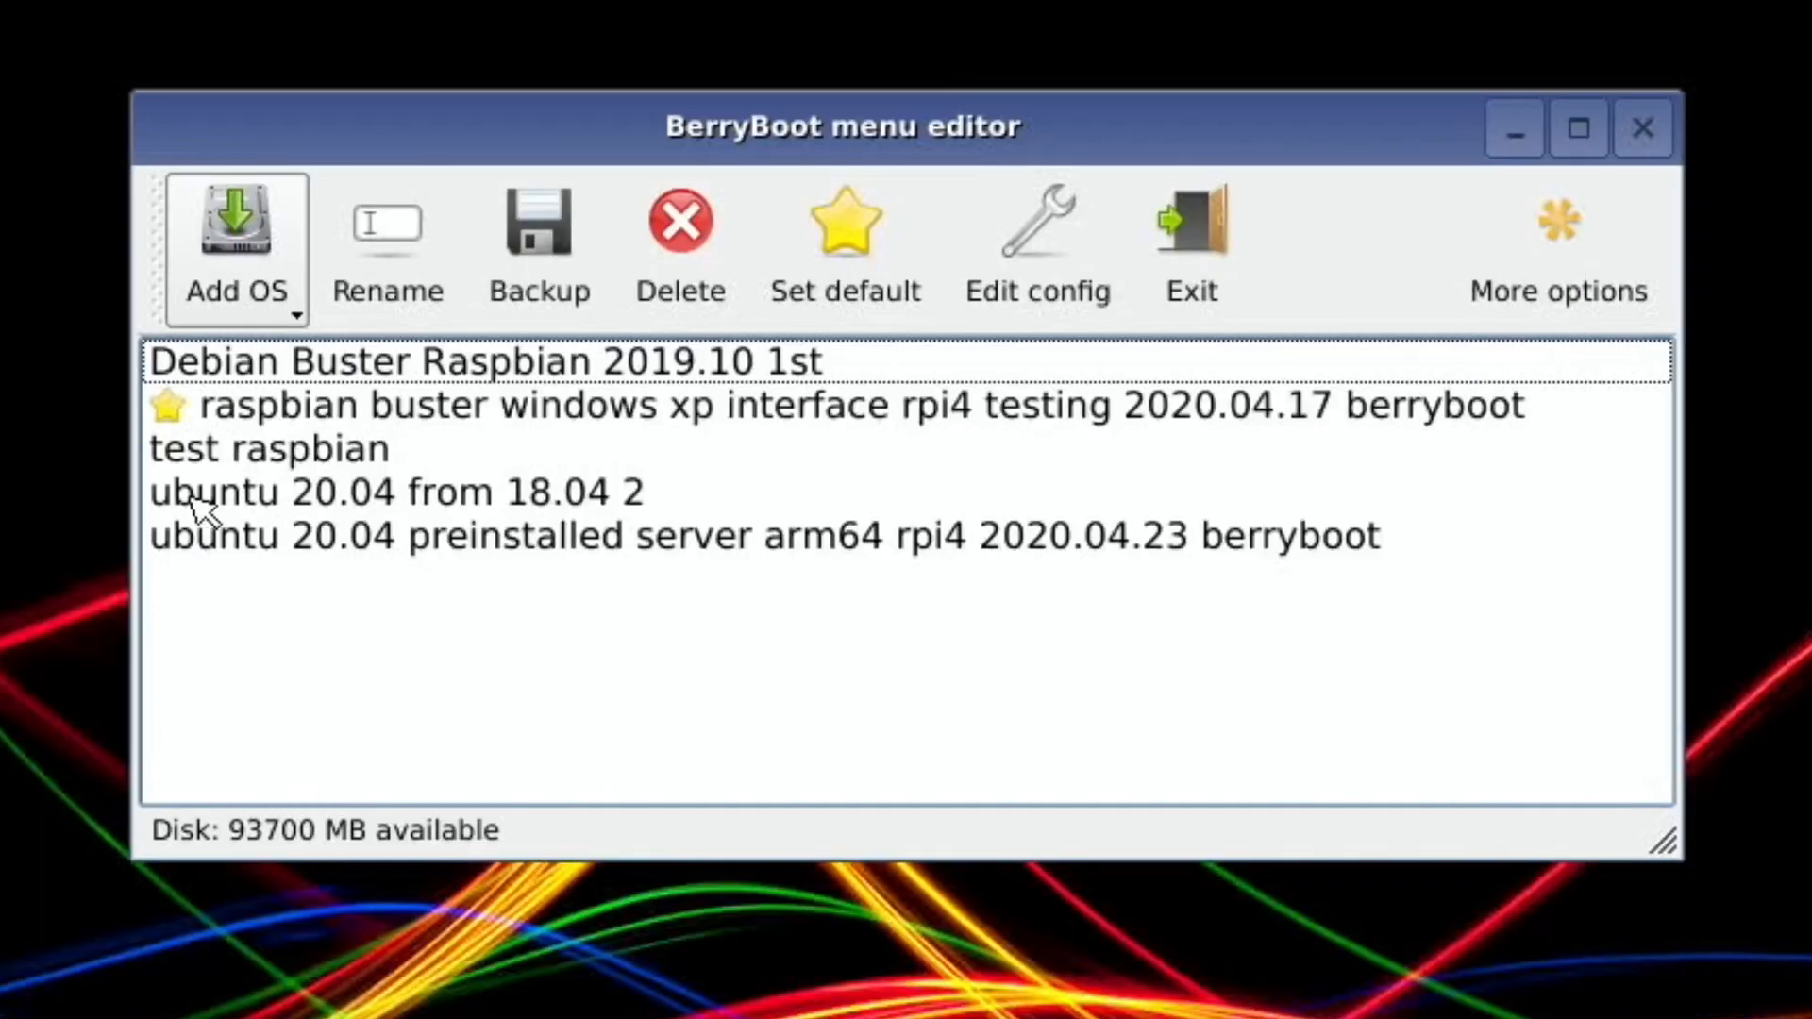
mouse_move(344, 518)
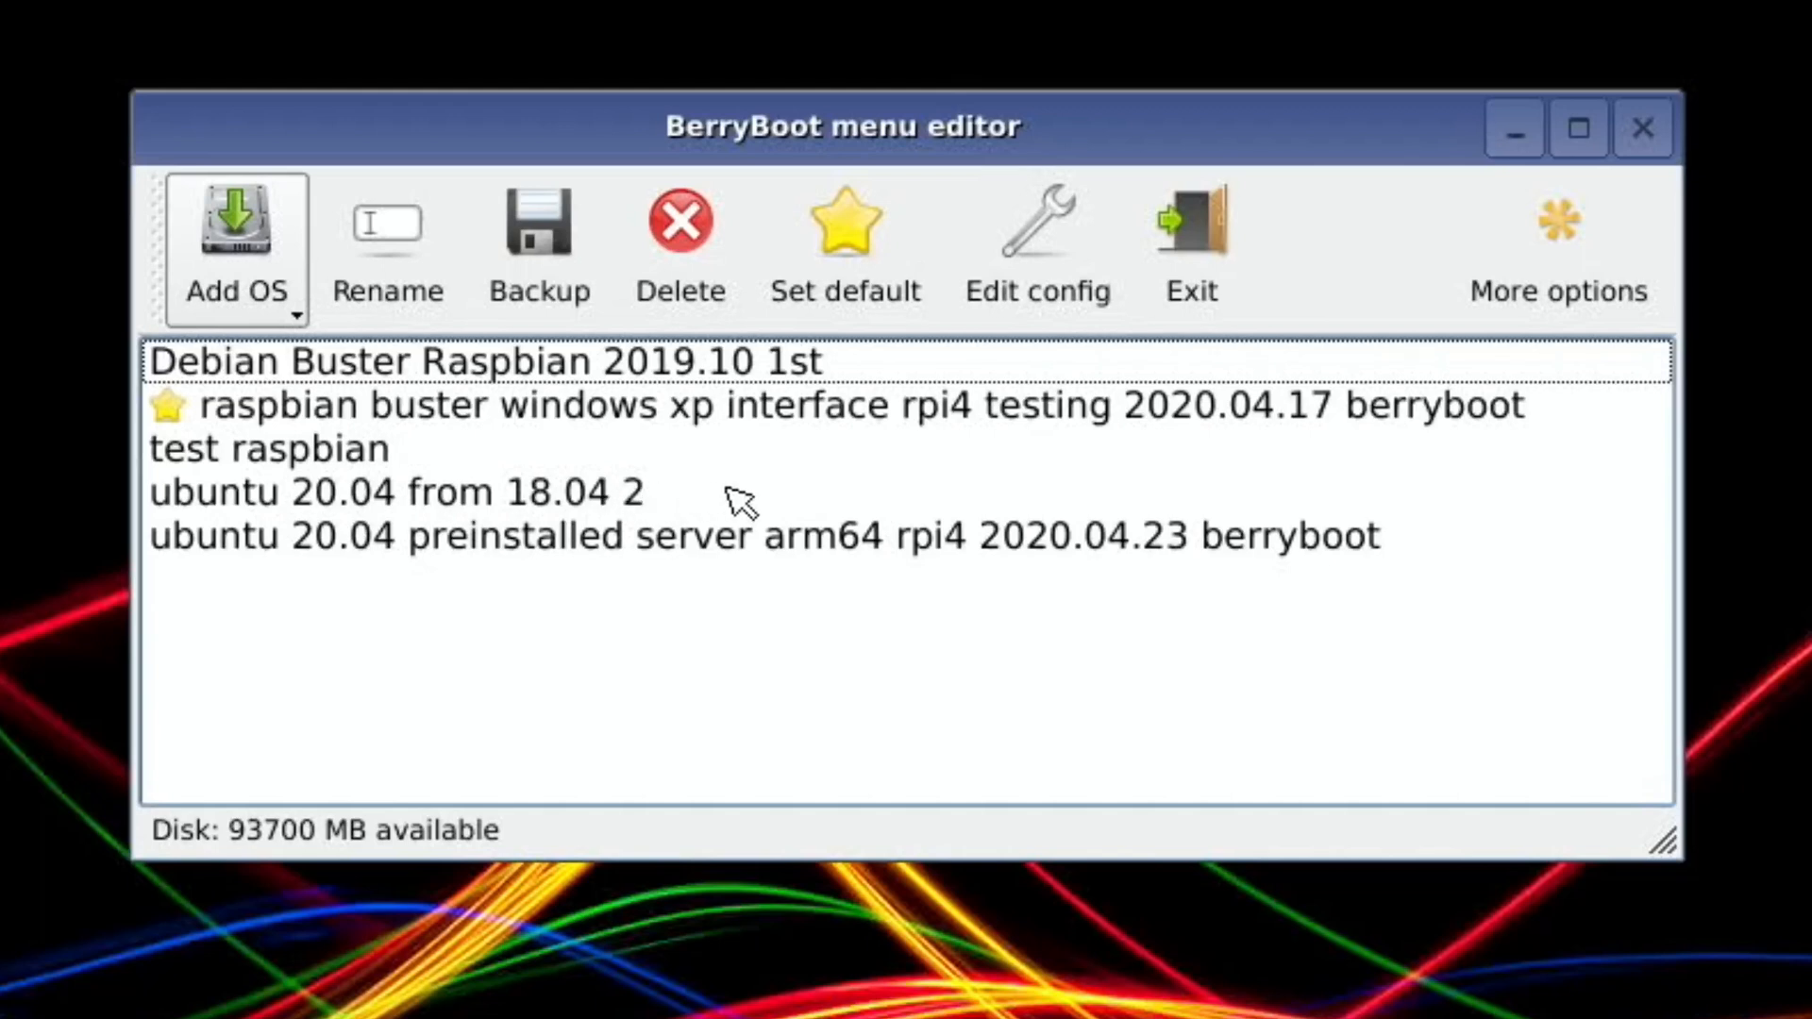
mouse_move(346, 503)
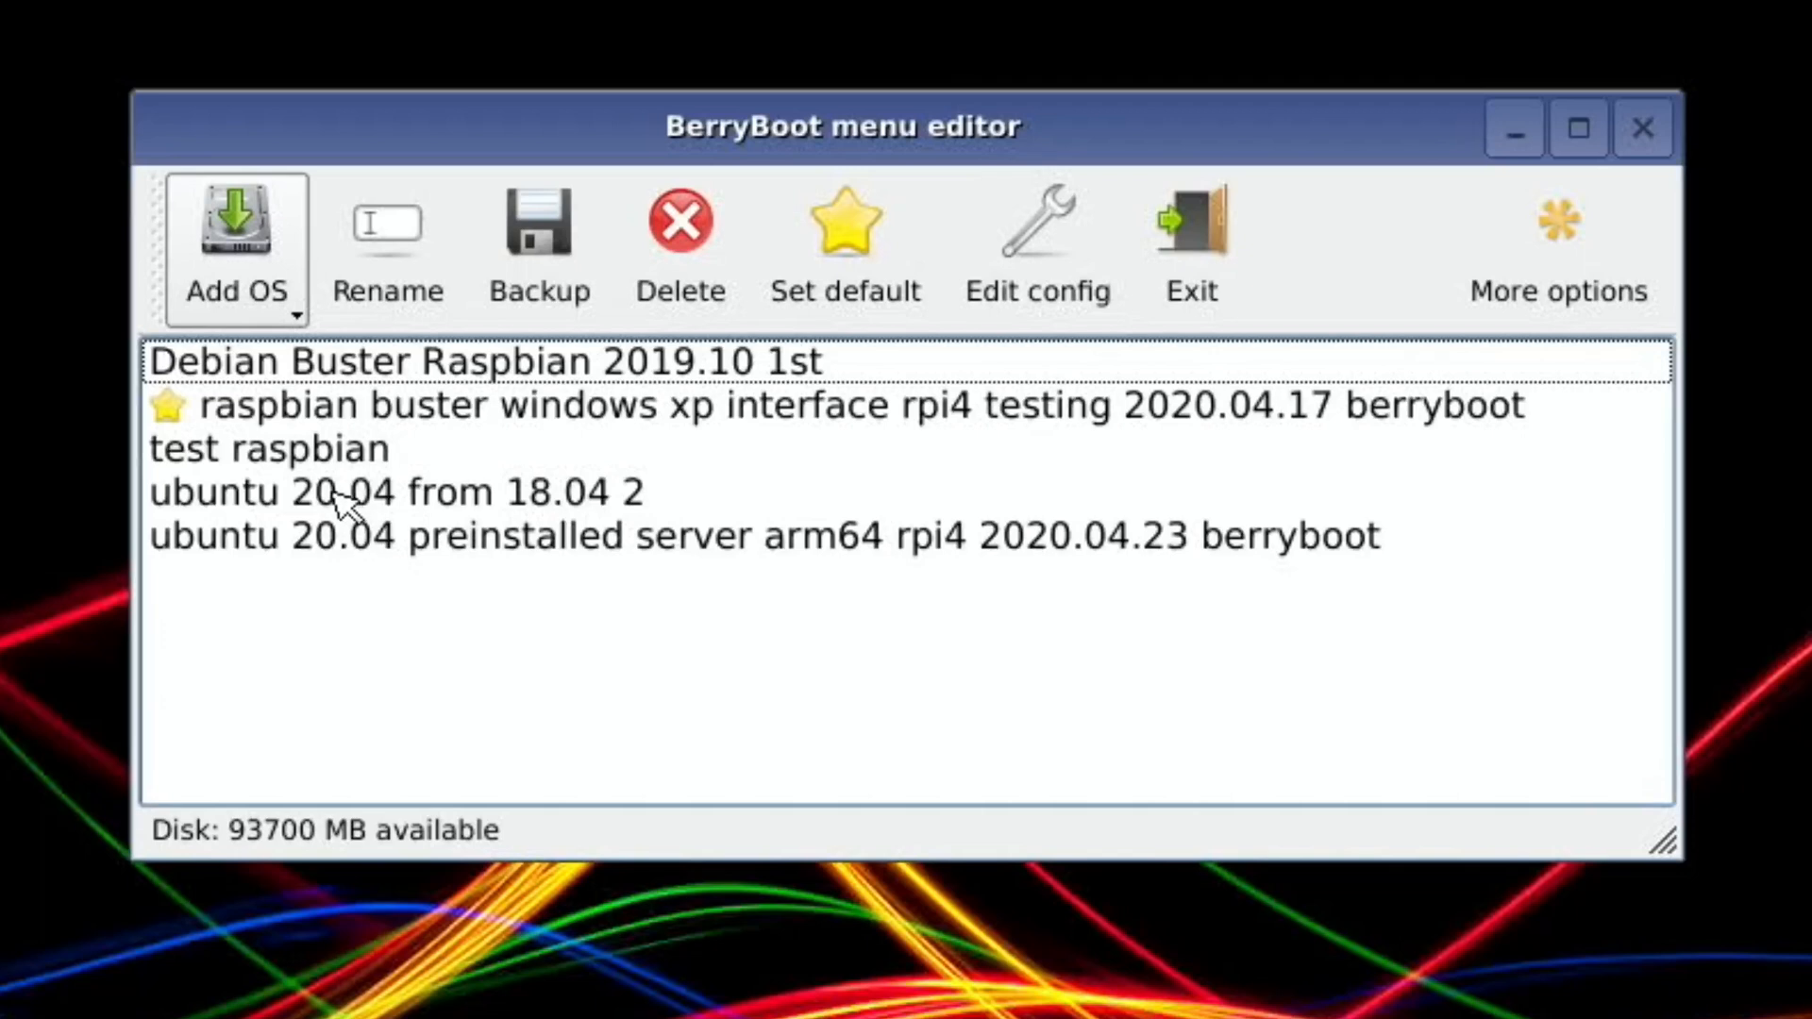
mouse_move(612, 500)
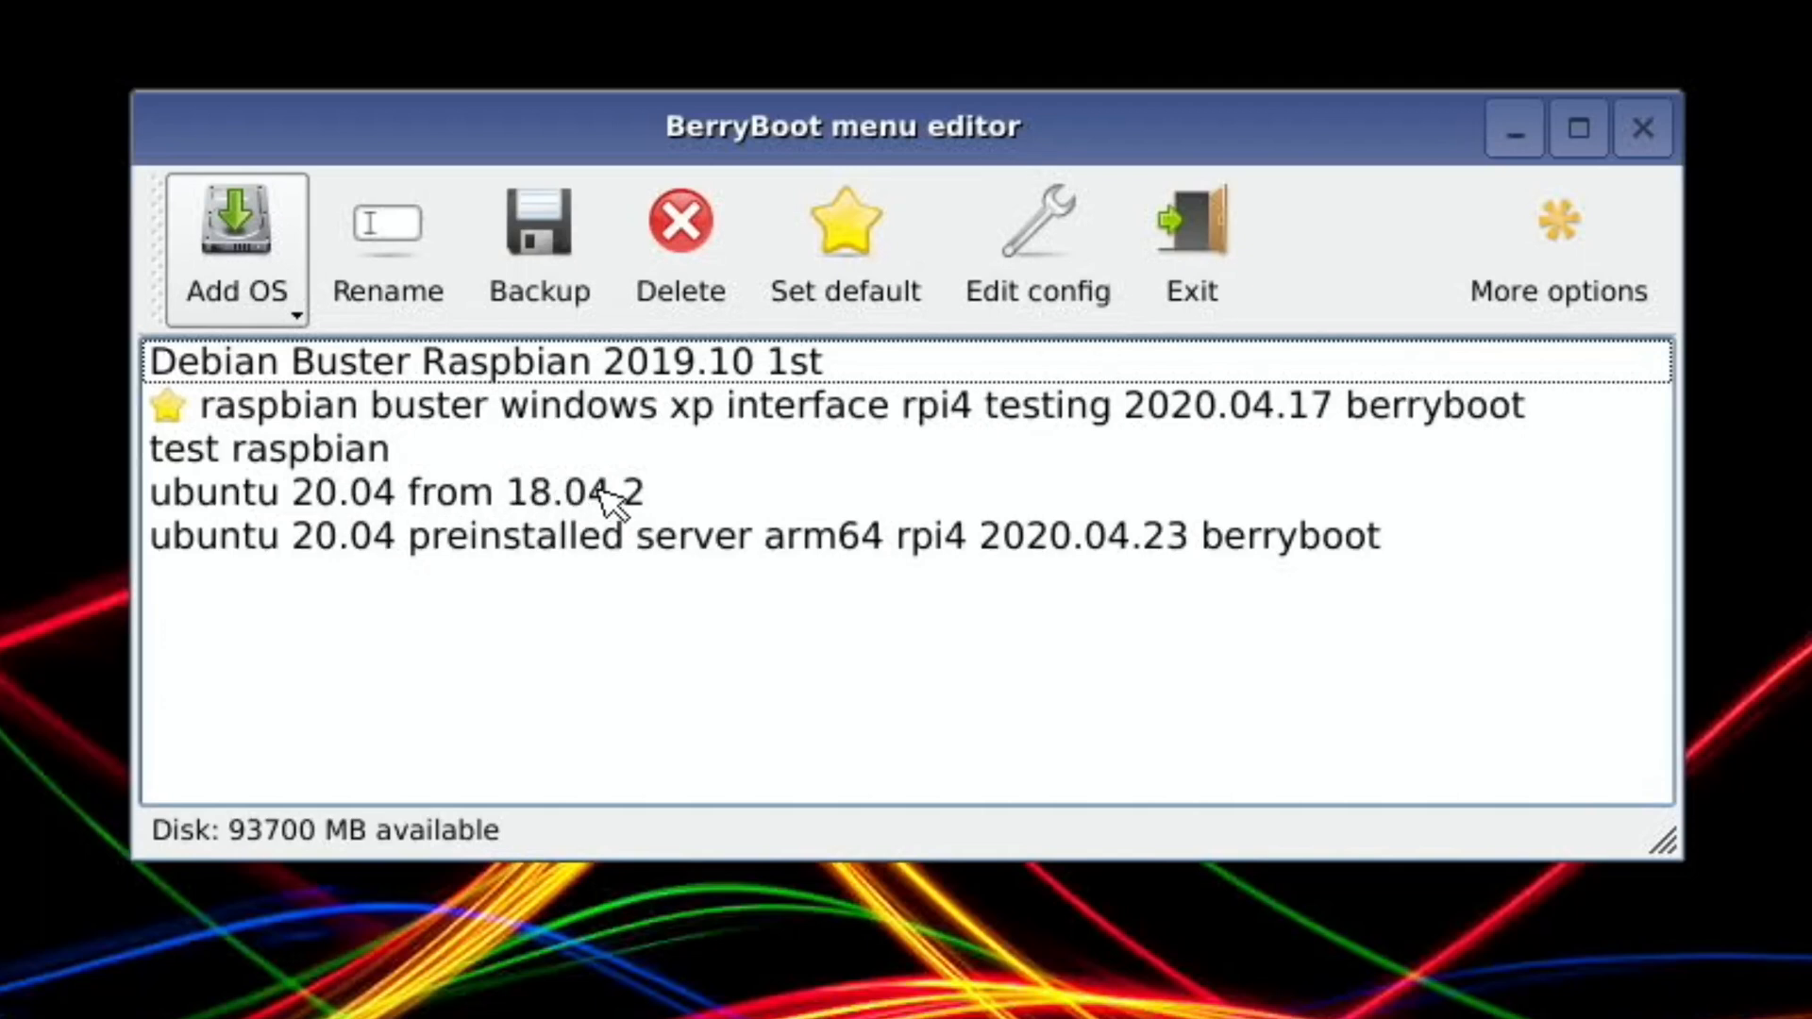
- Set the Ubuntu 20.04 preinstalled server entry as default and exit the editor
click(763, 535)
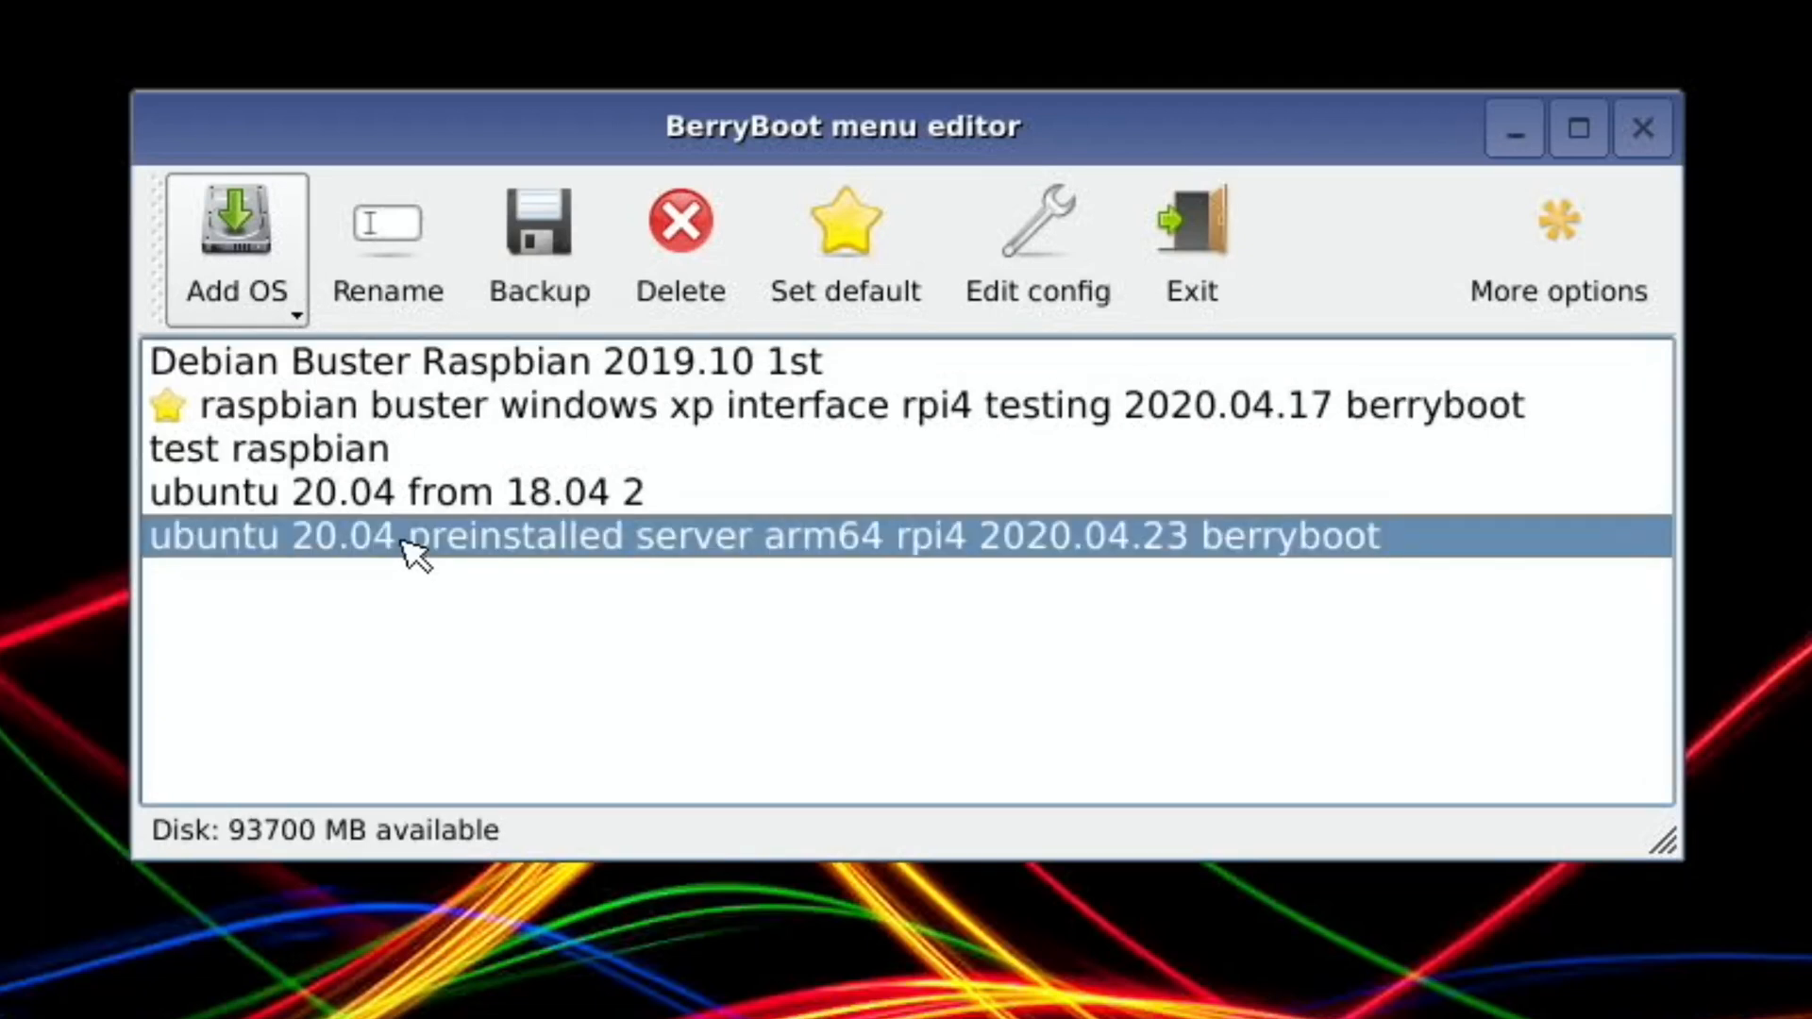
mouse_move(751, 344)
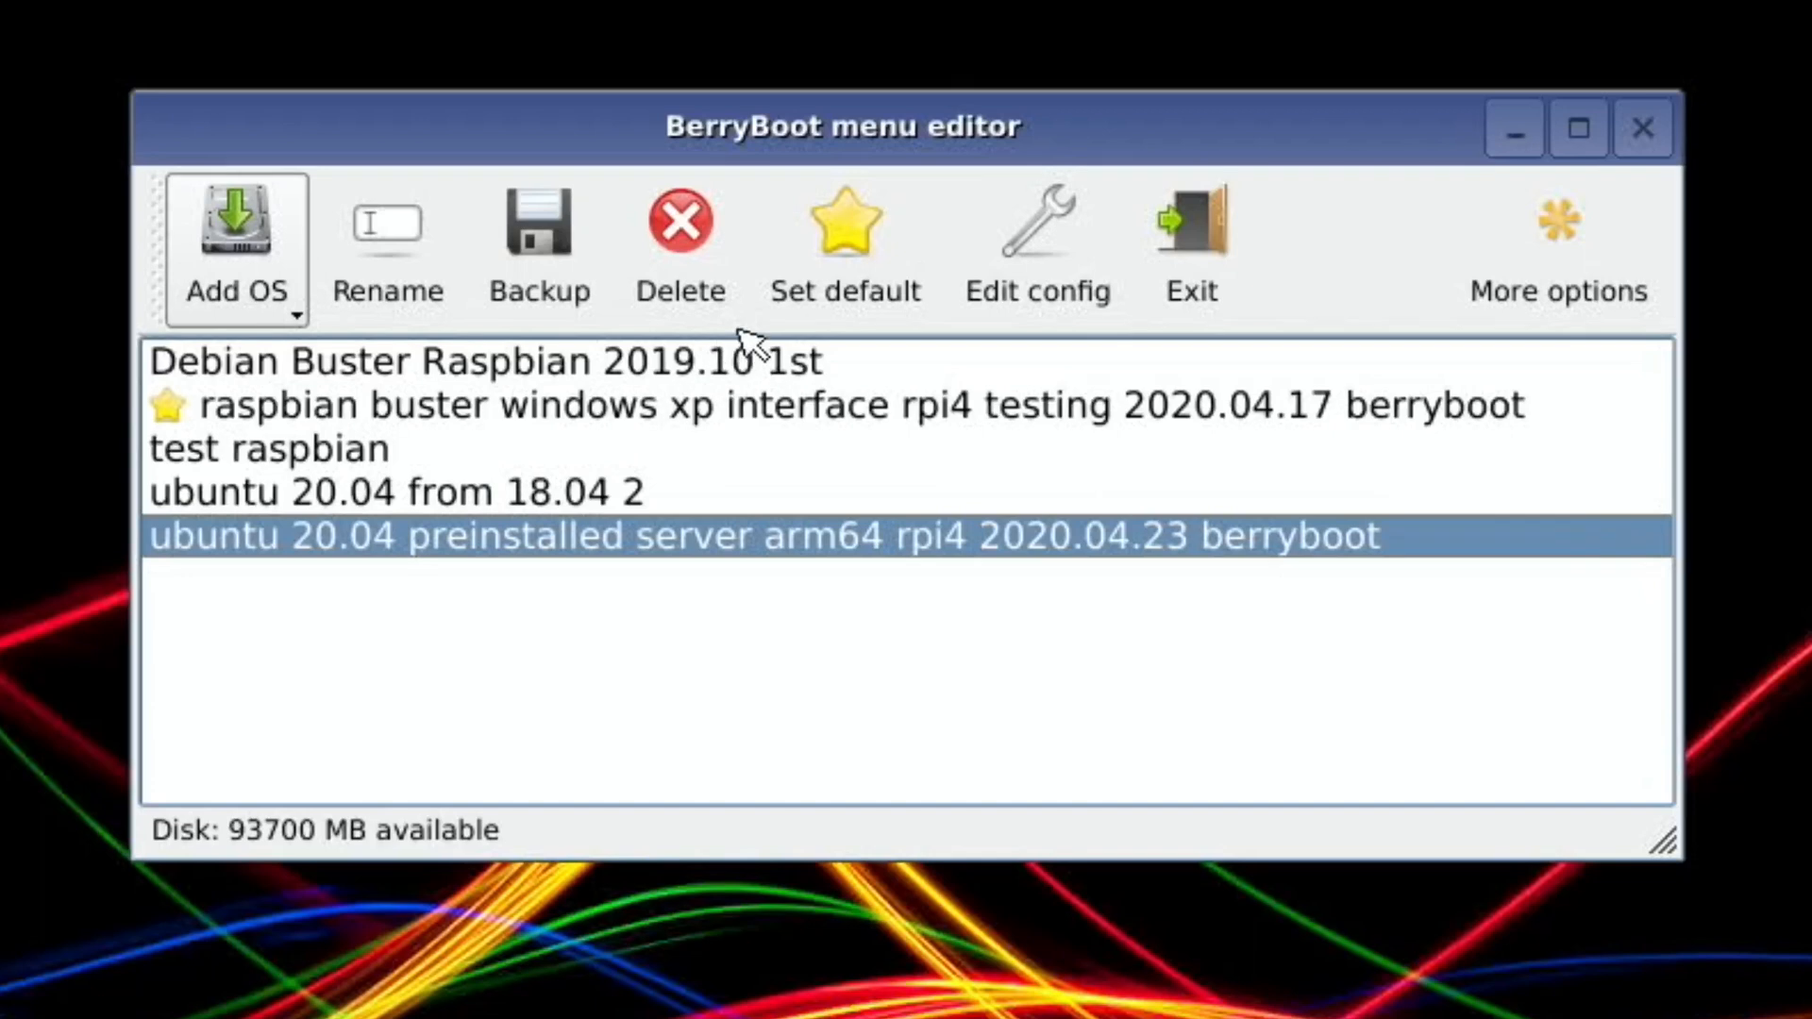
click(845, 226)
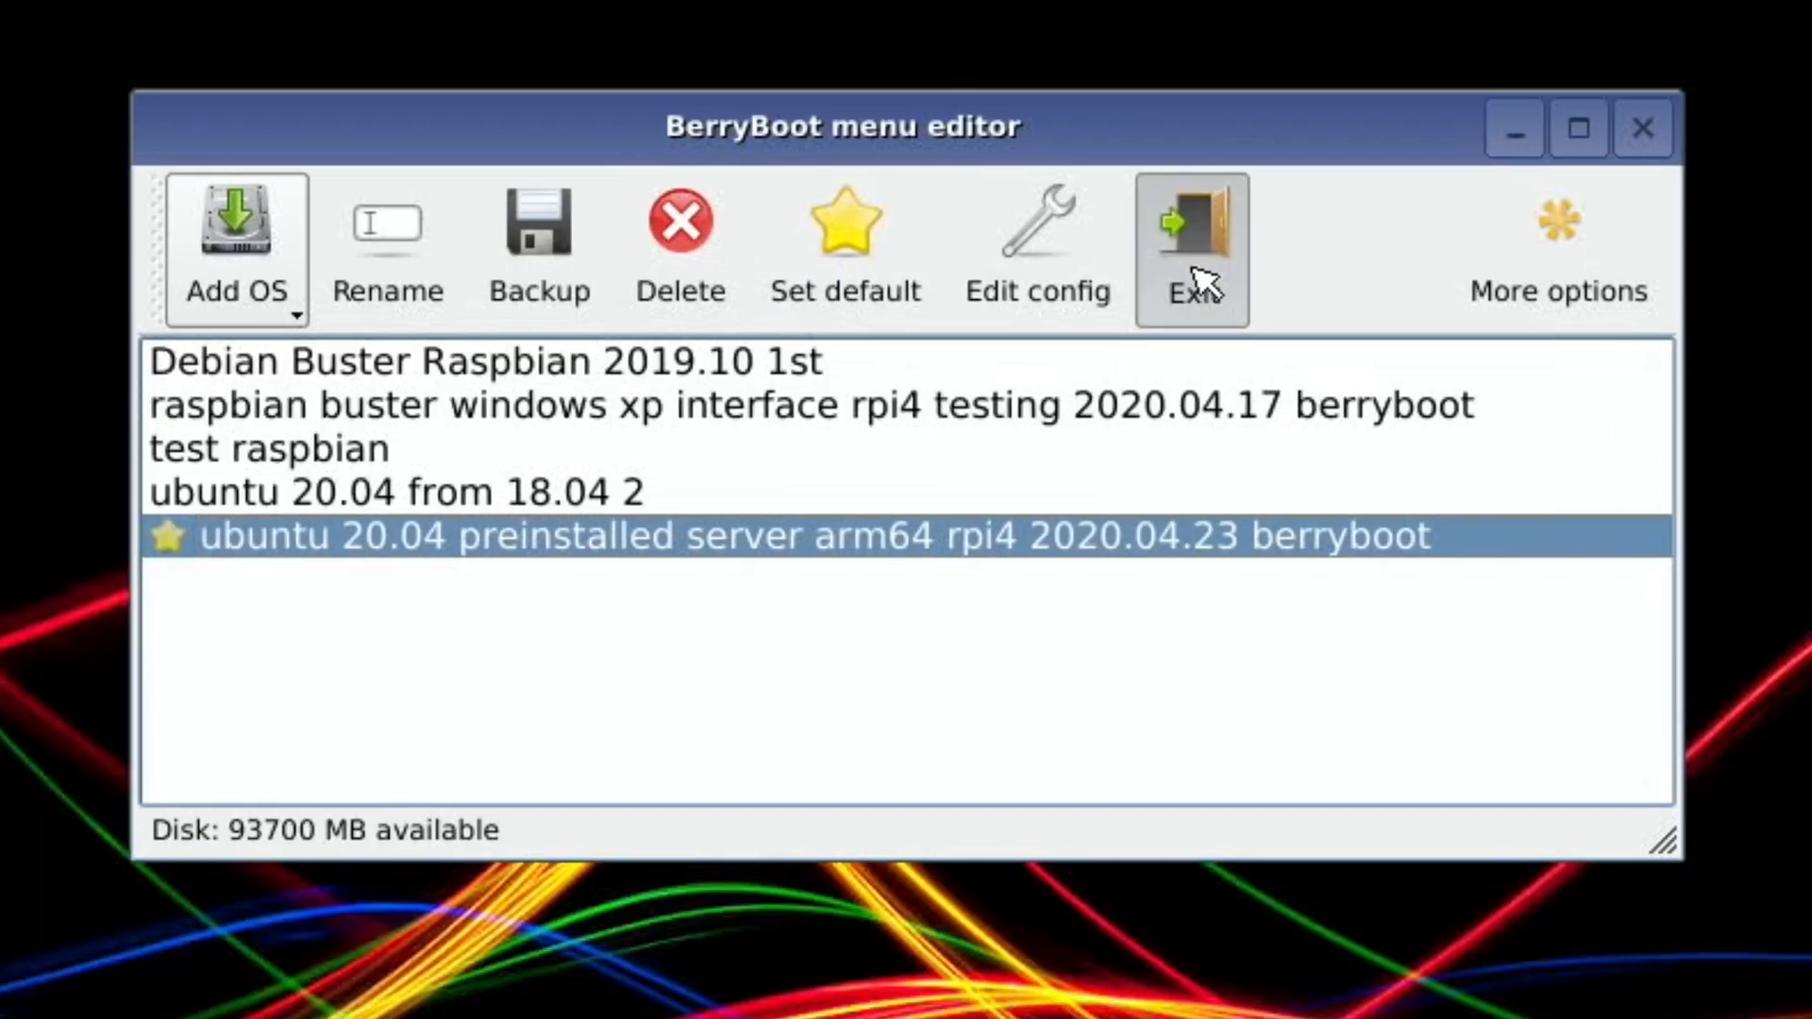
click(1190, 246)
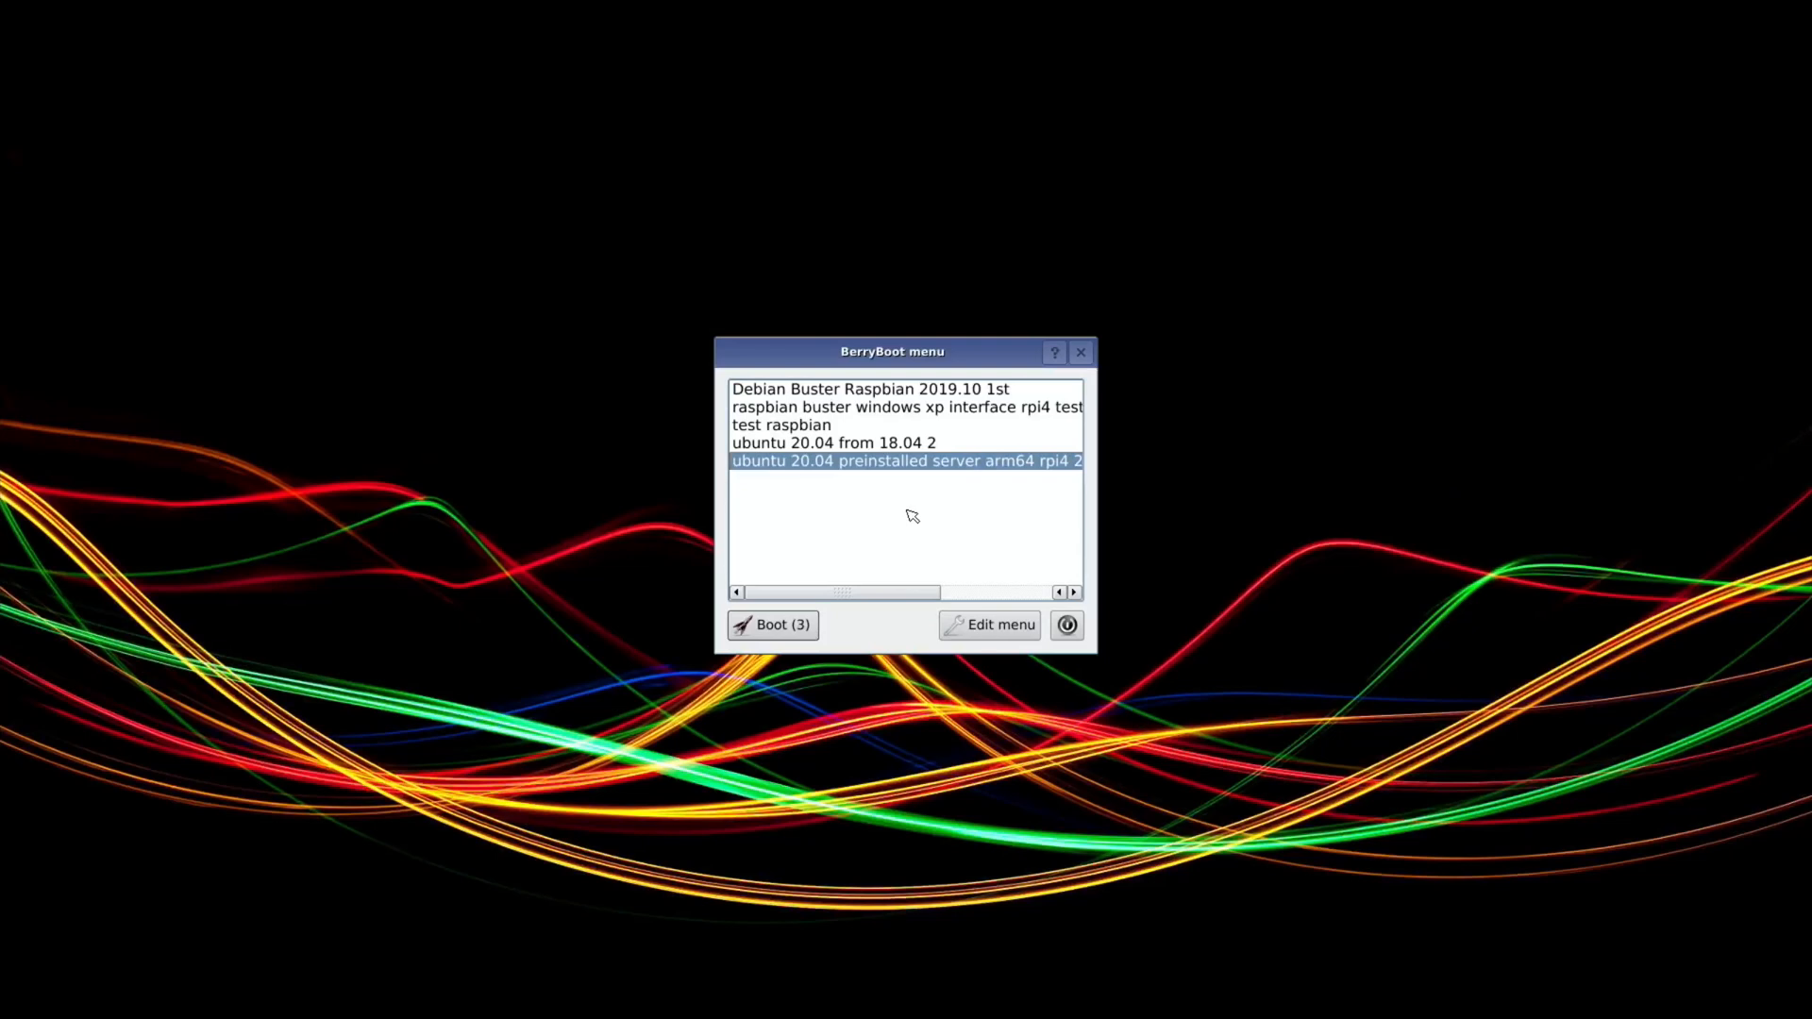
- Boot the selected Ubuntu 20.04 server entry to its root shell
click(771, 624)
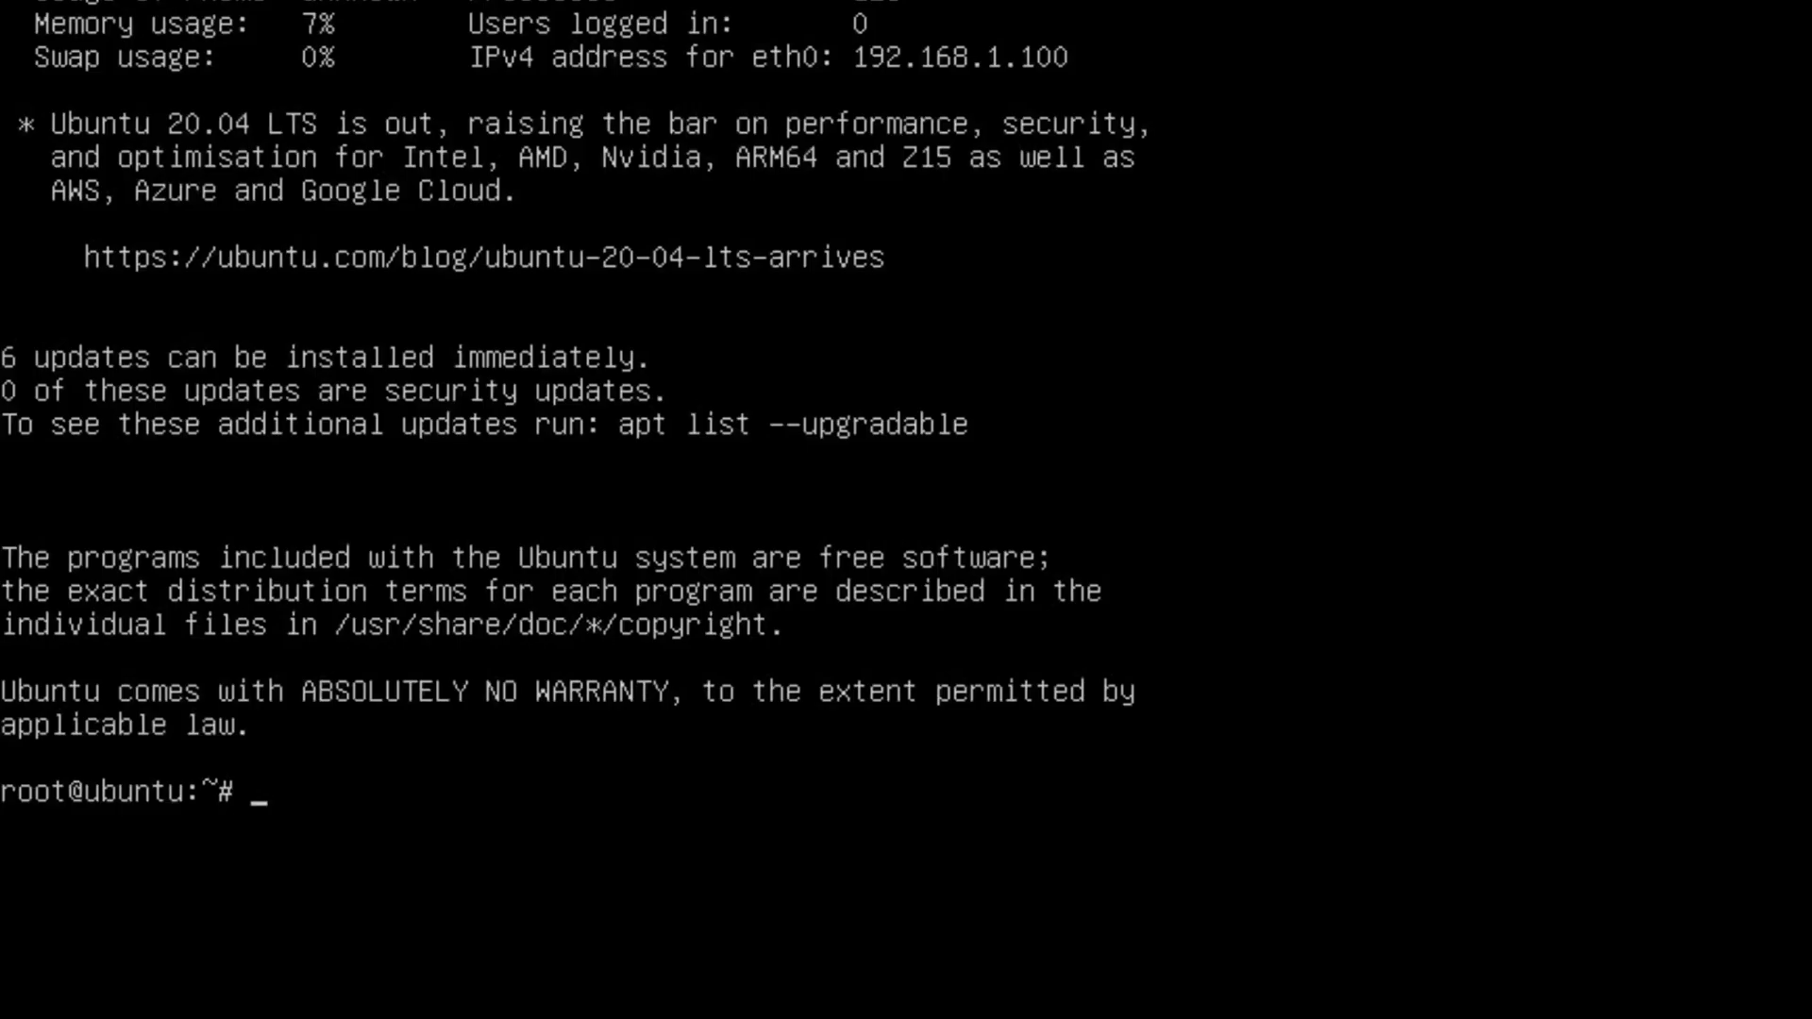
- Run sudo apt update and sudo apt upgrade, confirming with y
text(sudo apt update)
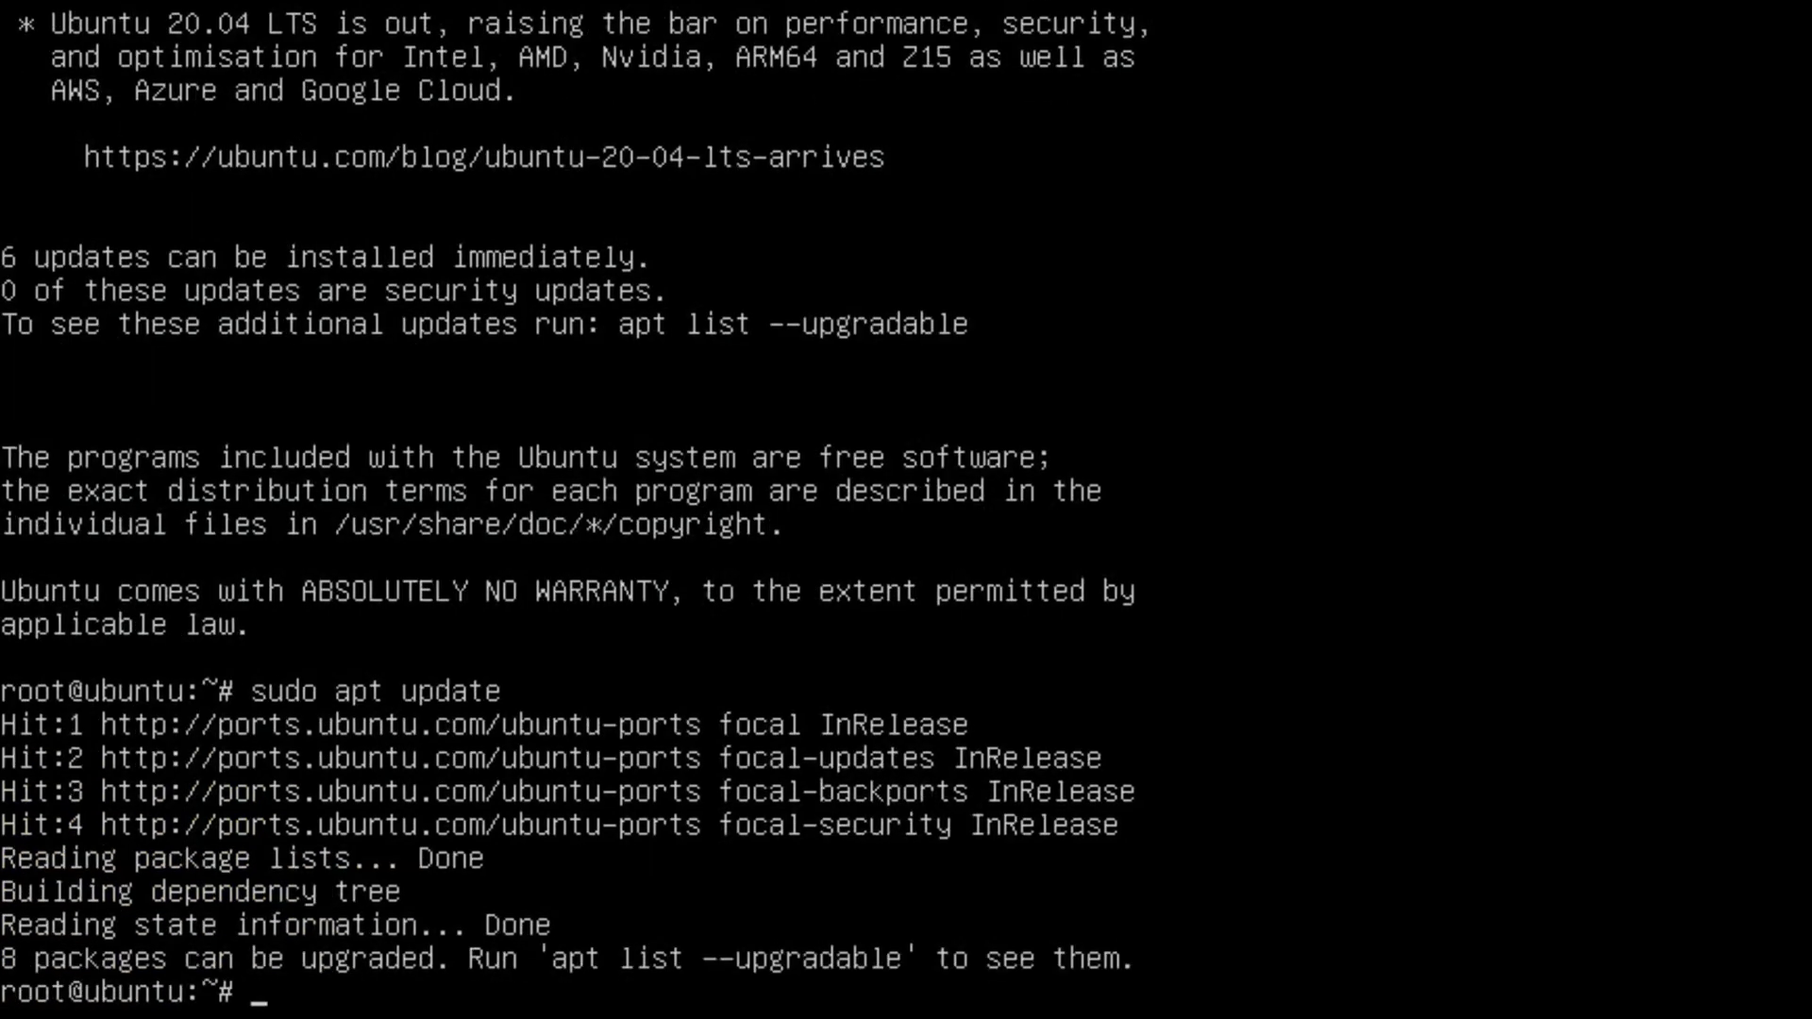
text(sudo apt updat)
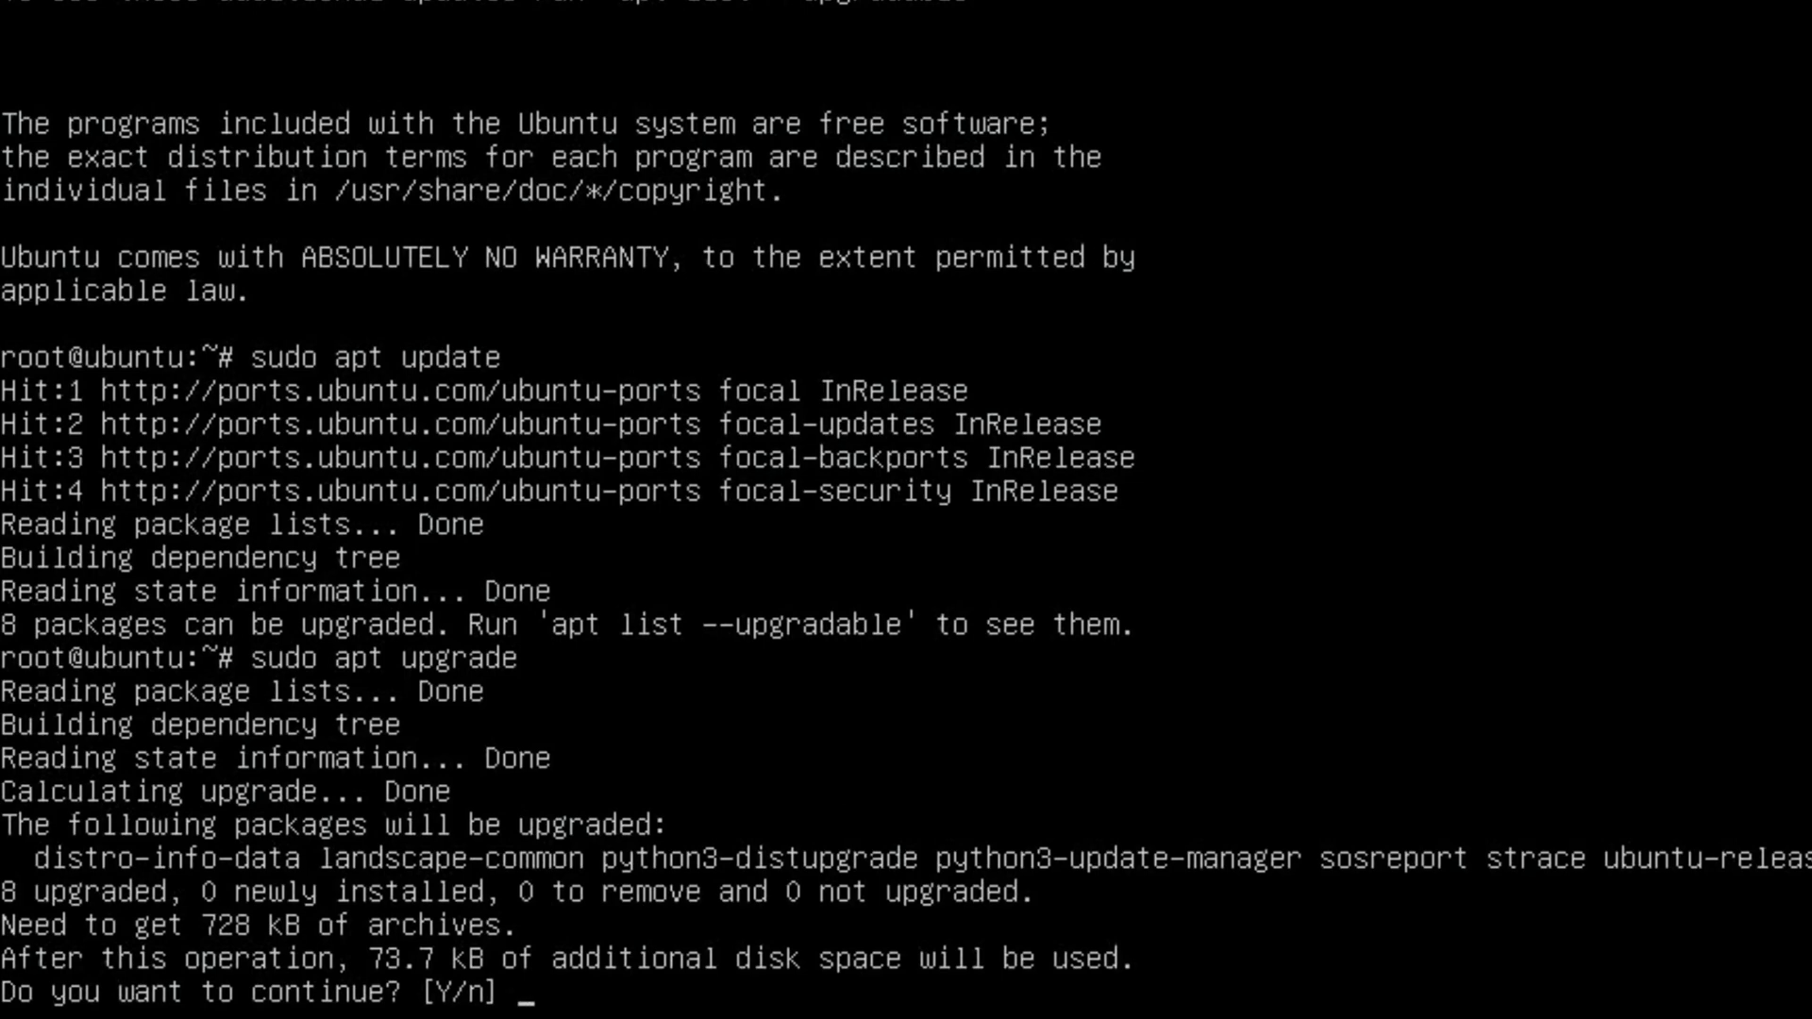
text(y)
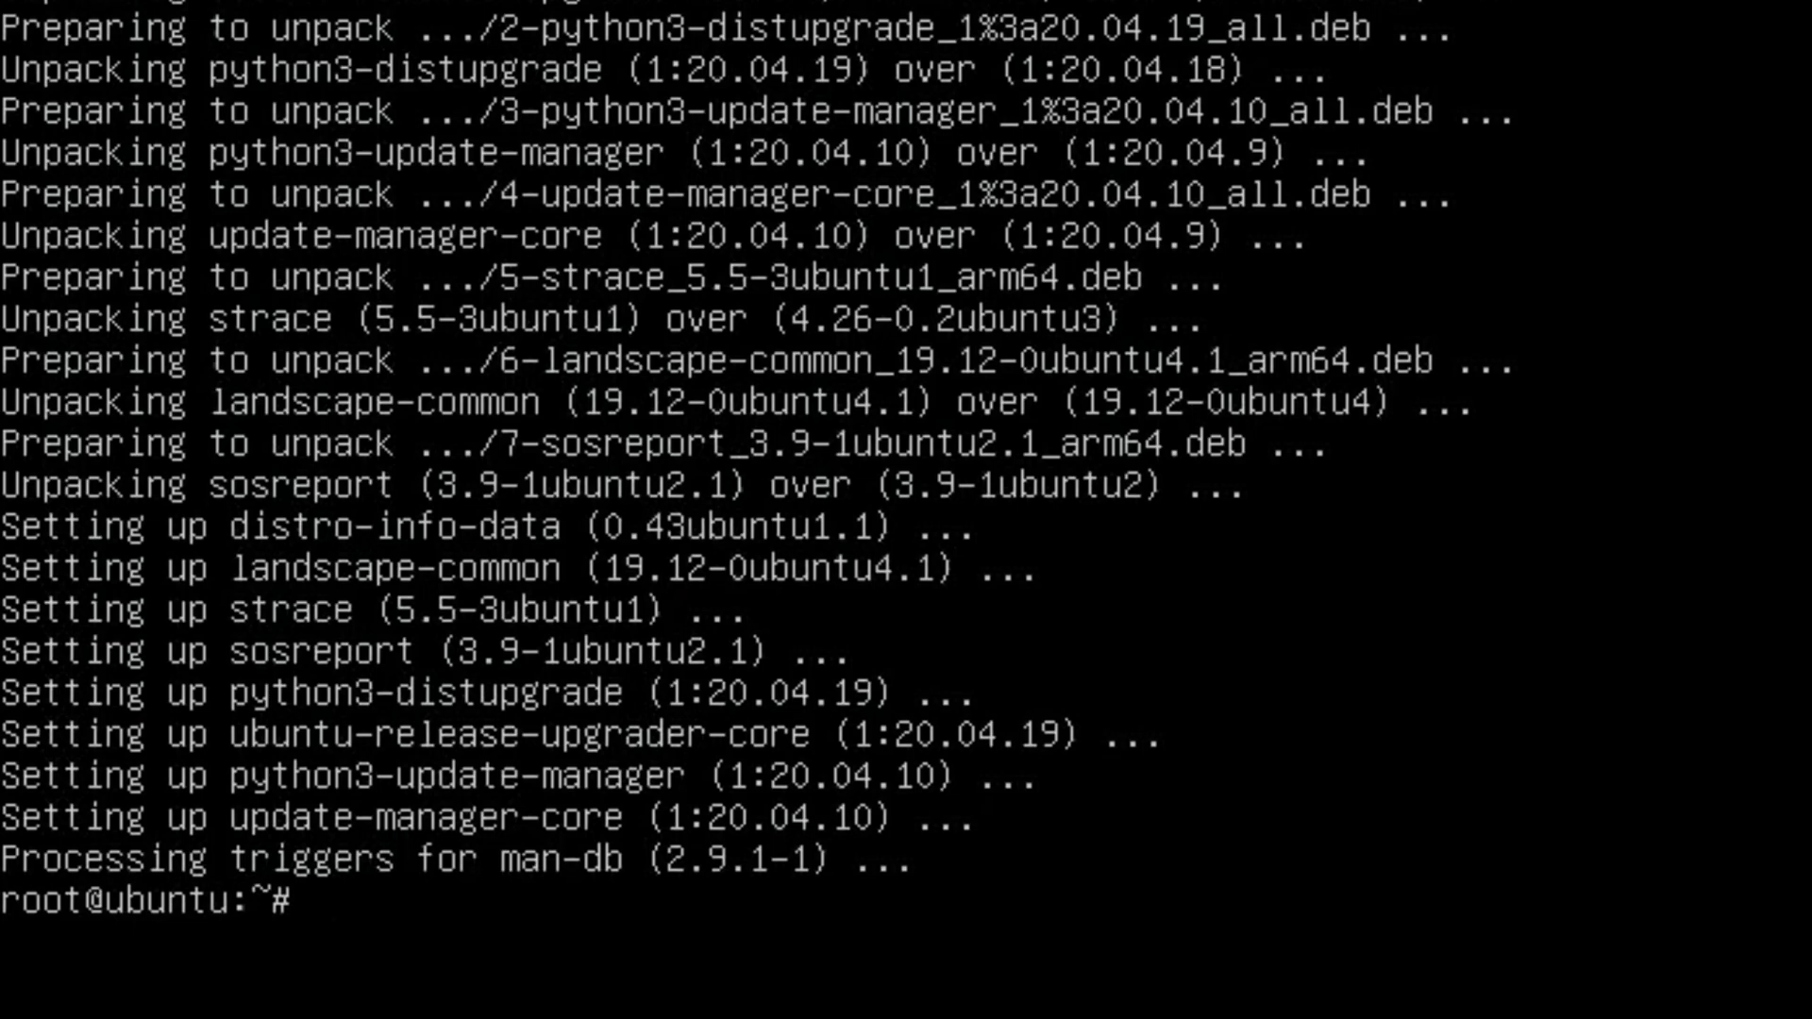
- Create user 'eepspvide' with sudo adduser, accepting the default user details
text(sudo ad)
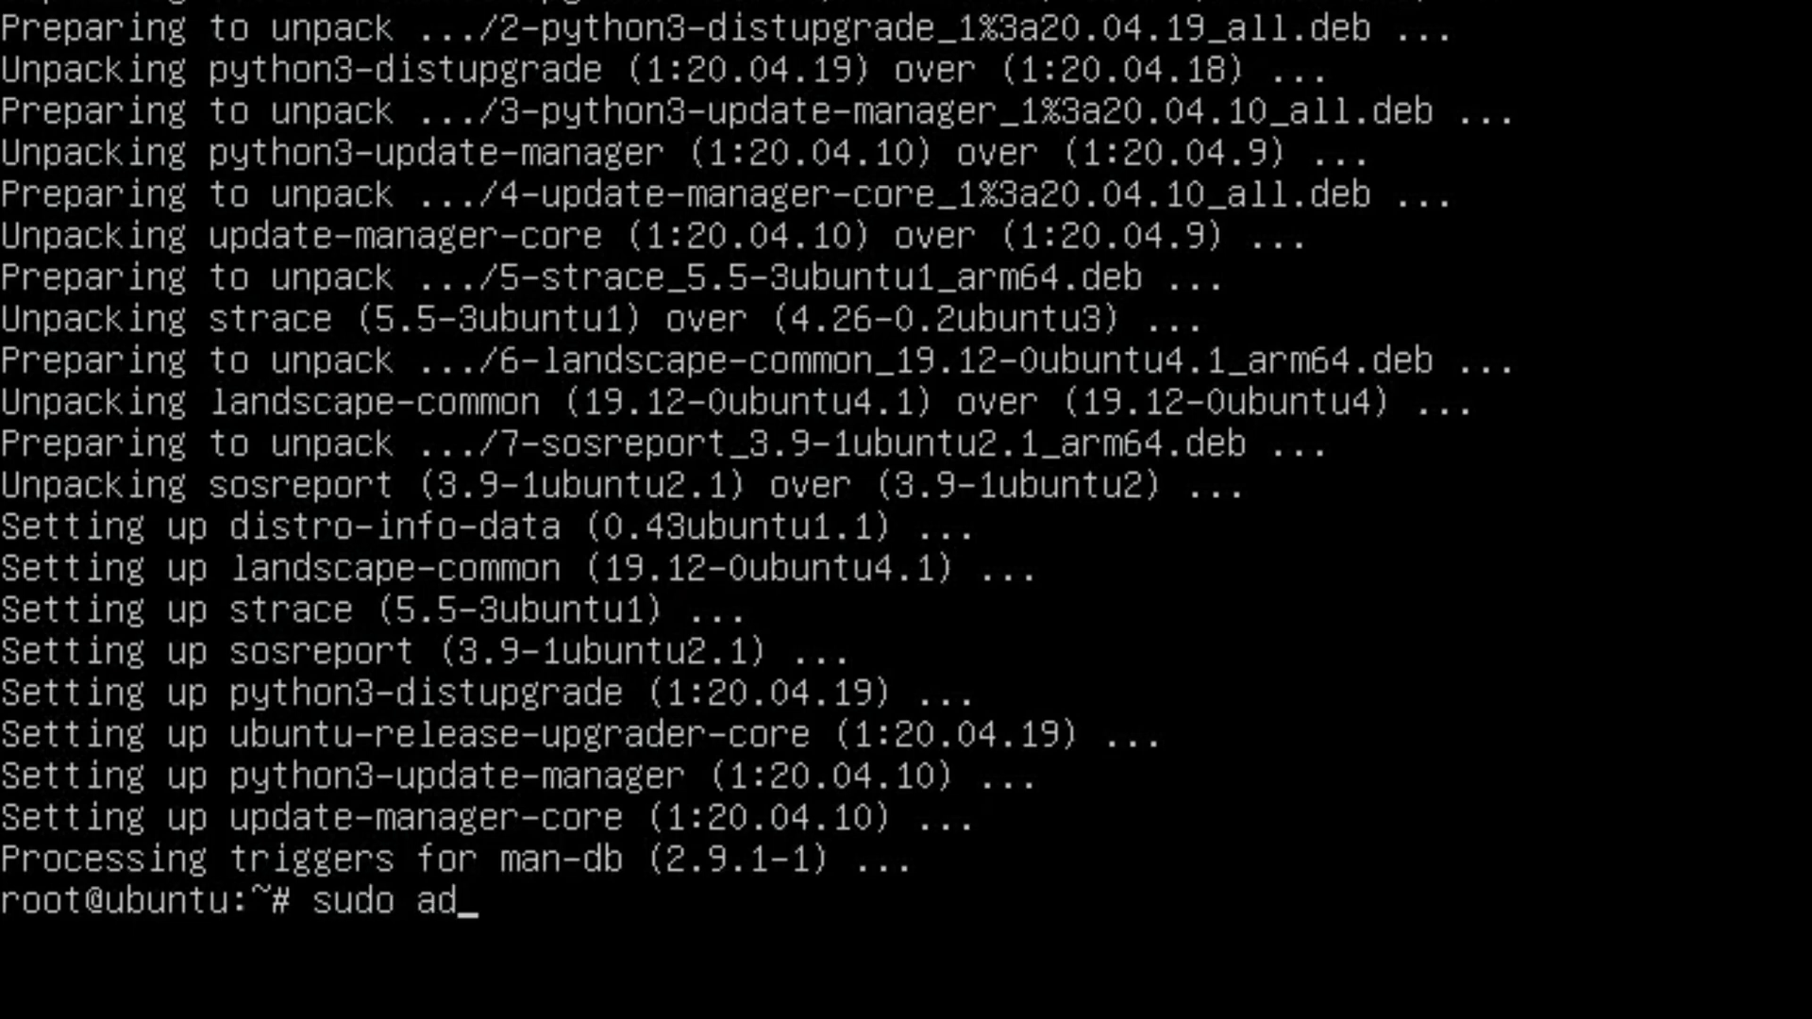
text(duser l)
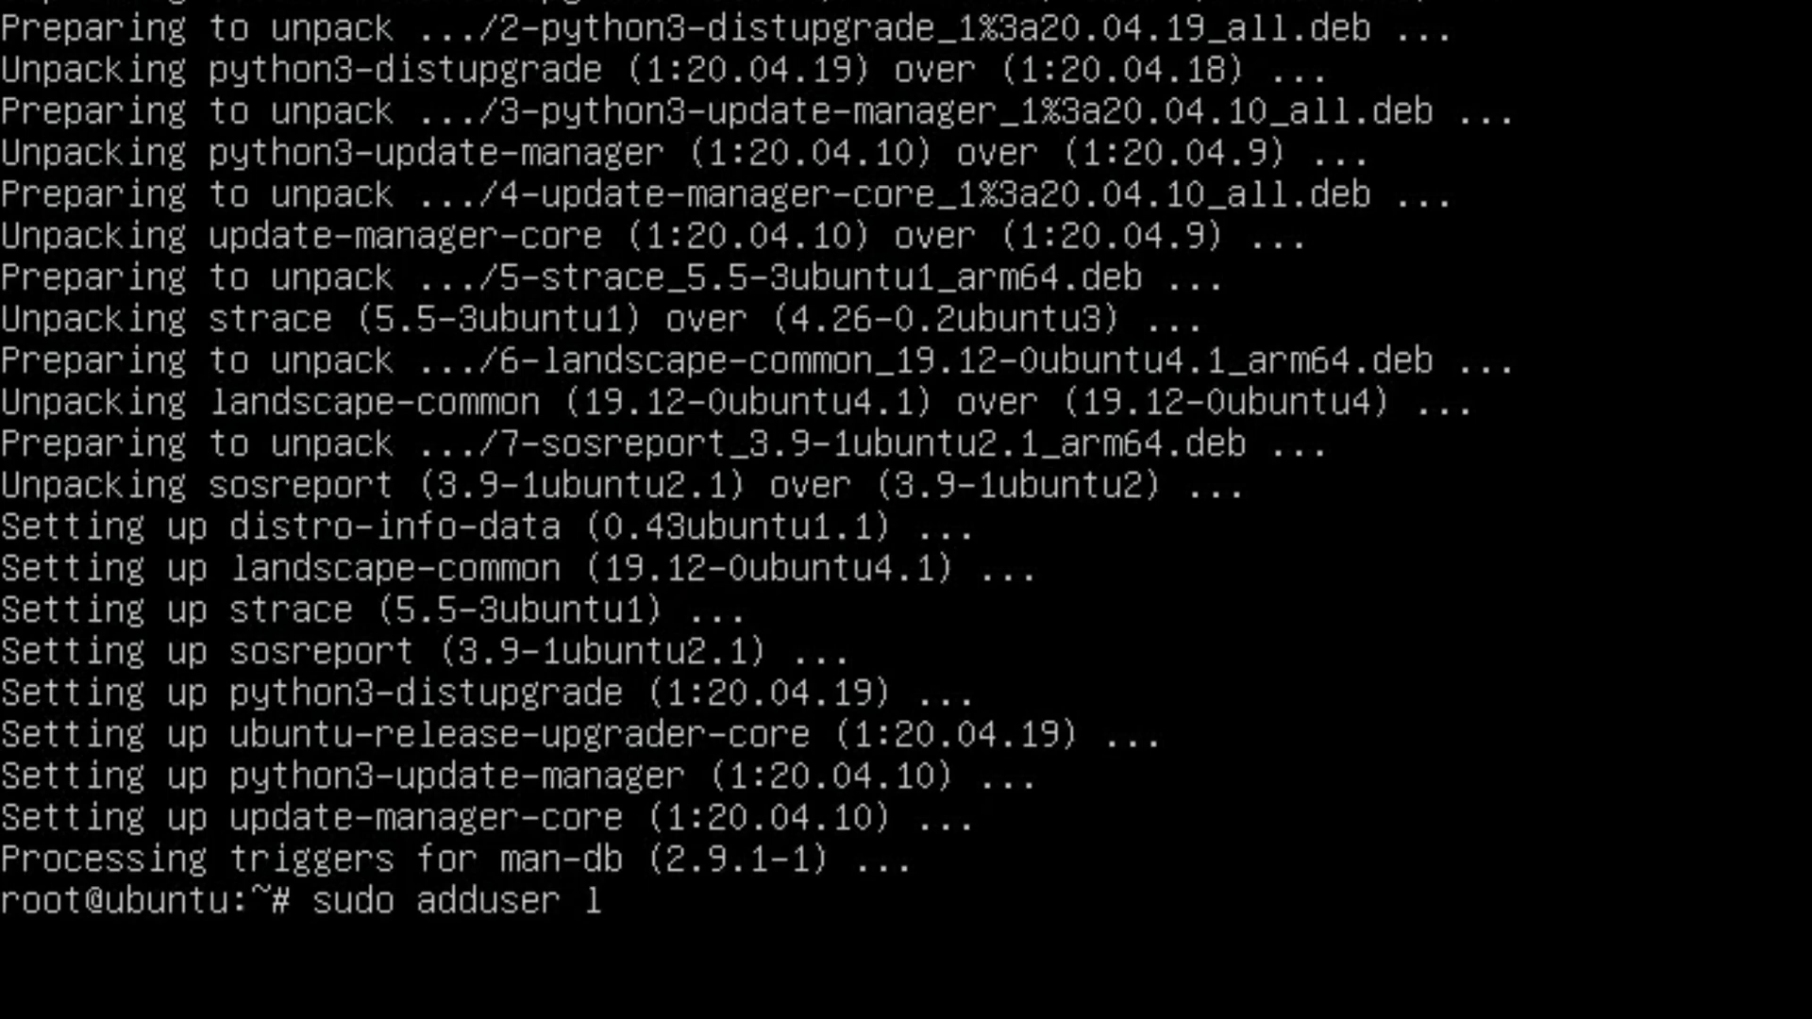
text(eepspvideo)
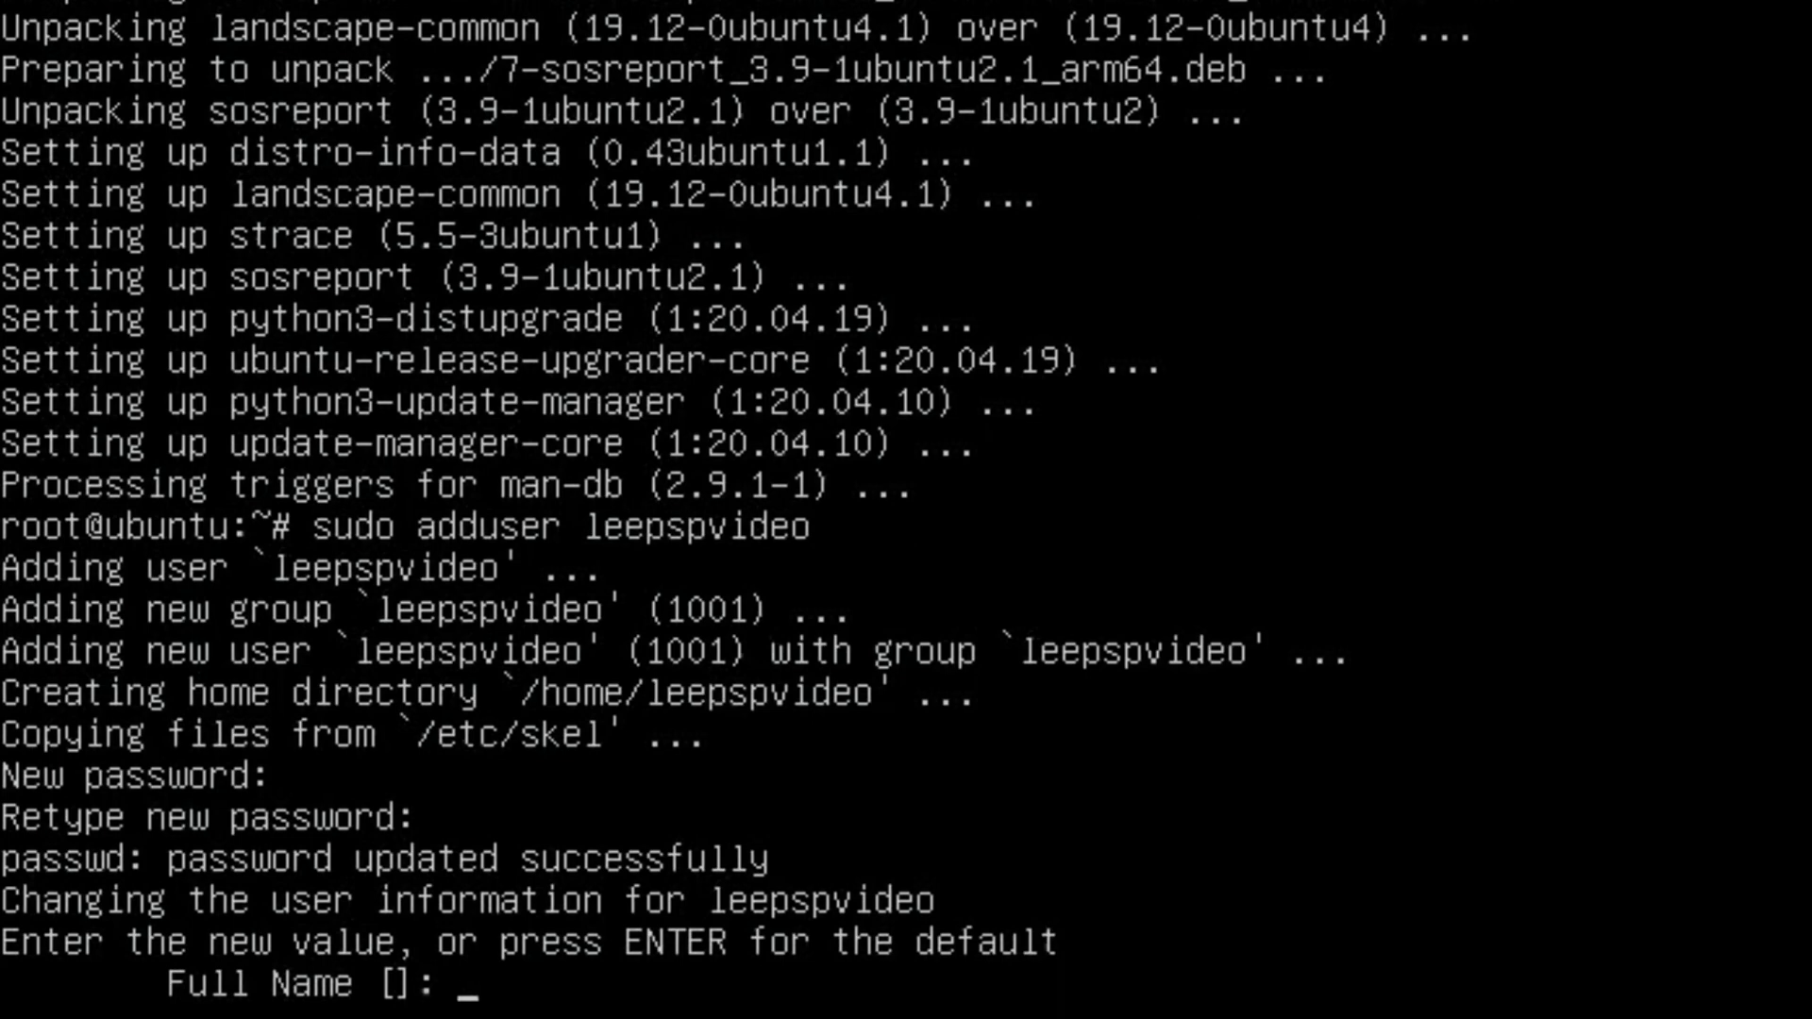
key(Enter)
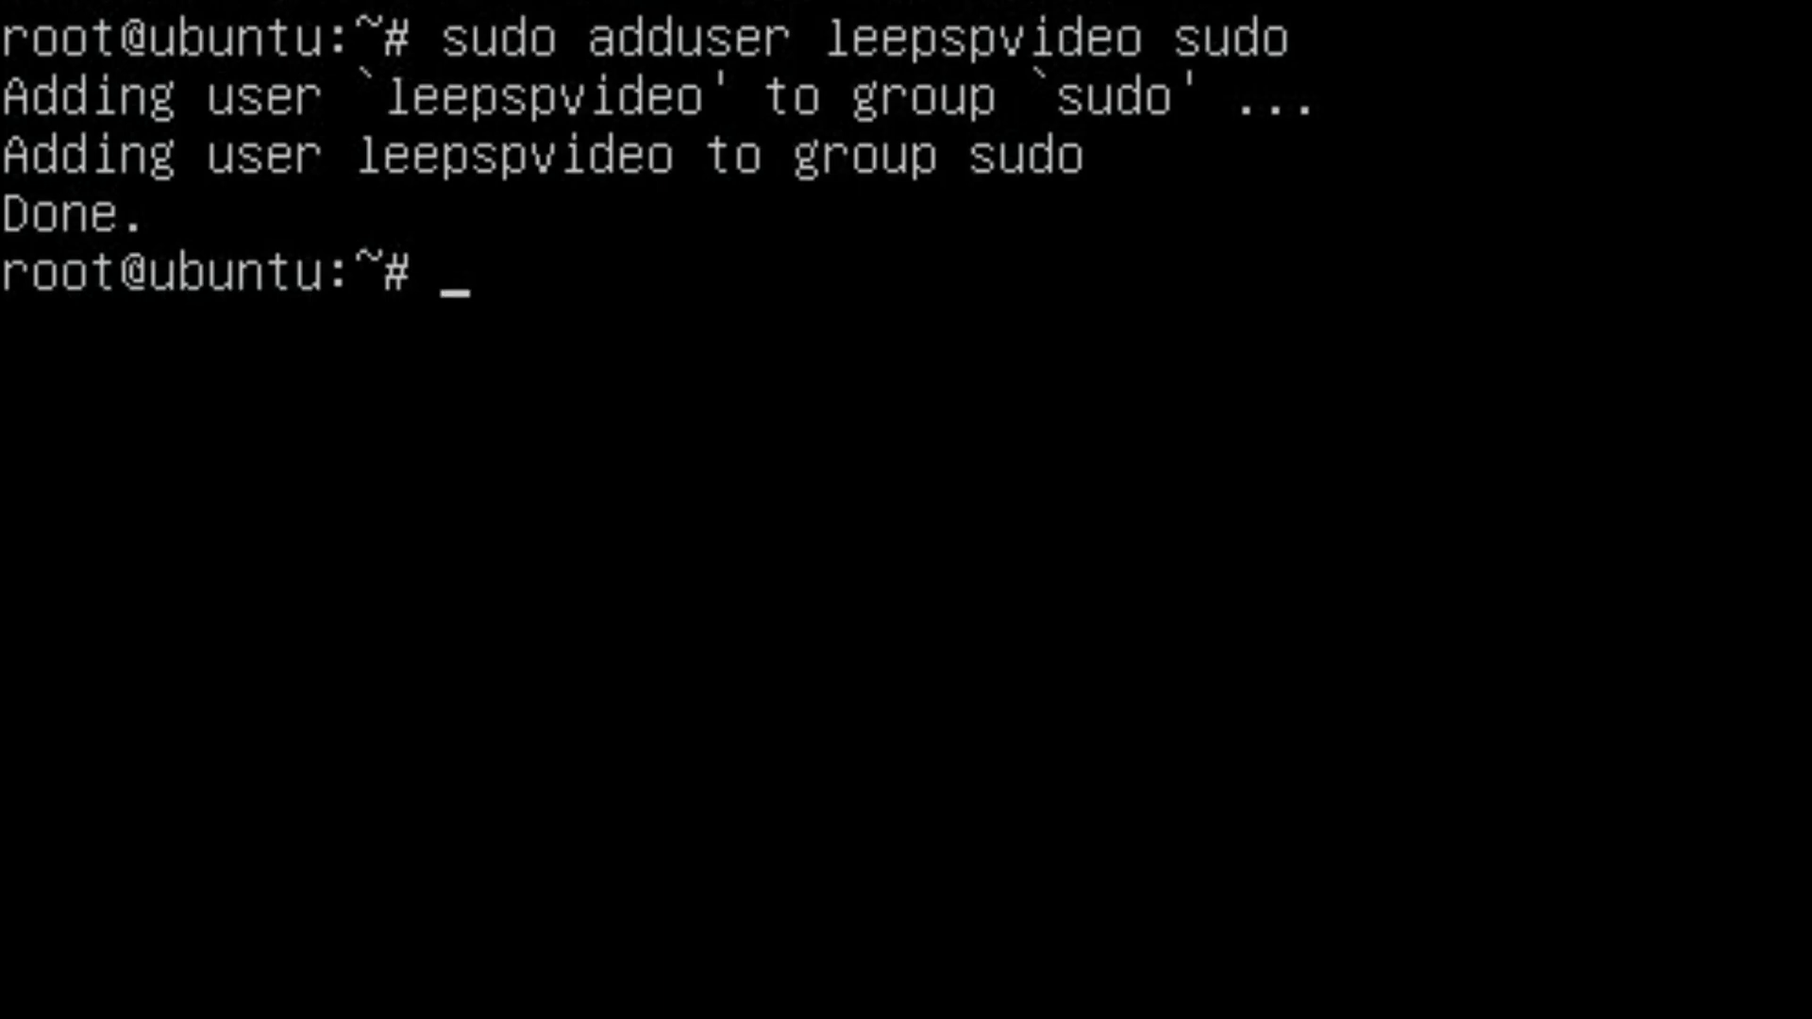
- Install the ubuntu-desktop package with sudo apt, confirming with y, and reboot into it
text(sudo apt install ubuntu-desktop)
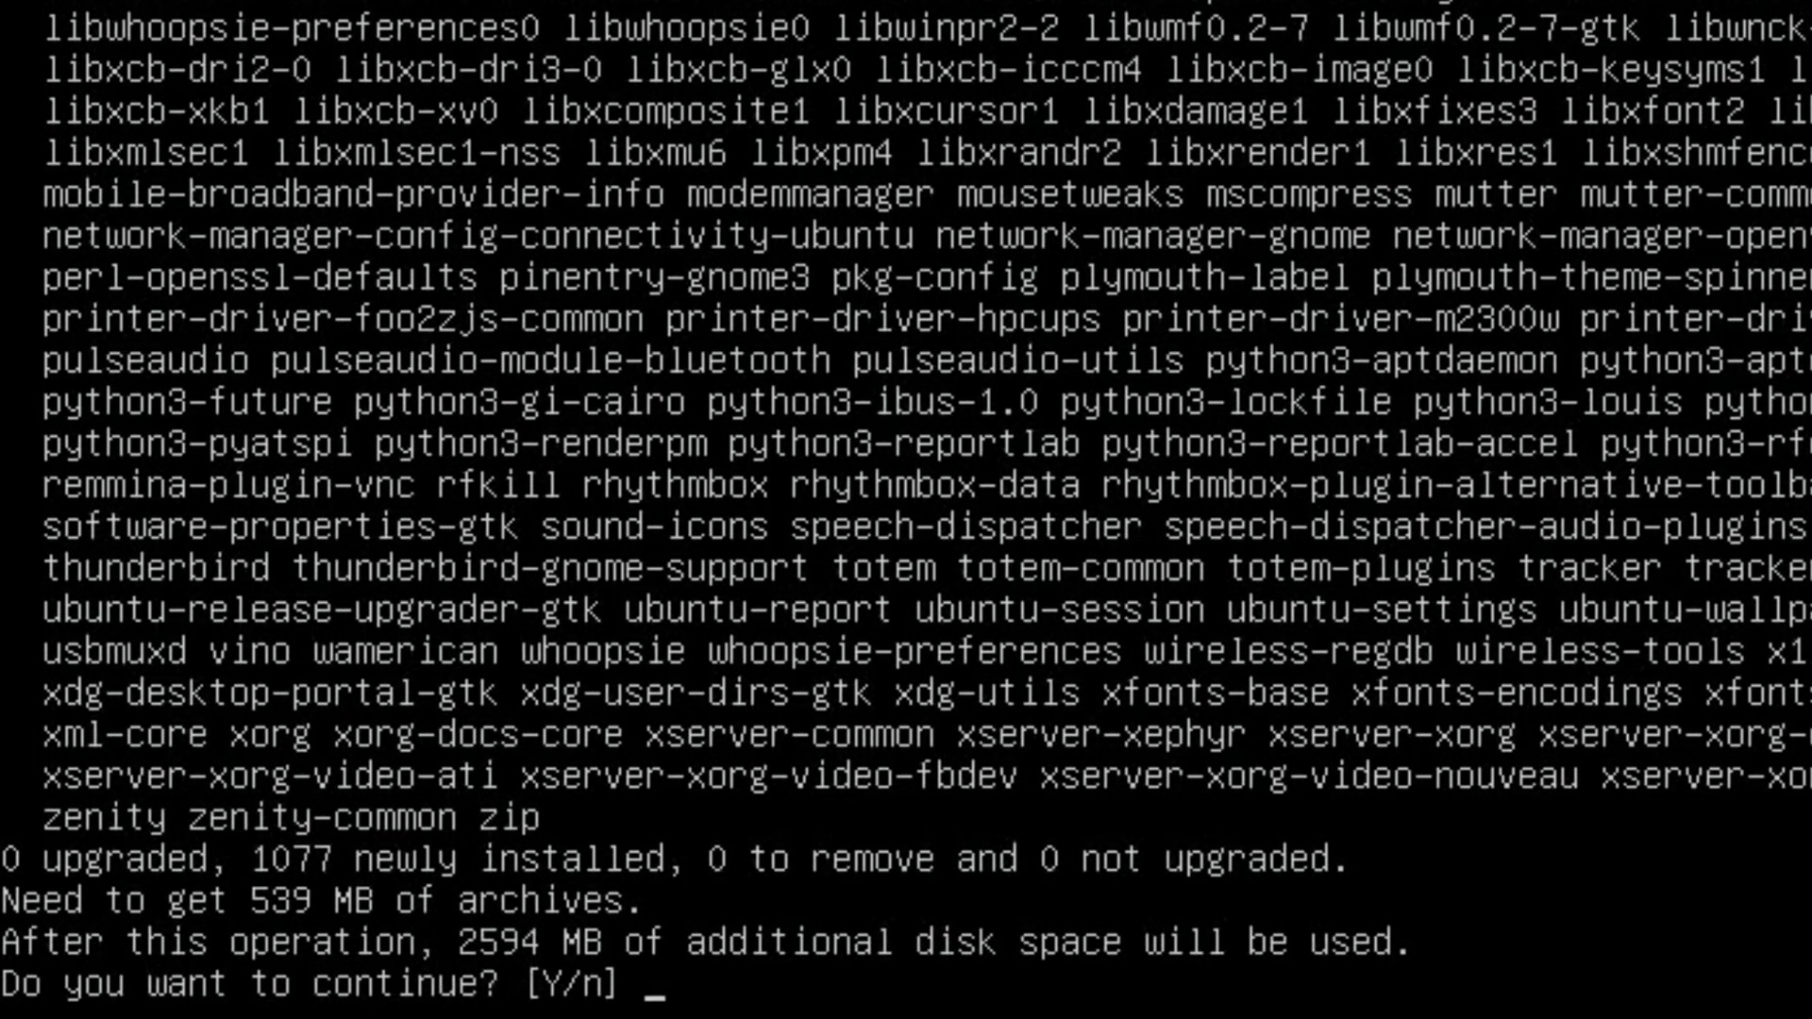
text(y)
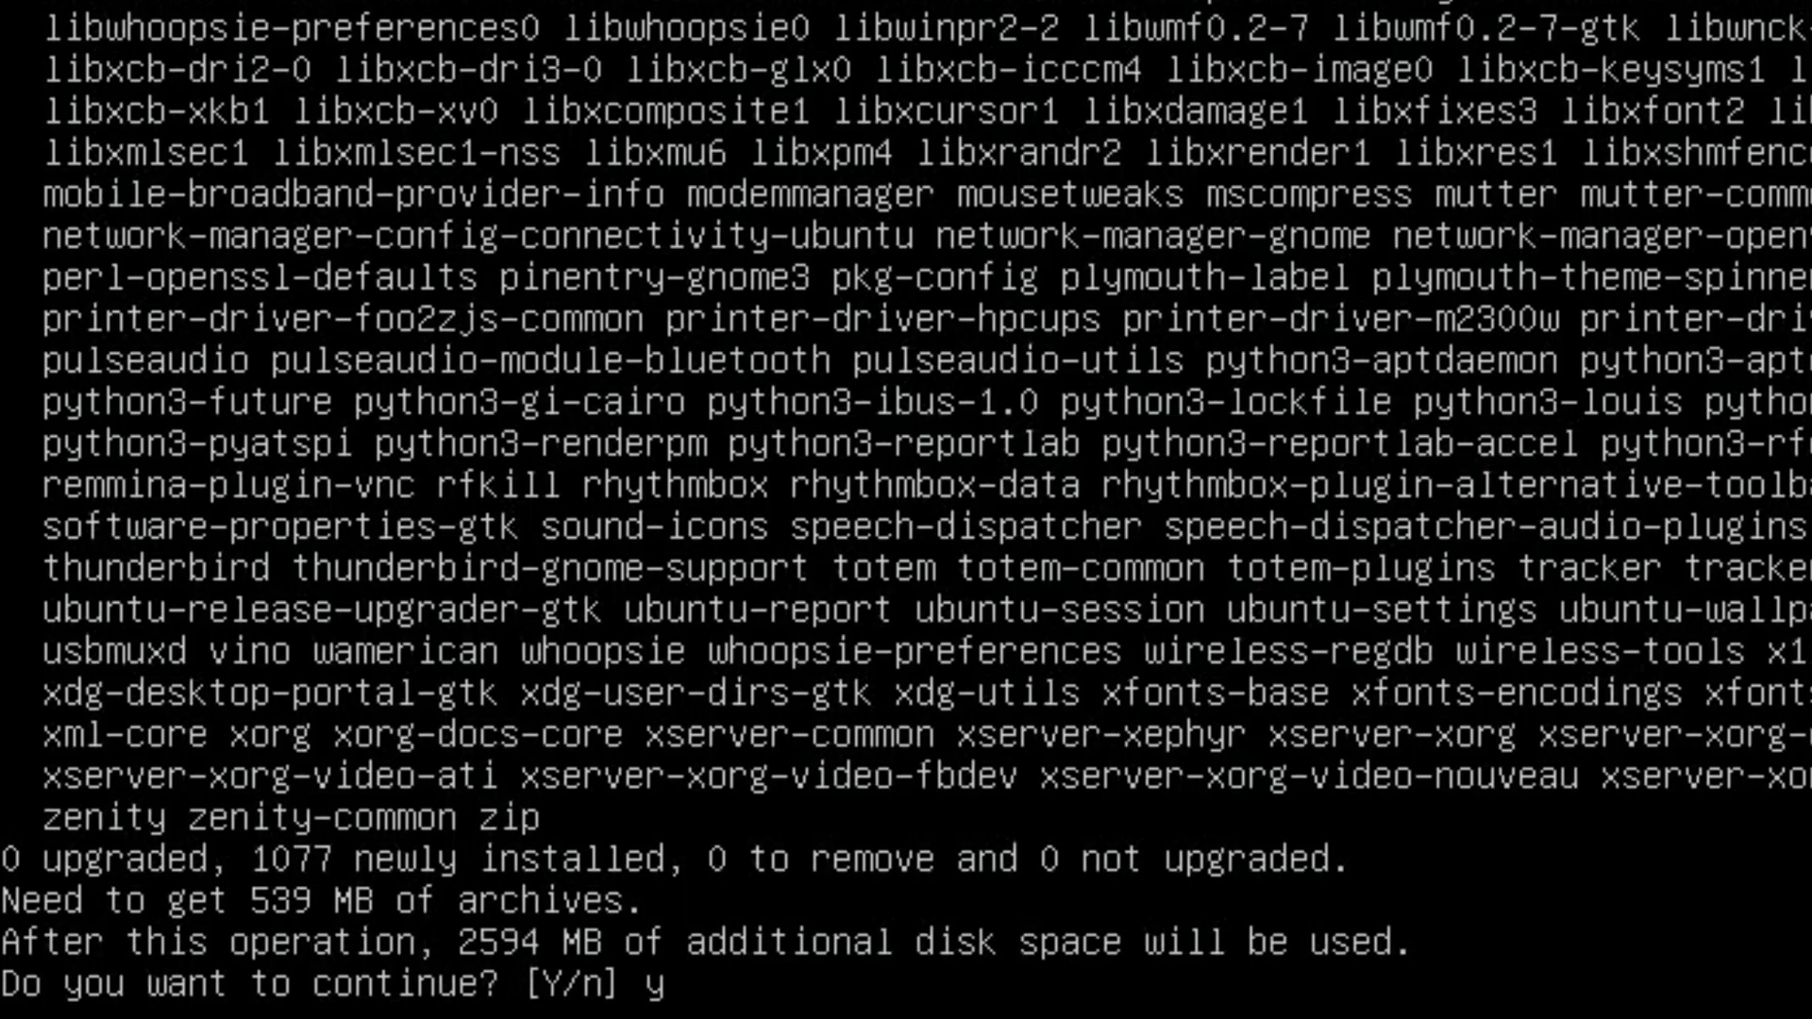
key(Return)
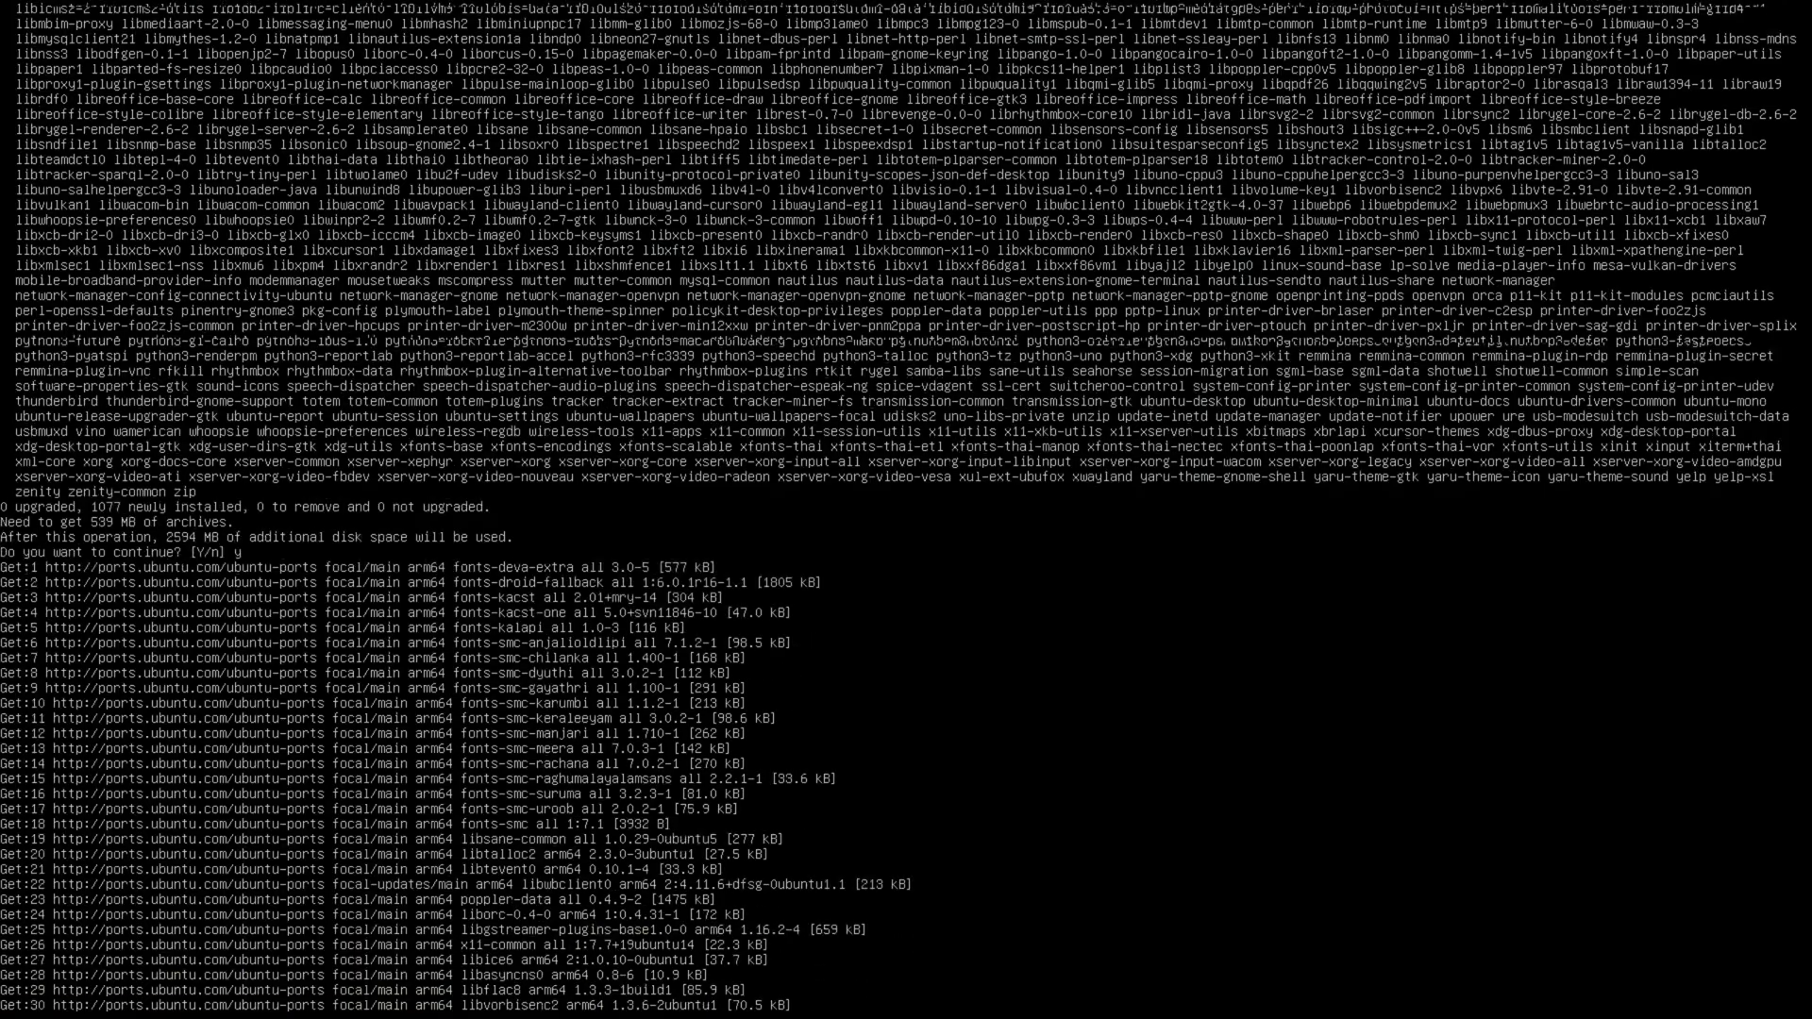
key(Return)
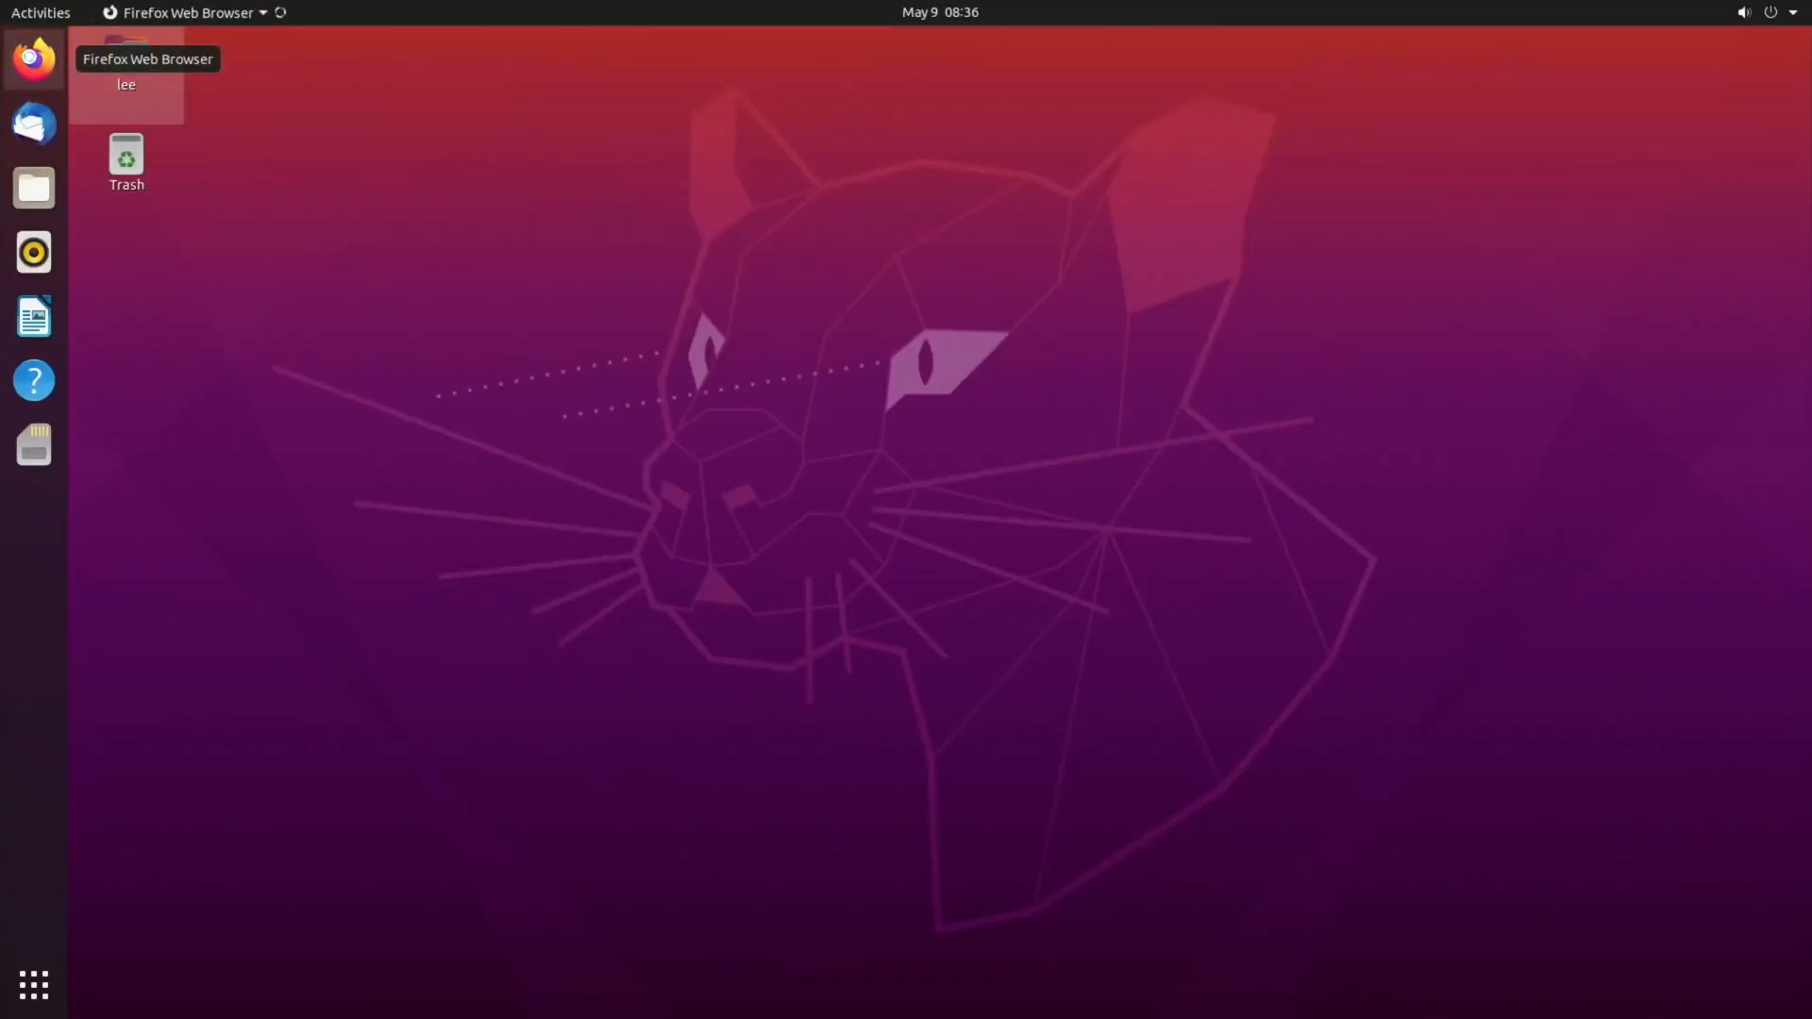
- Launch Firefox, search 'hot' and open the hotukdeals site
click(34, 57)
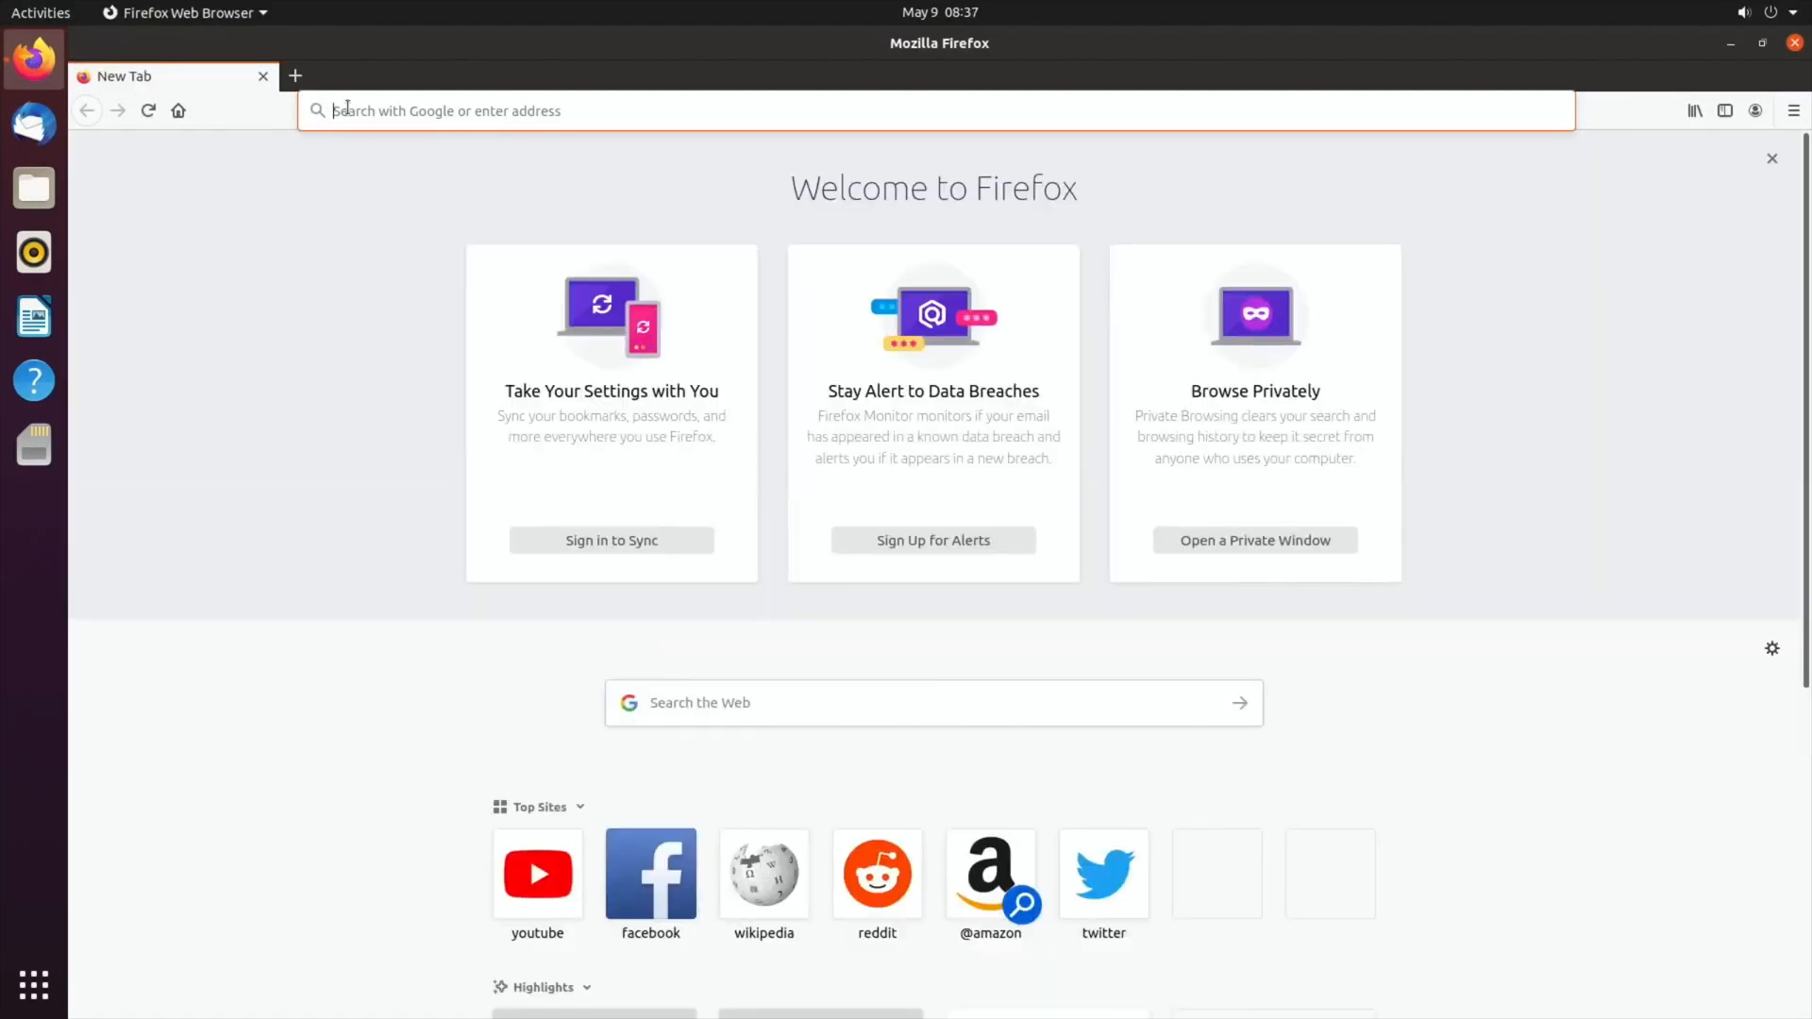
text(hotukdeals&ie=utf-8&oe=utf-8)
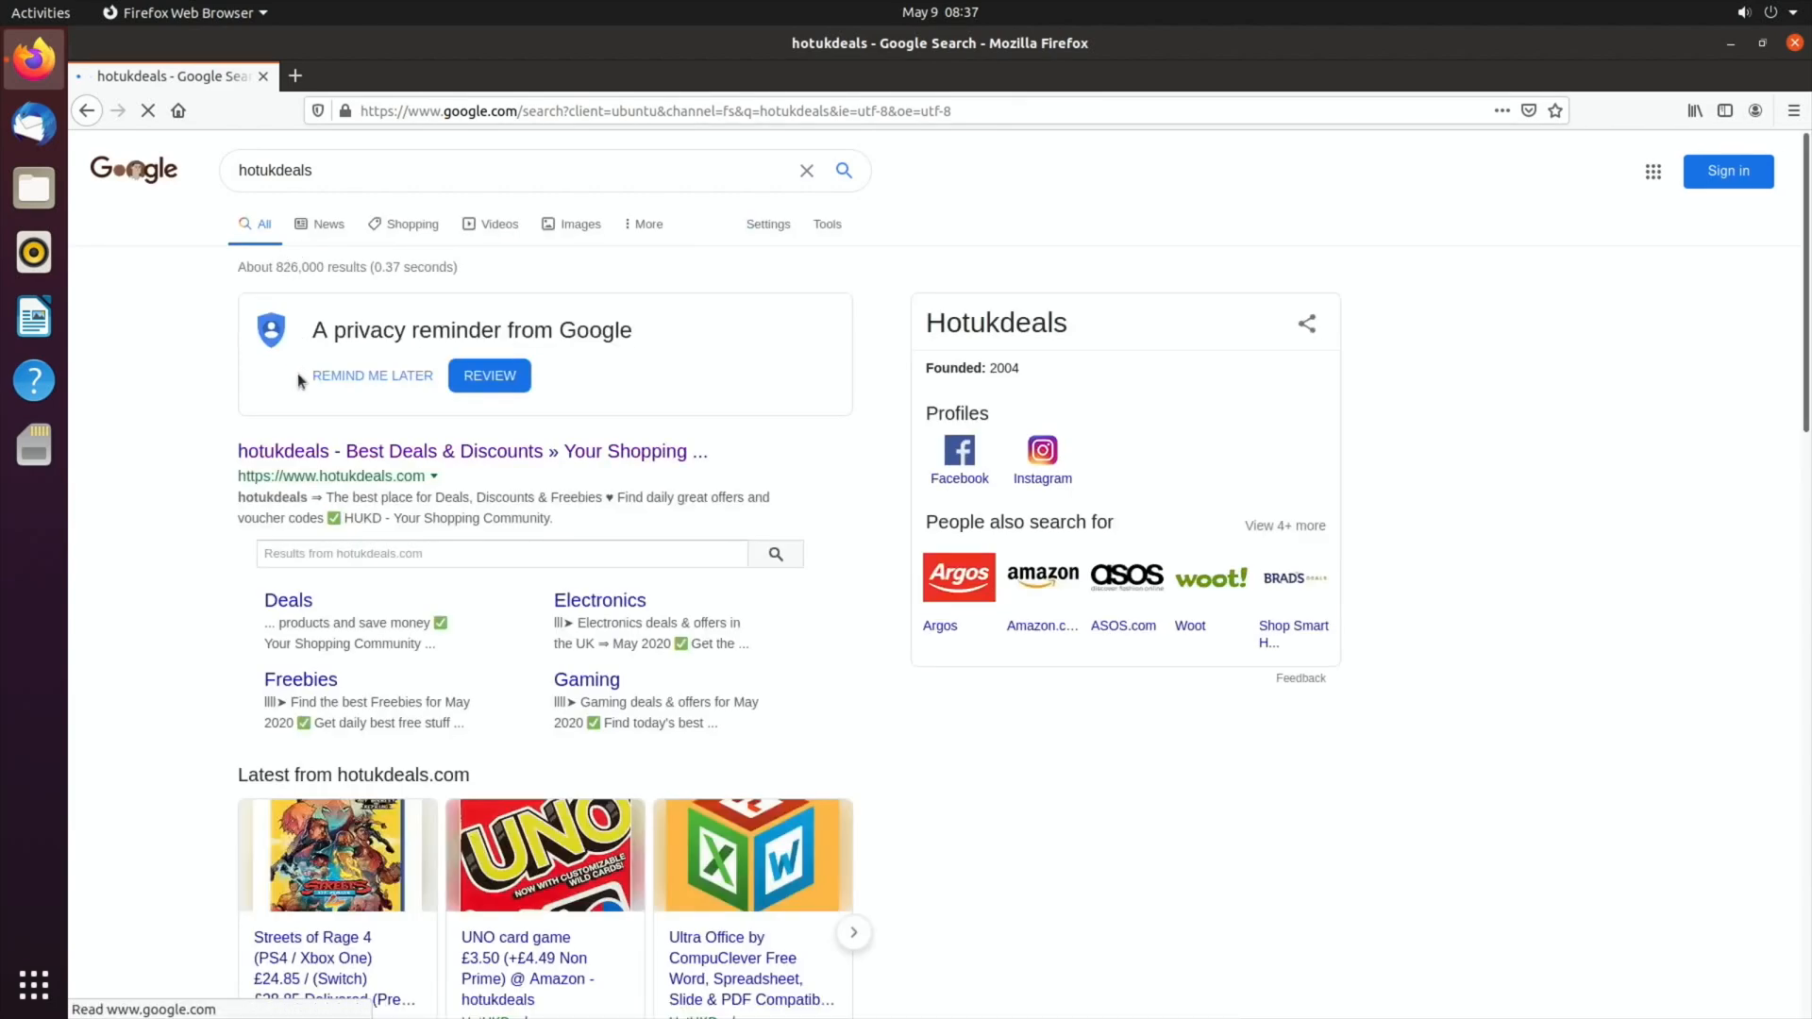
click(472, 451)
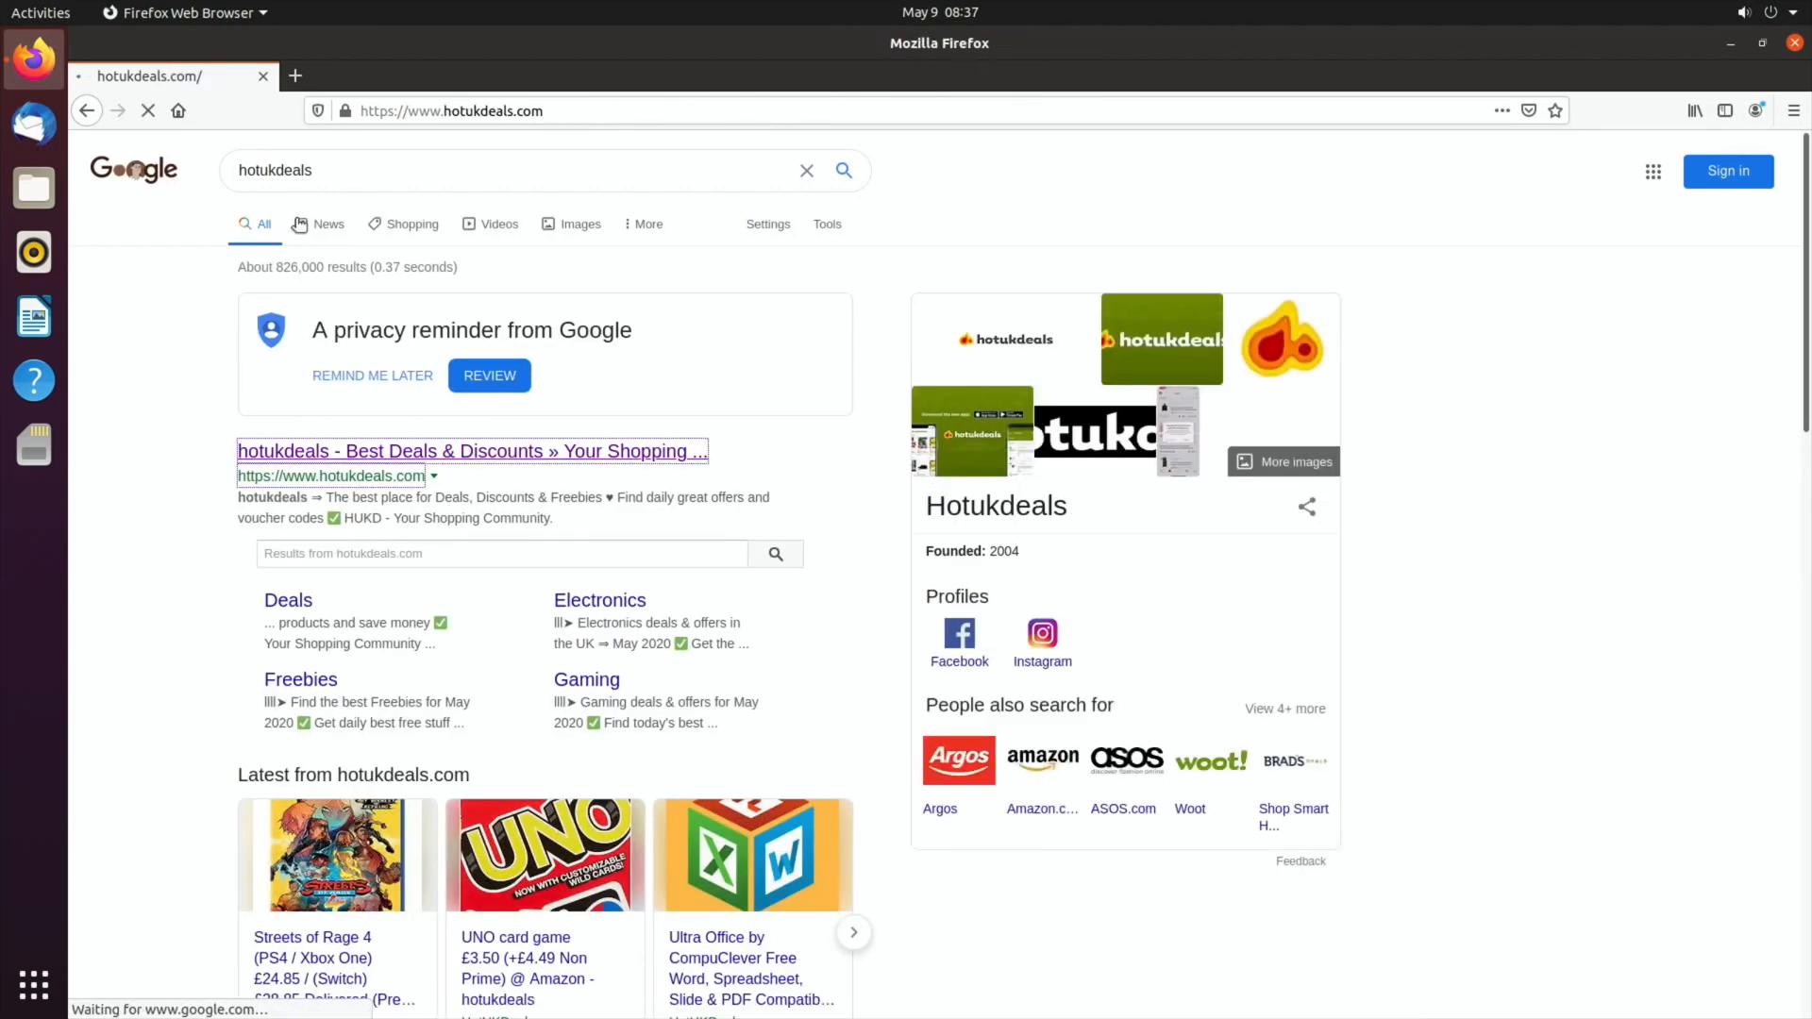
- Search 'bbc news' in a new tab, then switch back to the hotukdeals tab
click(294, 76)
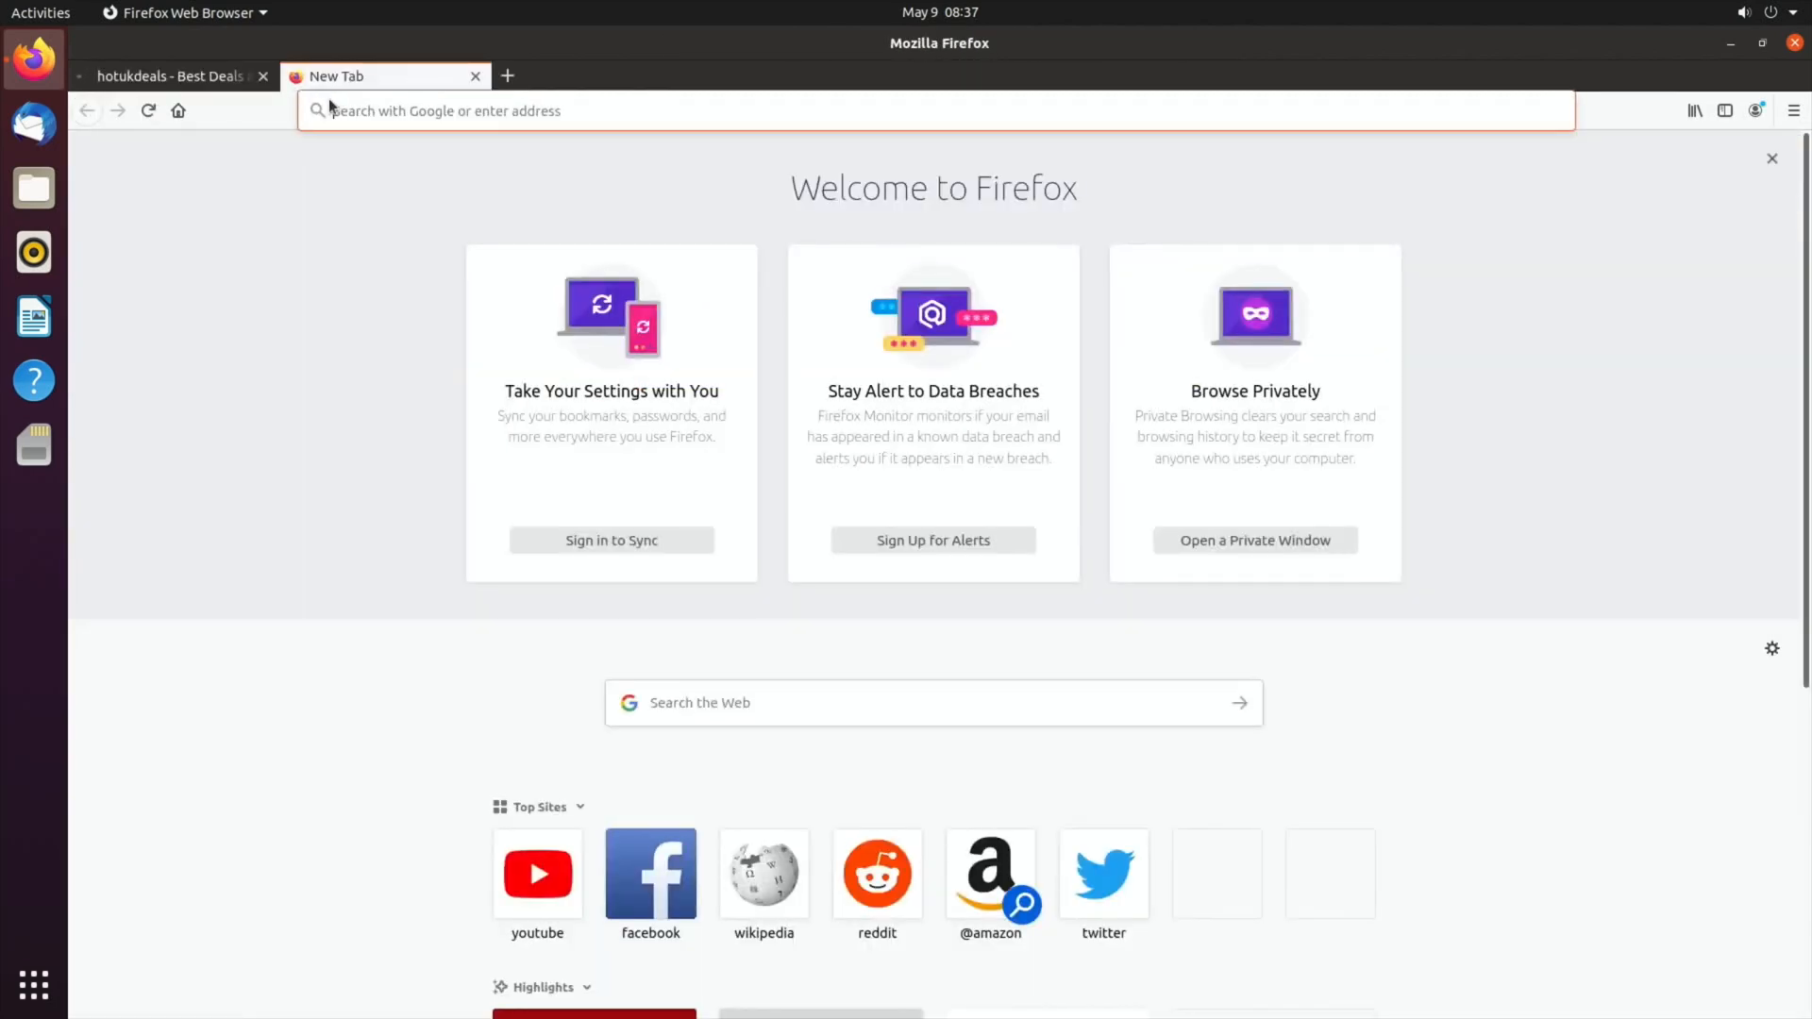
text(bbc n)
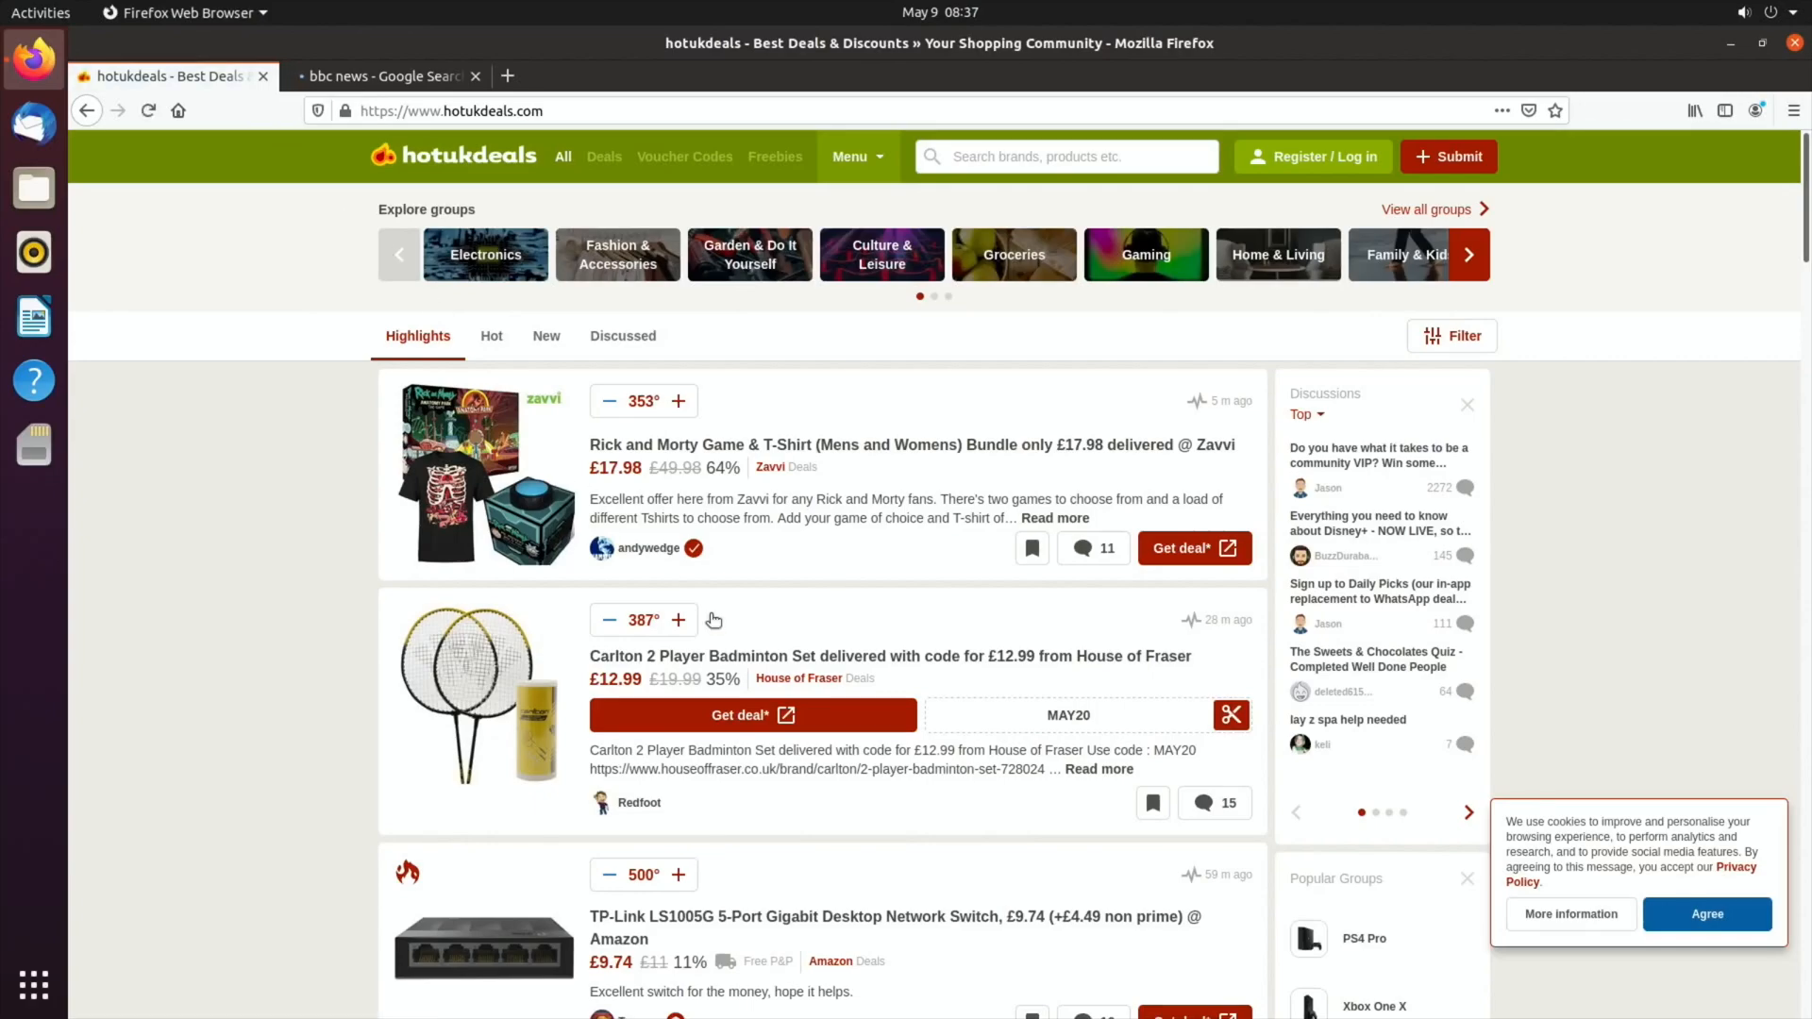
click(385, 76)
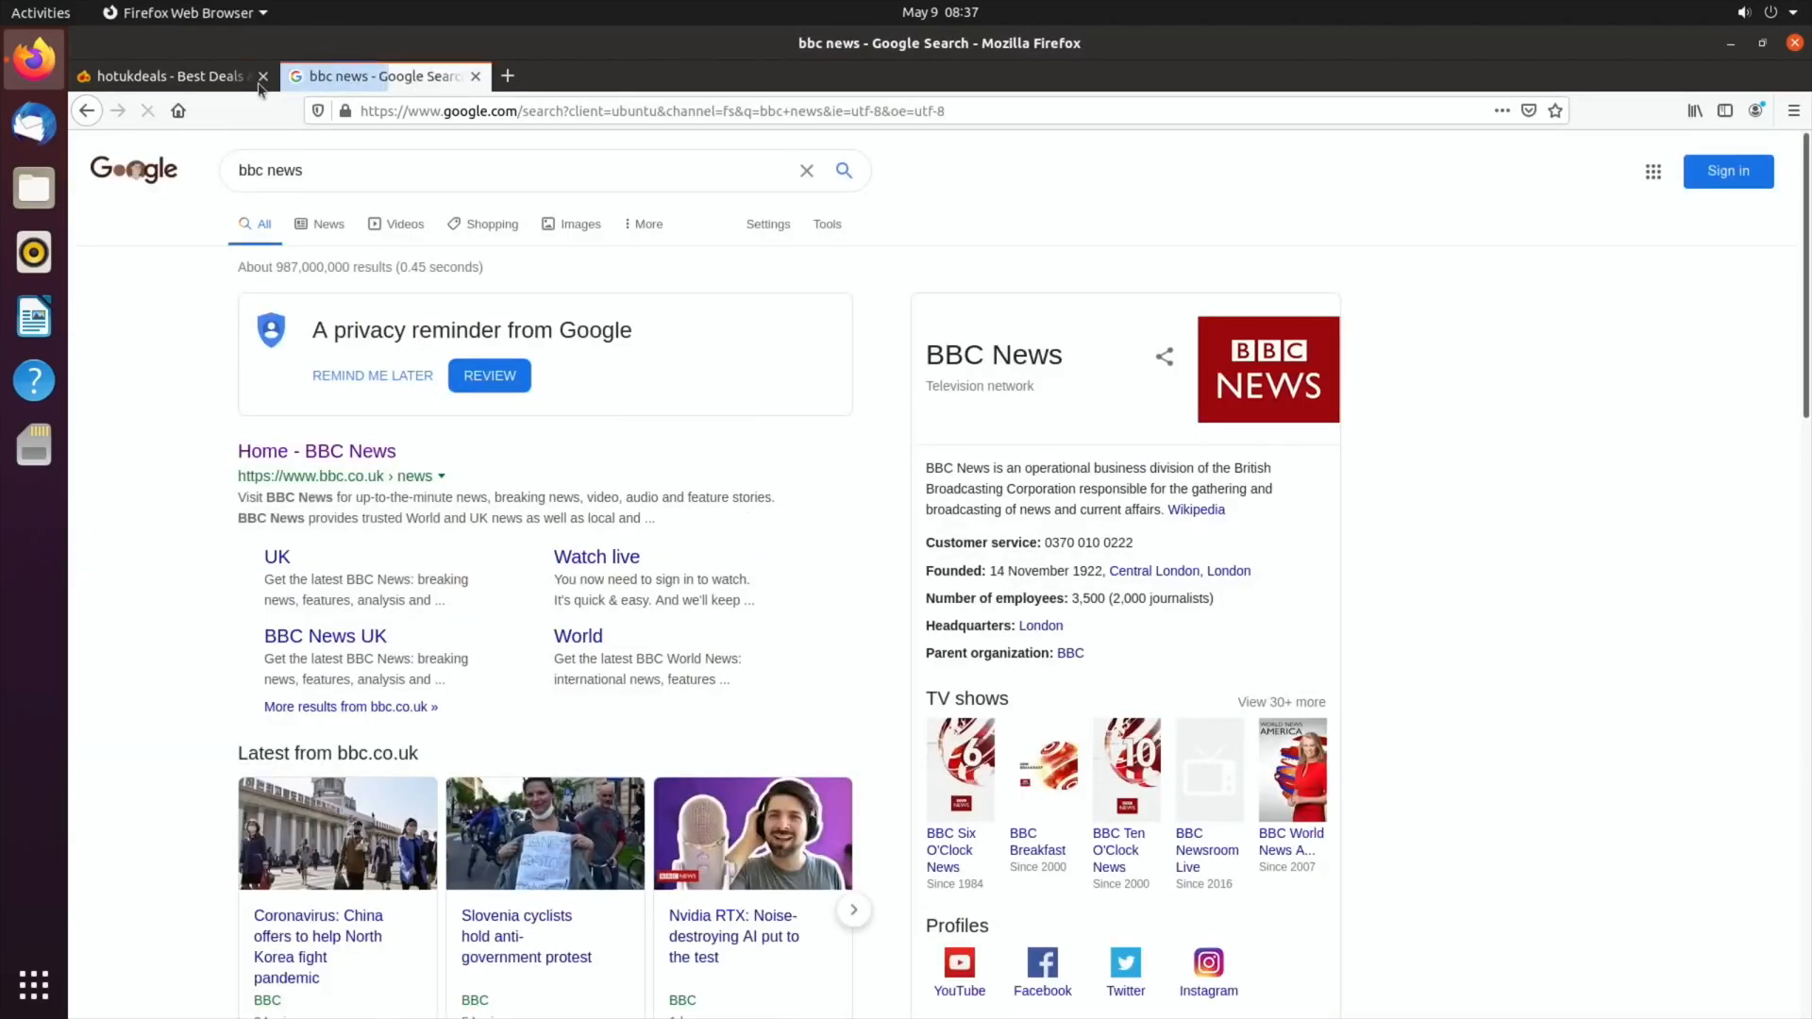
click(170, 76)
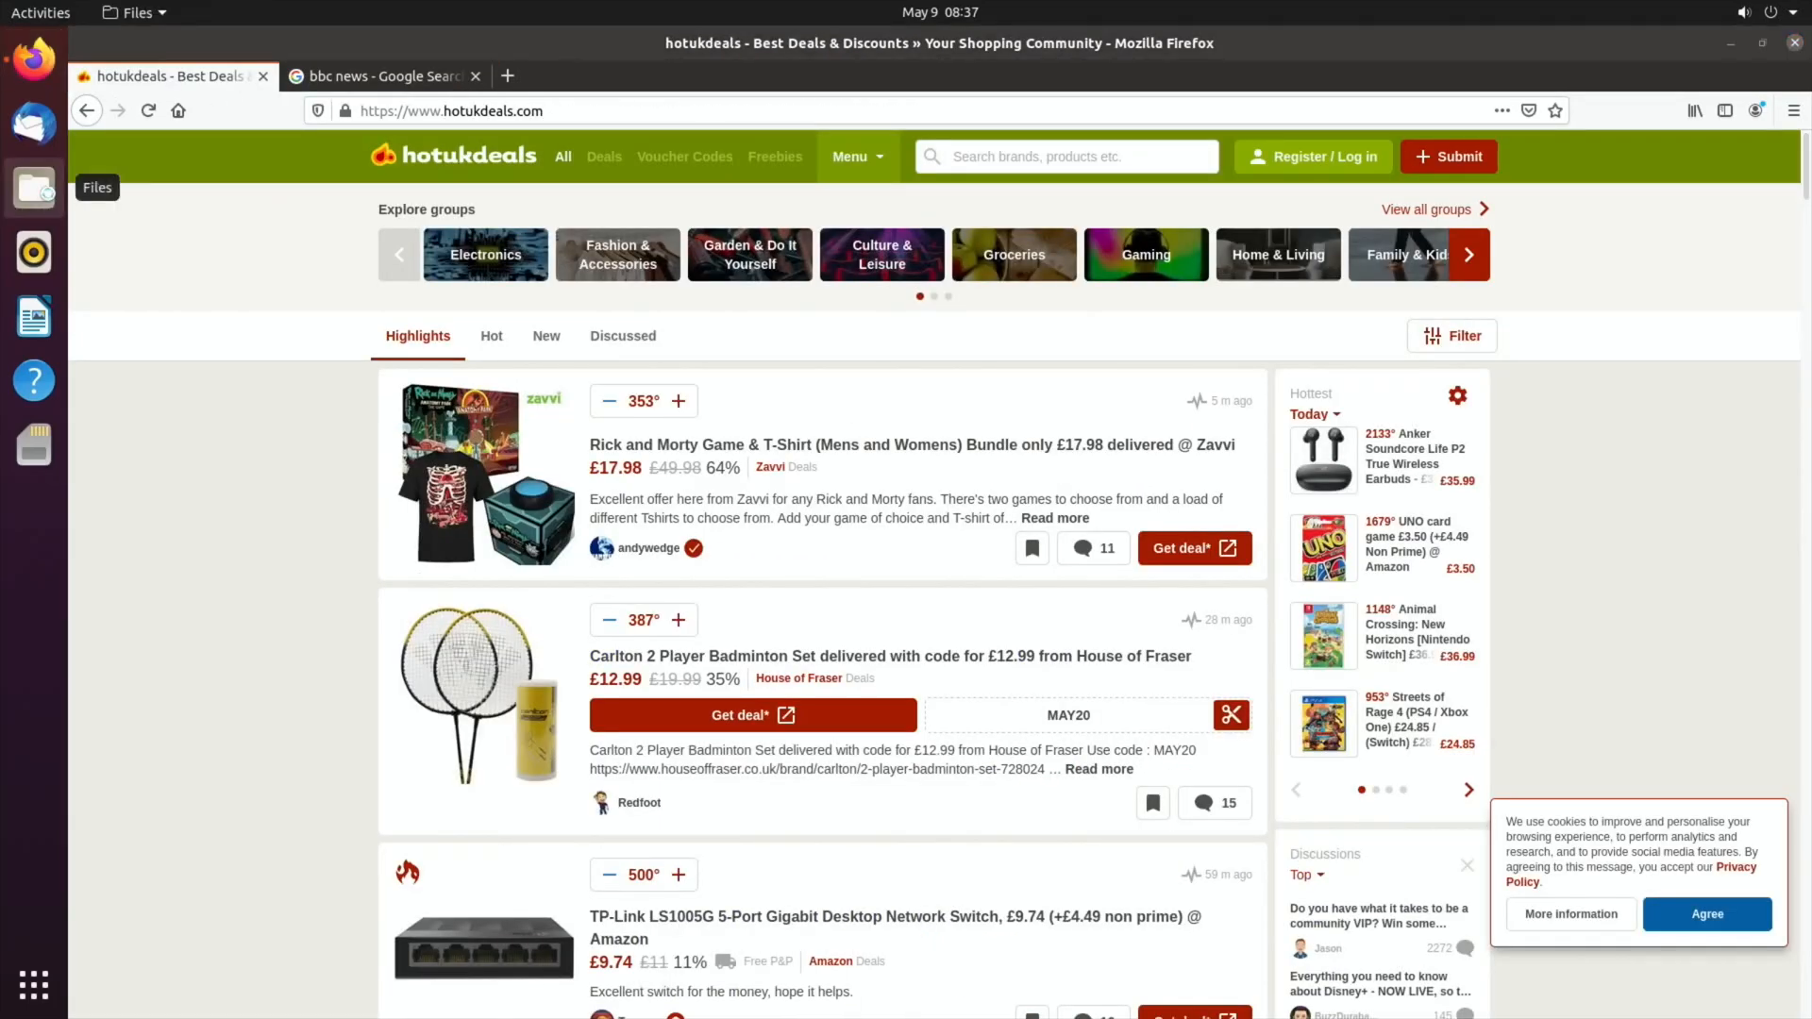
- Open Files, launch Writer, dismiss the tip and type test text 'dssdhlioshv'
click(34, 187)
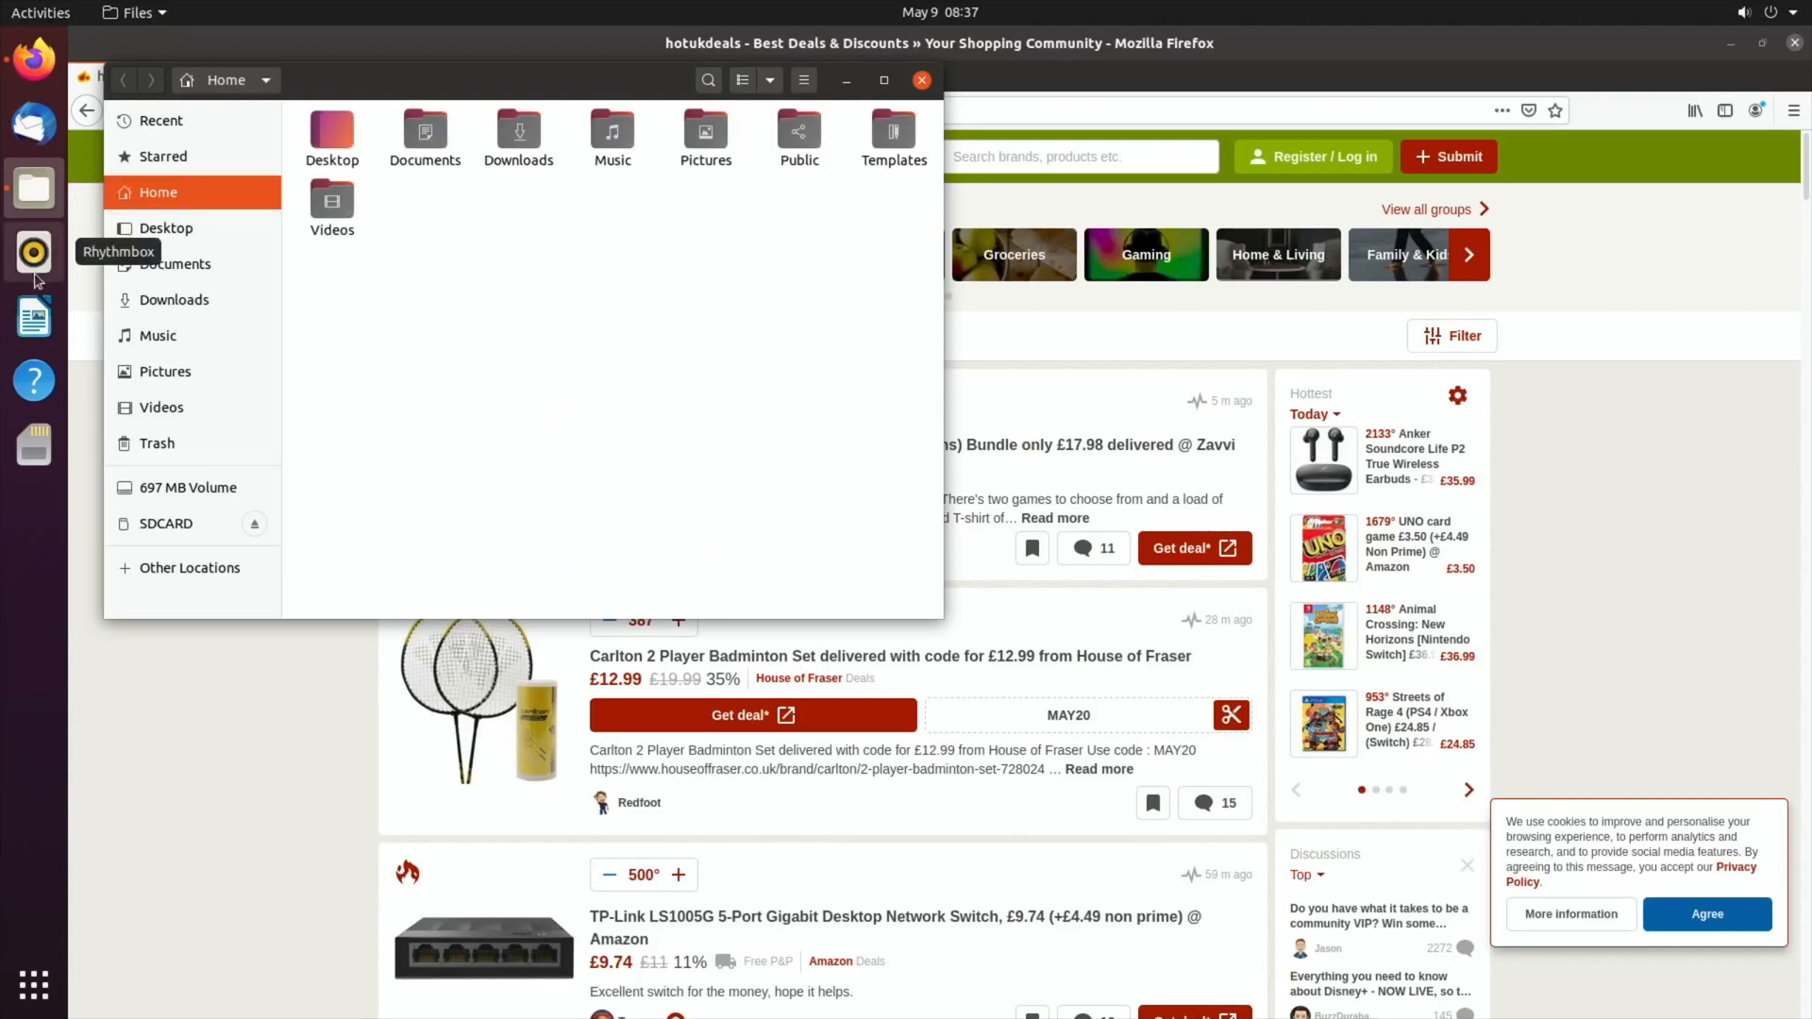
click(32, 315)
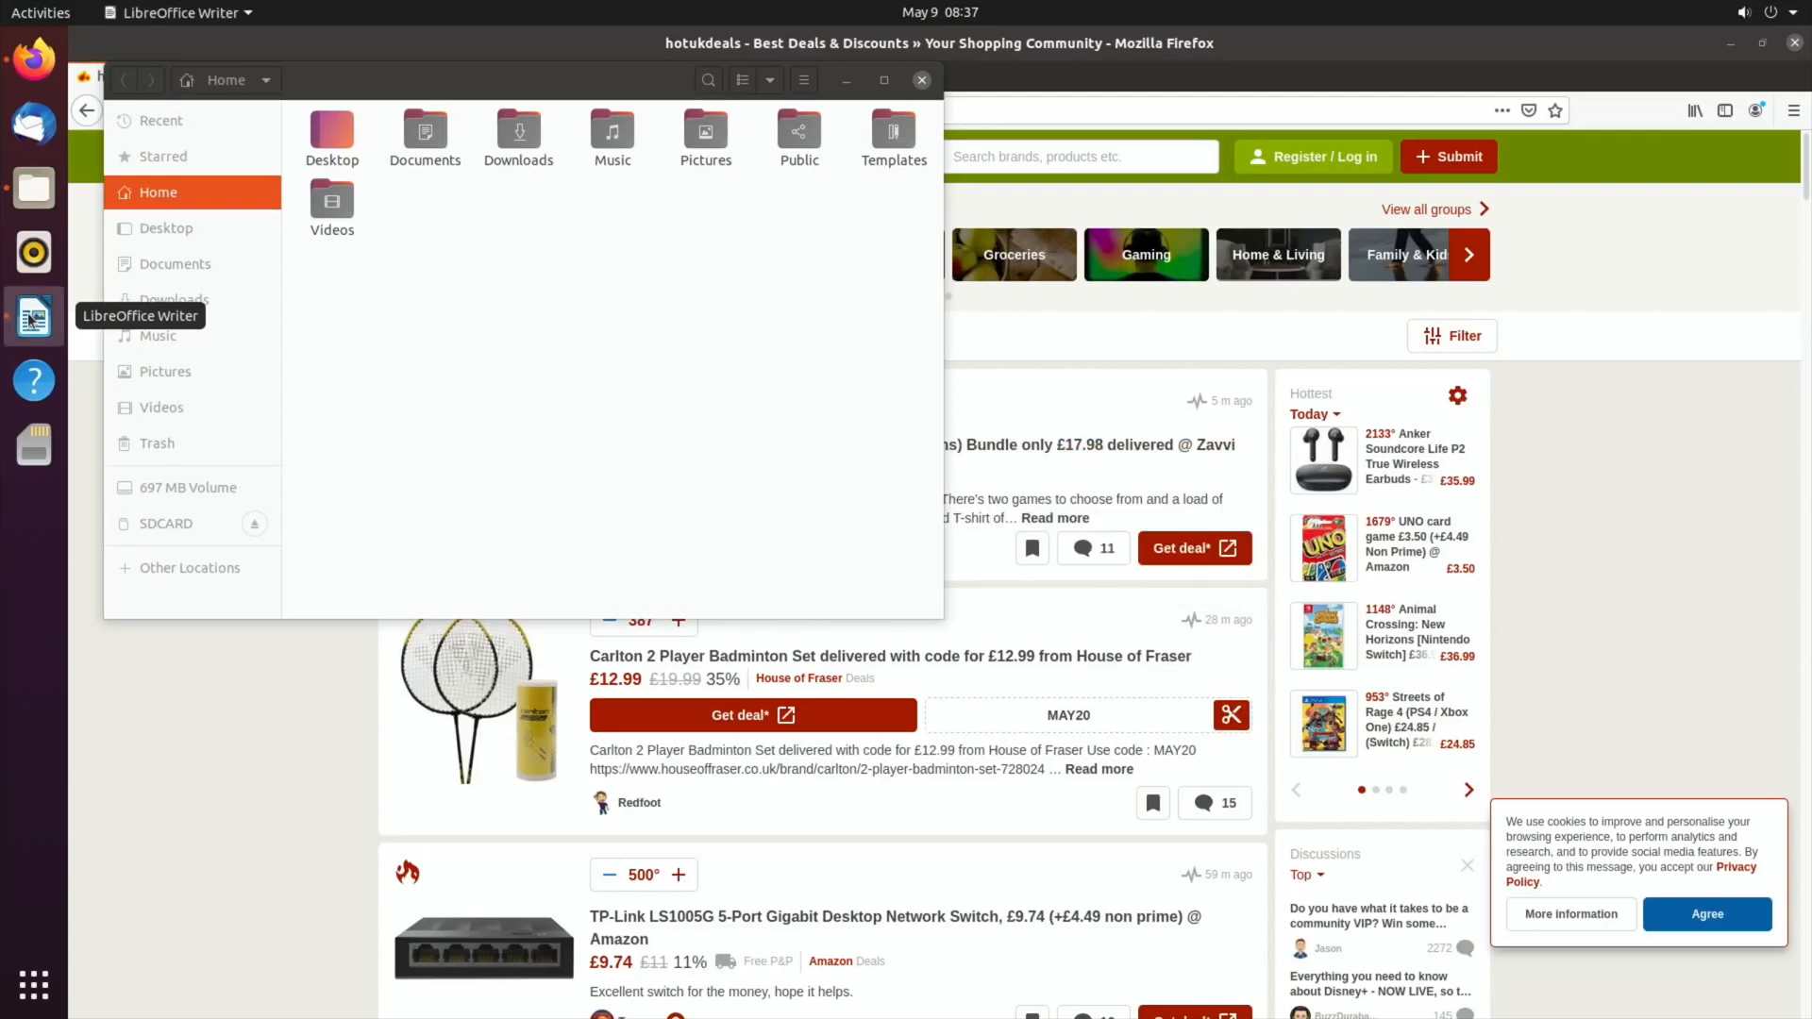
click(34, 317)
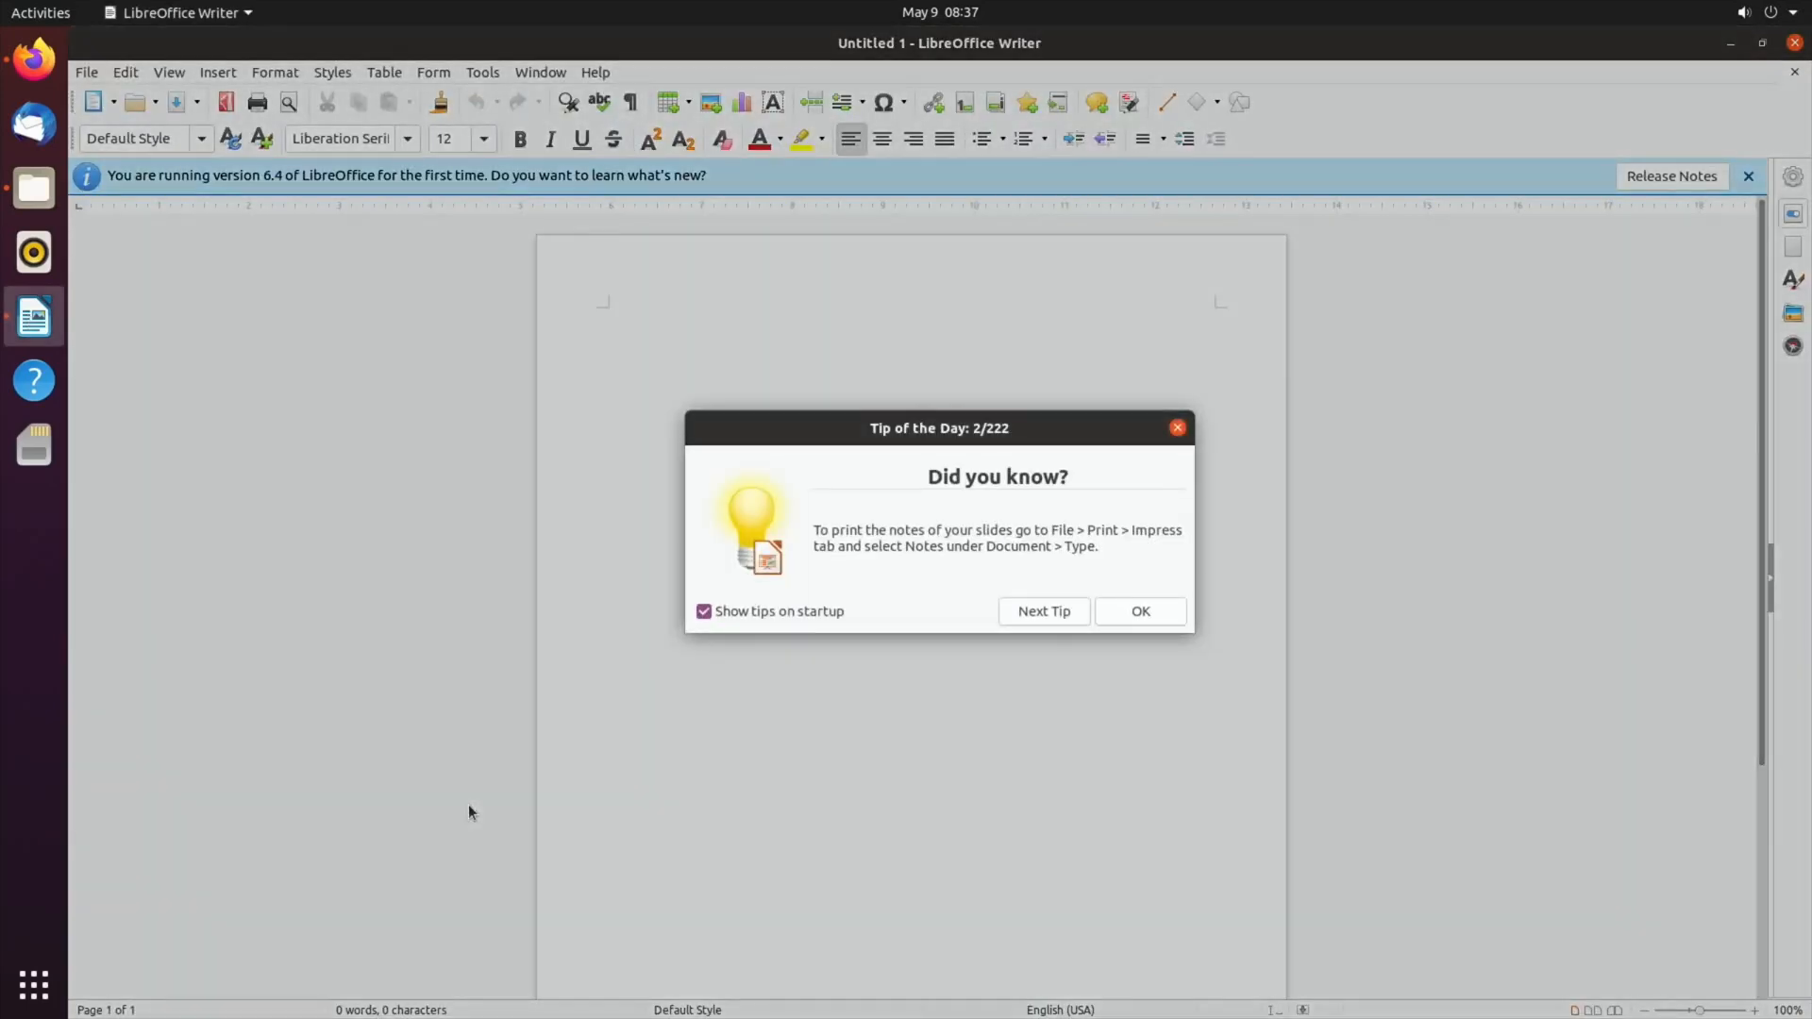
click(1138, 612)
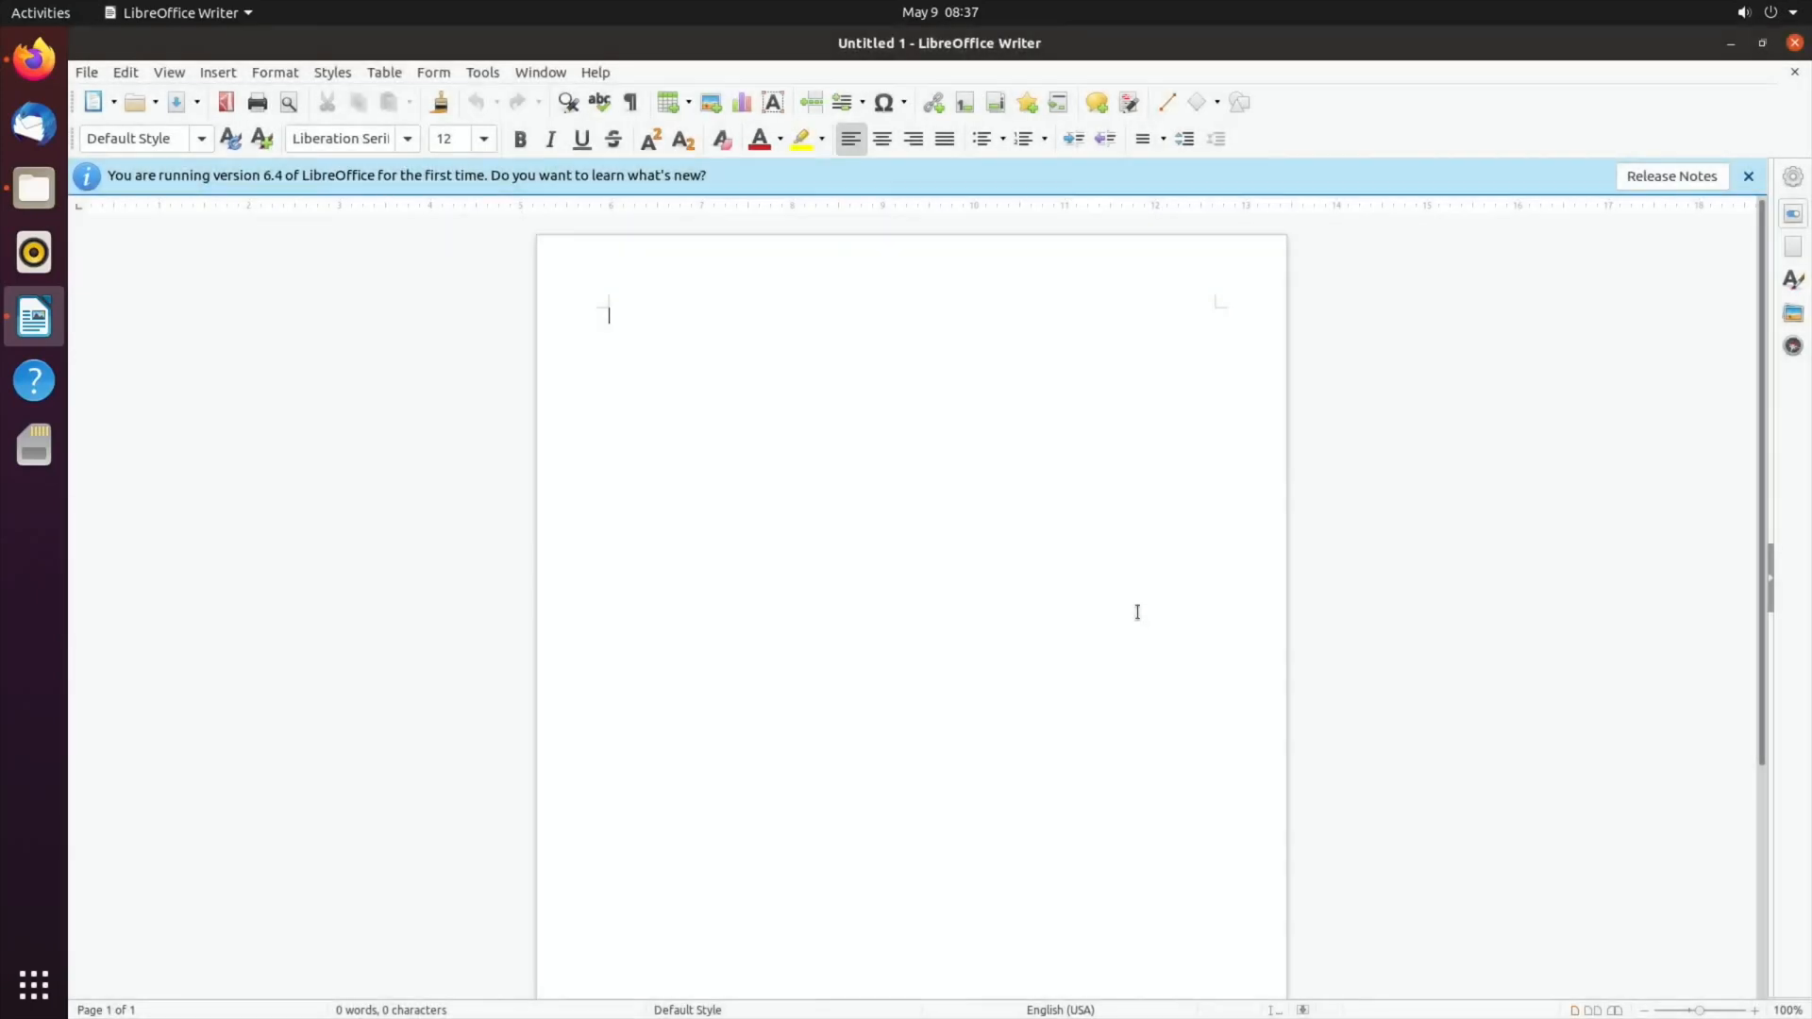
text(dssdhlioshv)
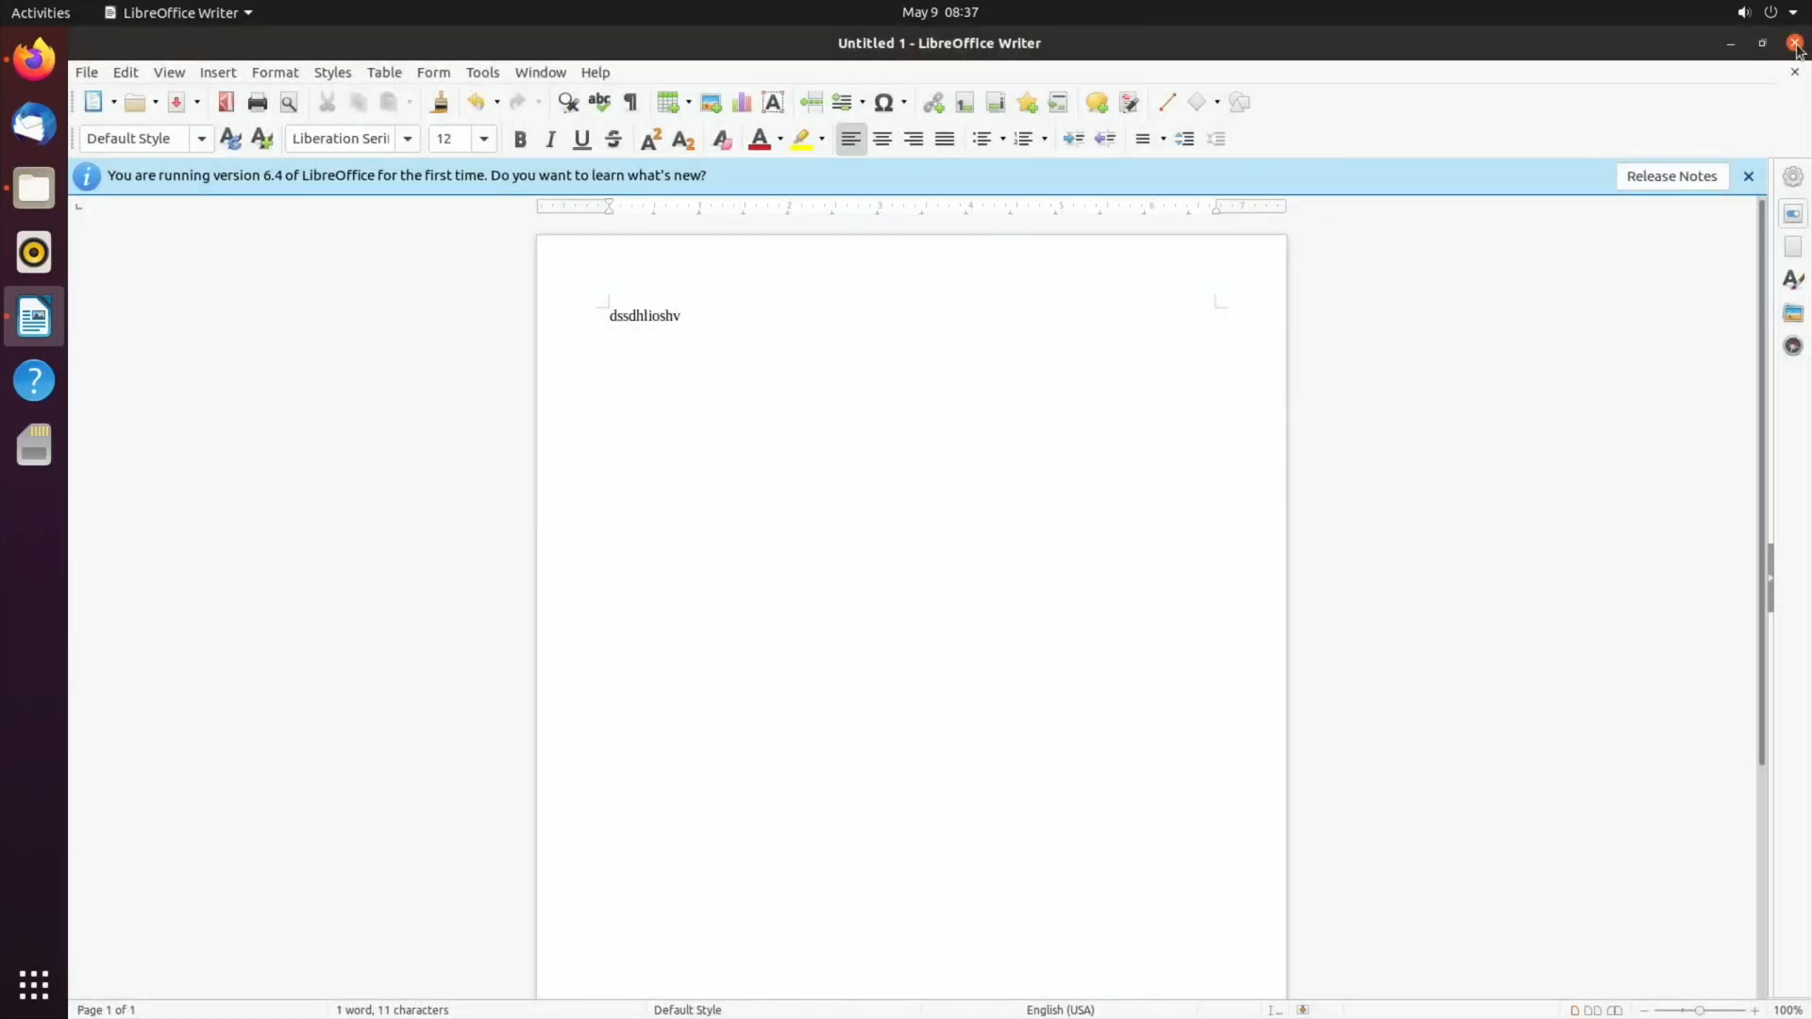
- Close Writer, Files and Firefox, confirming closing both browser tabs
click(1796, 43)
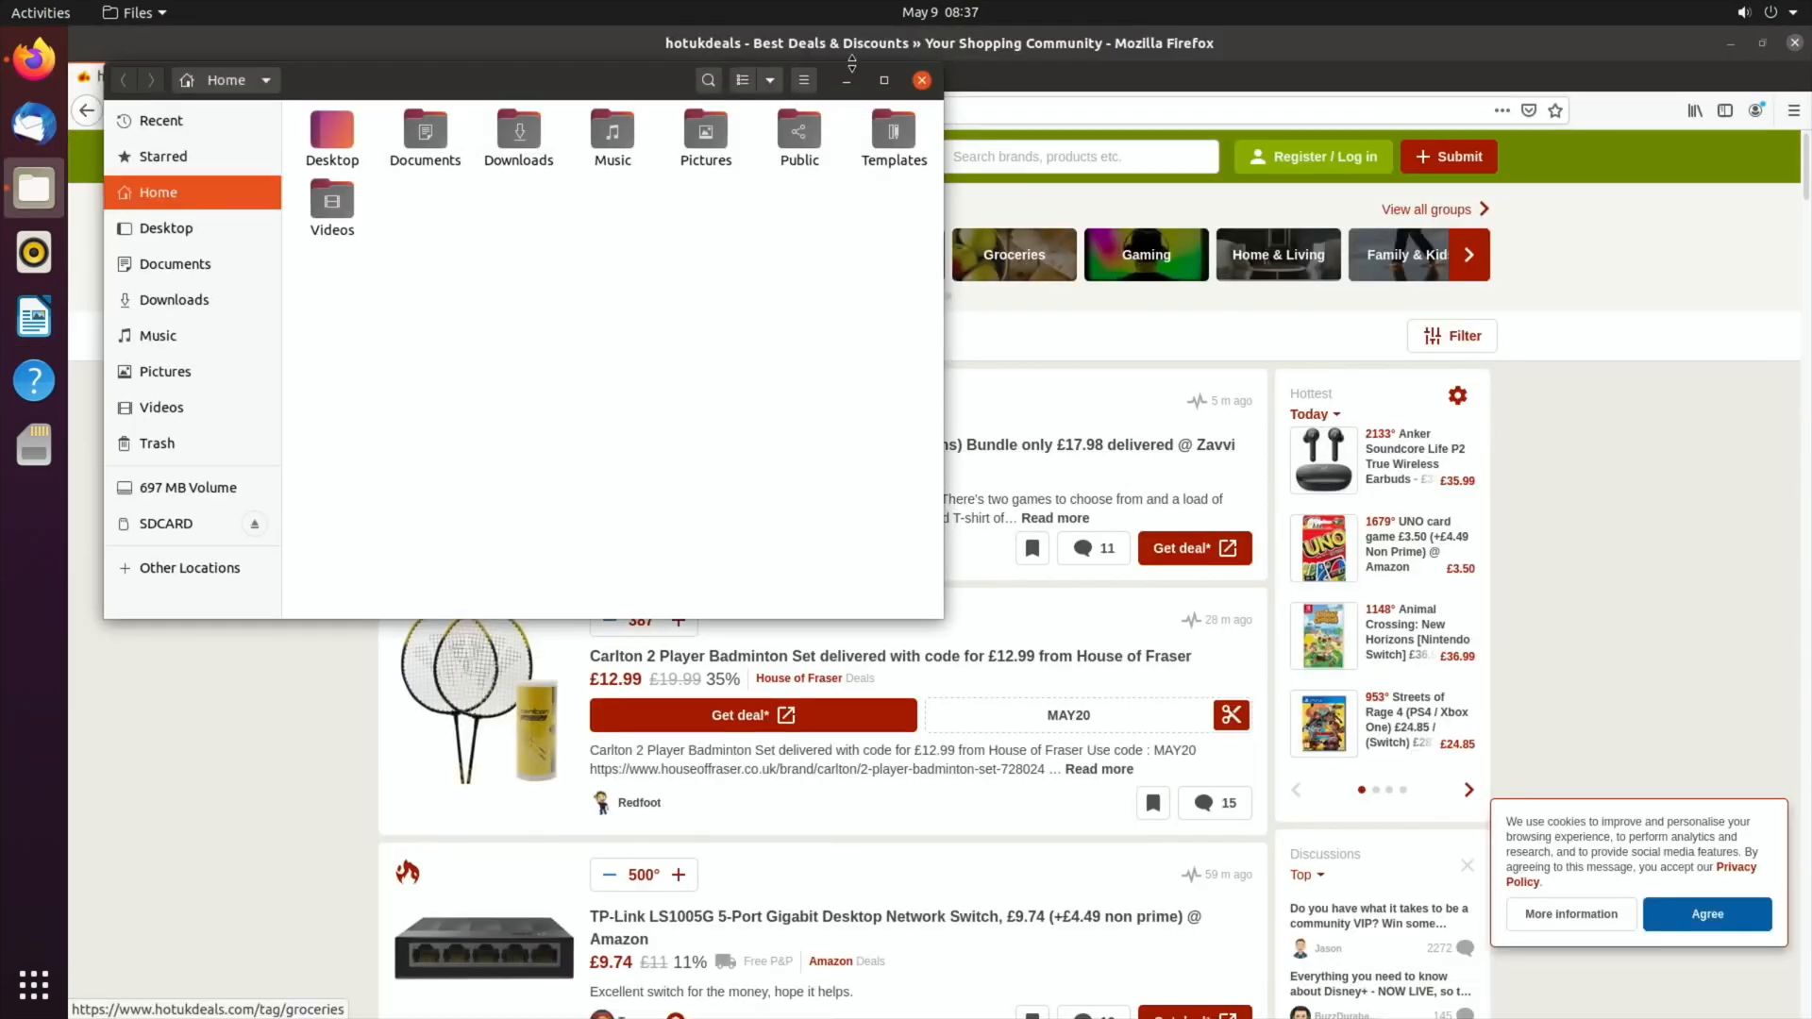
click(921, 79)
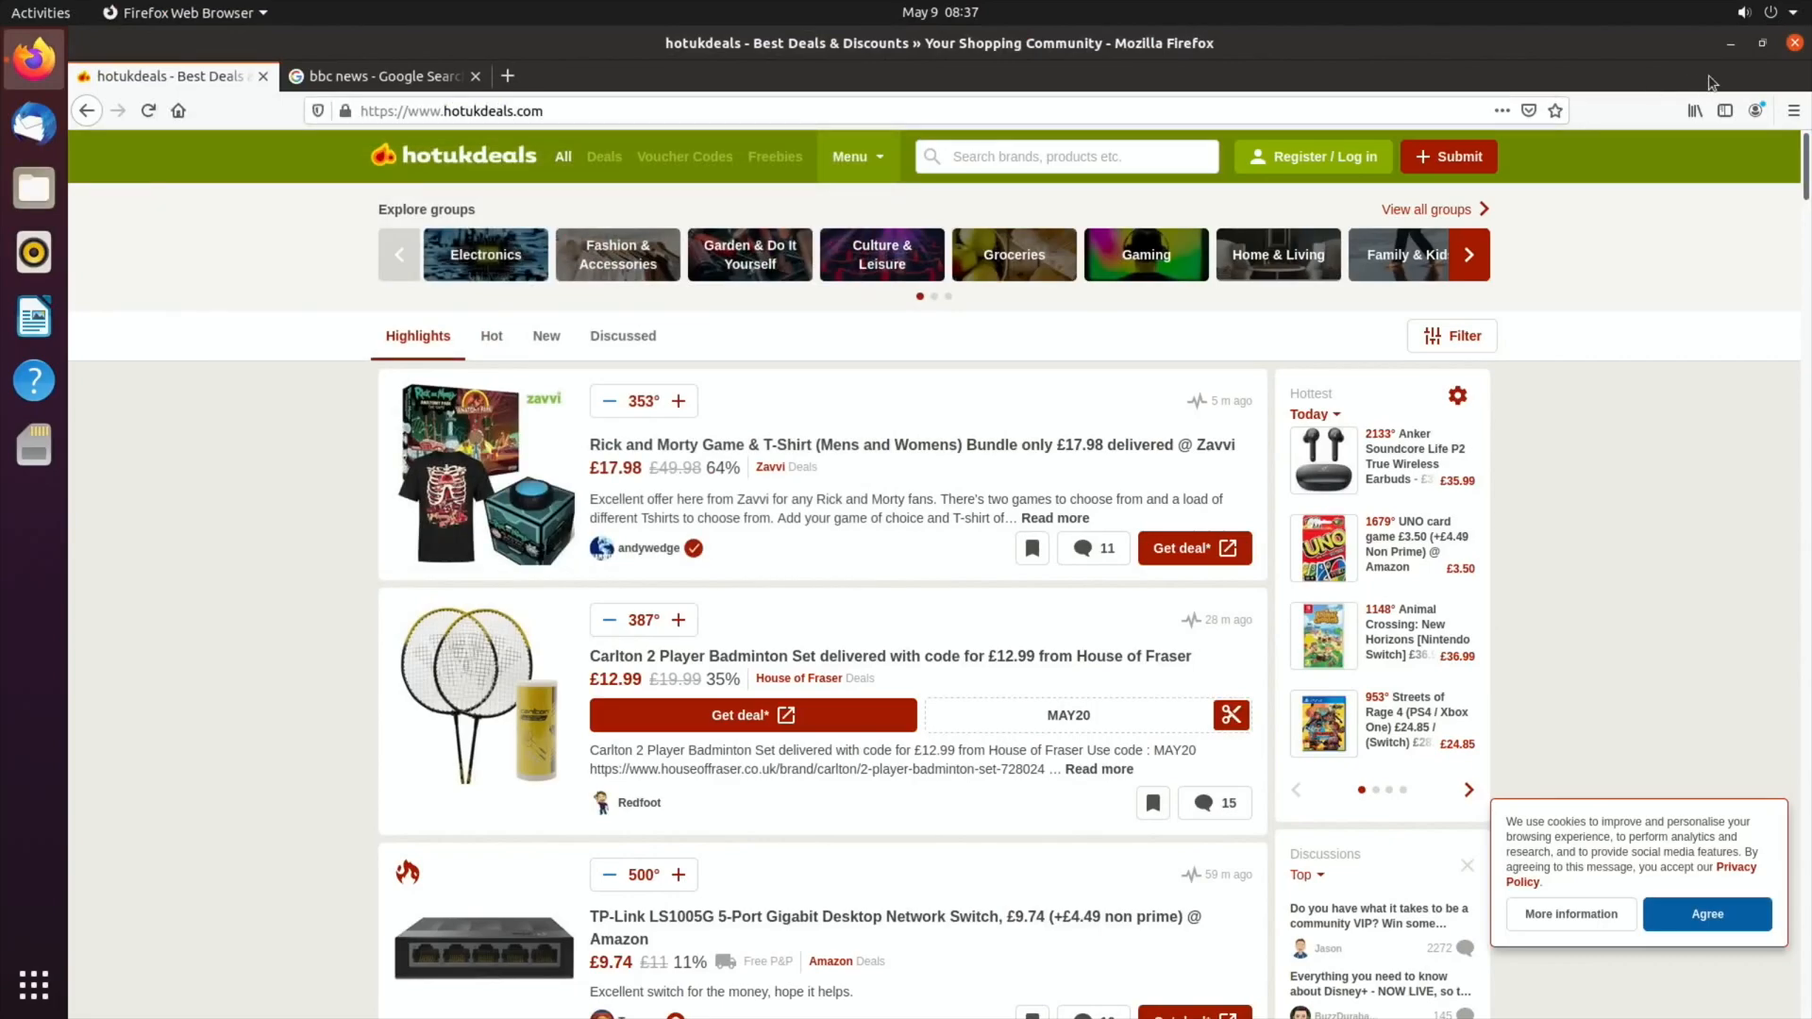
click(1795, 43)
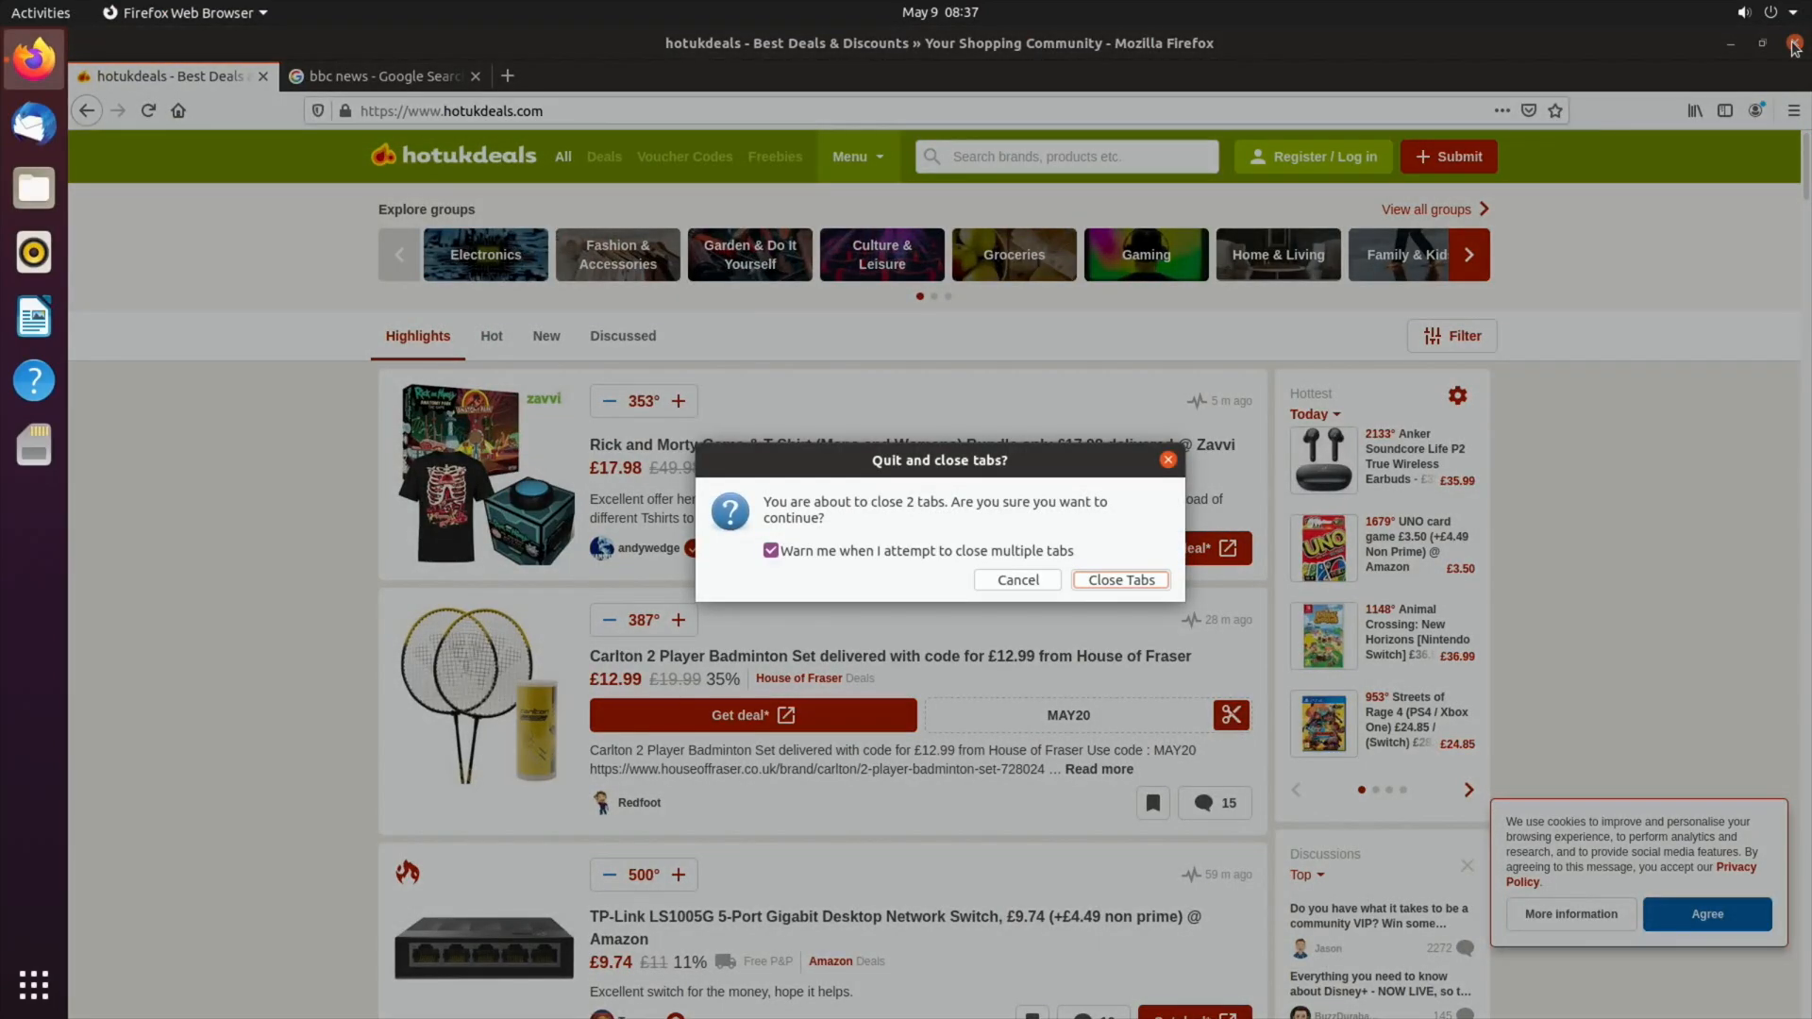
click(1016, 578)
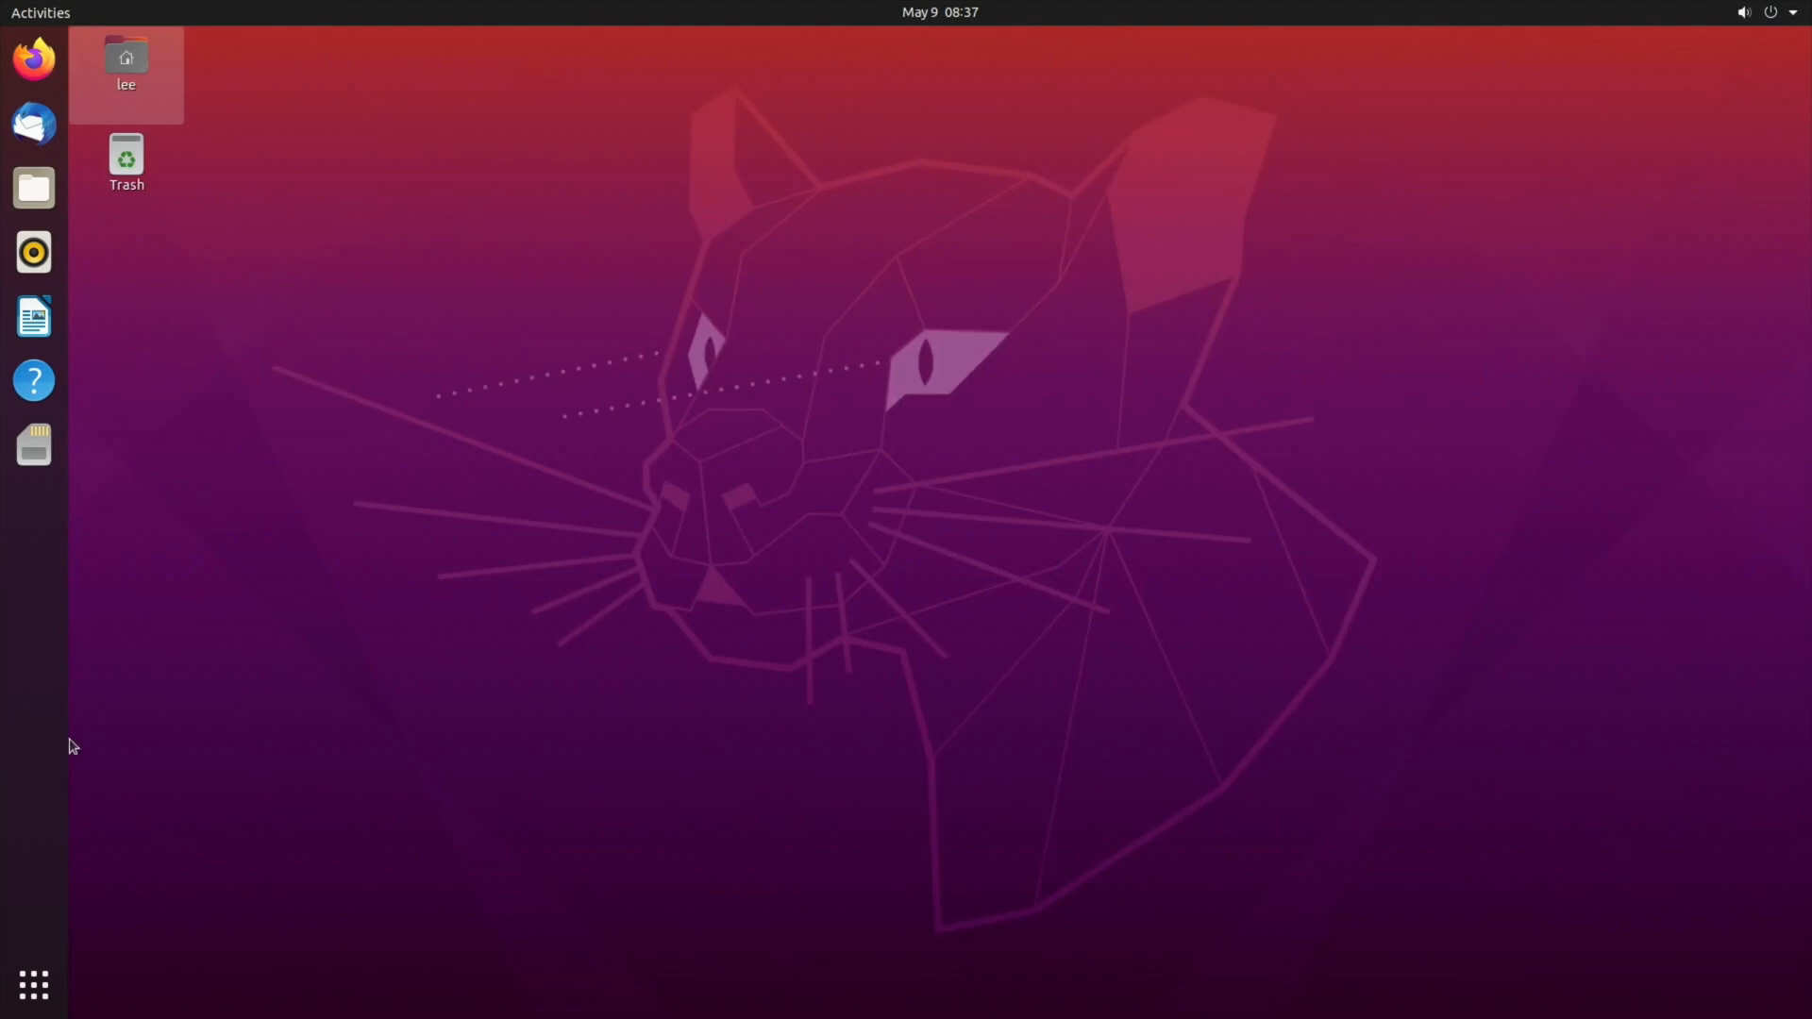
- Search 'disk' to launch Disks and inspect the SD card reader and berryboot partition
click(32, 985)
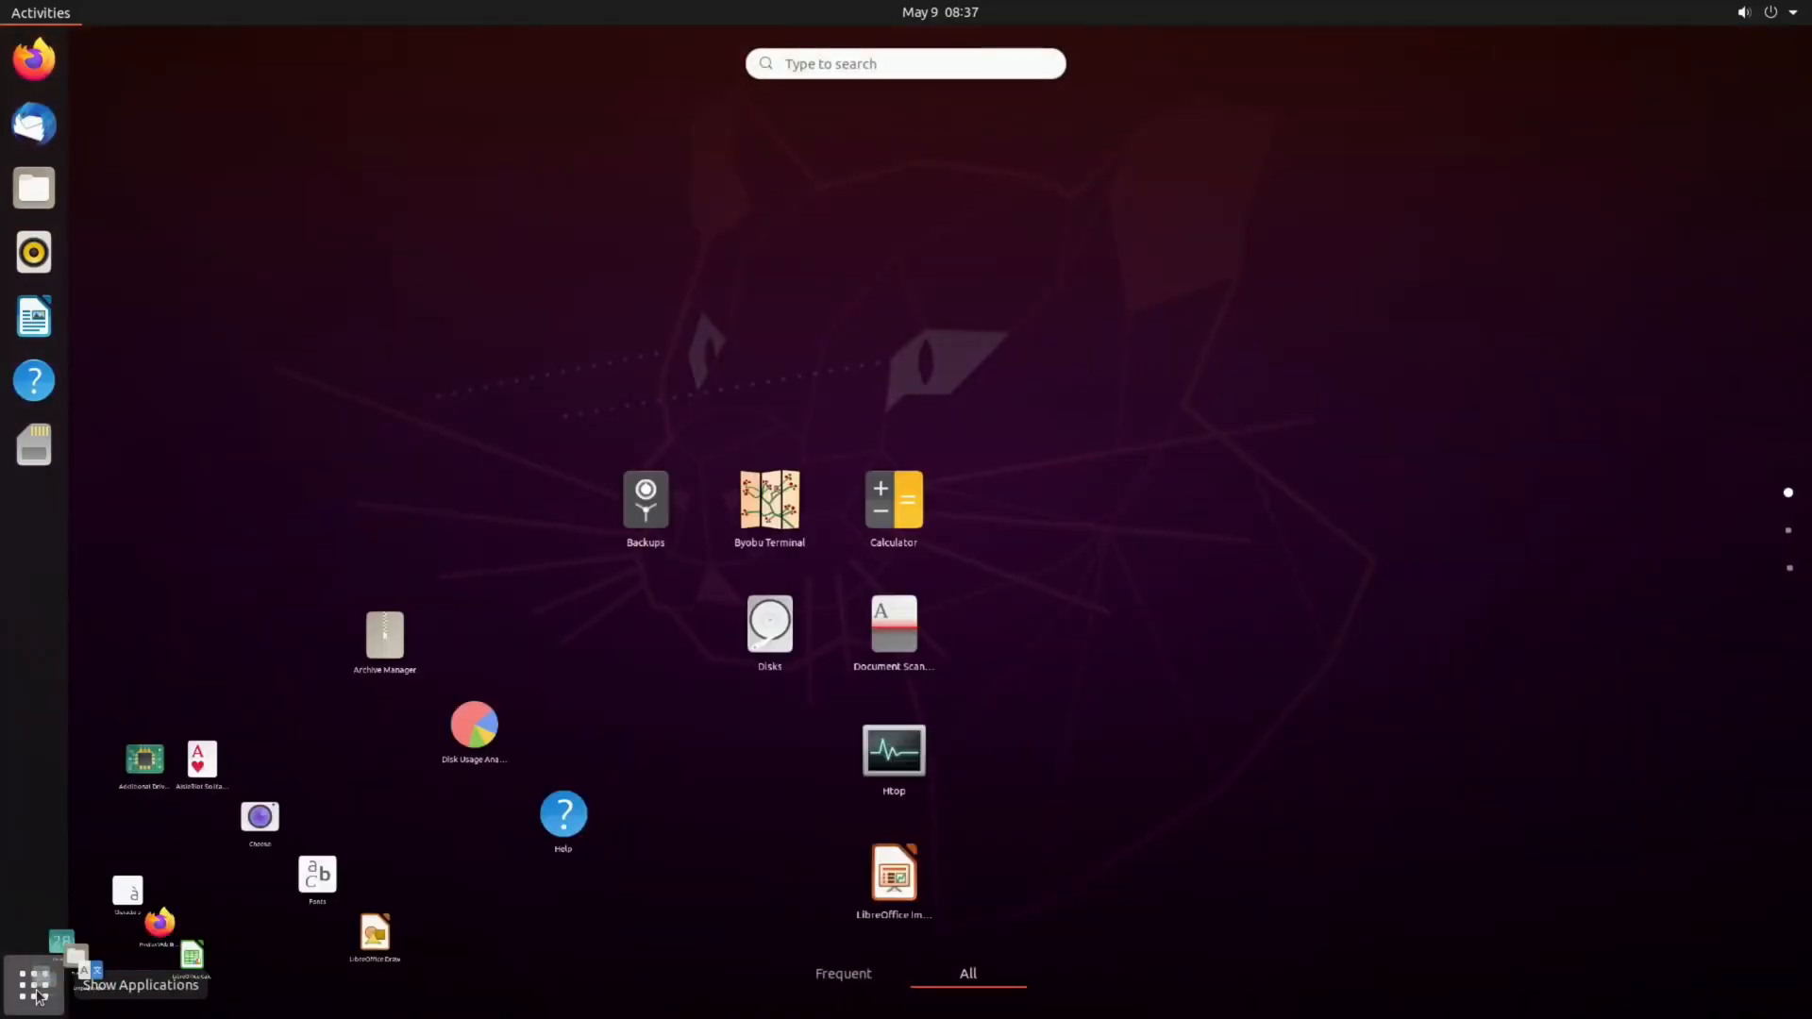
text(disk)
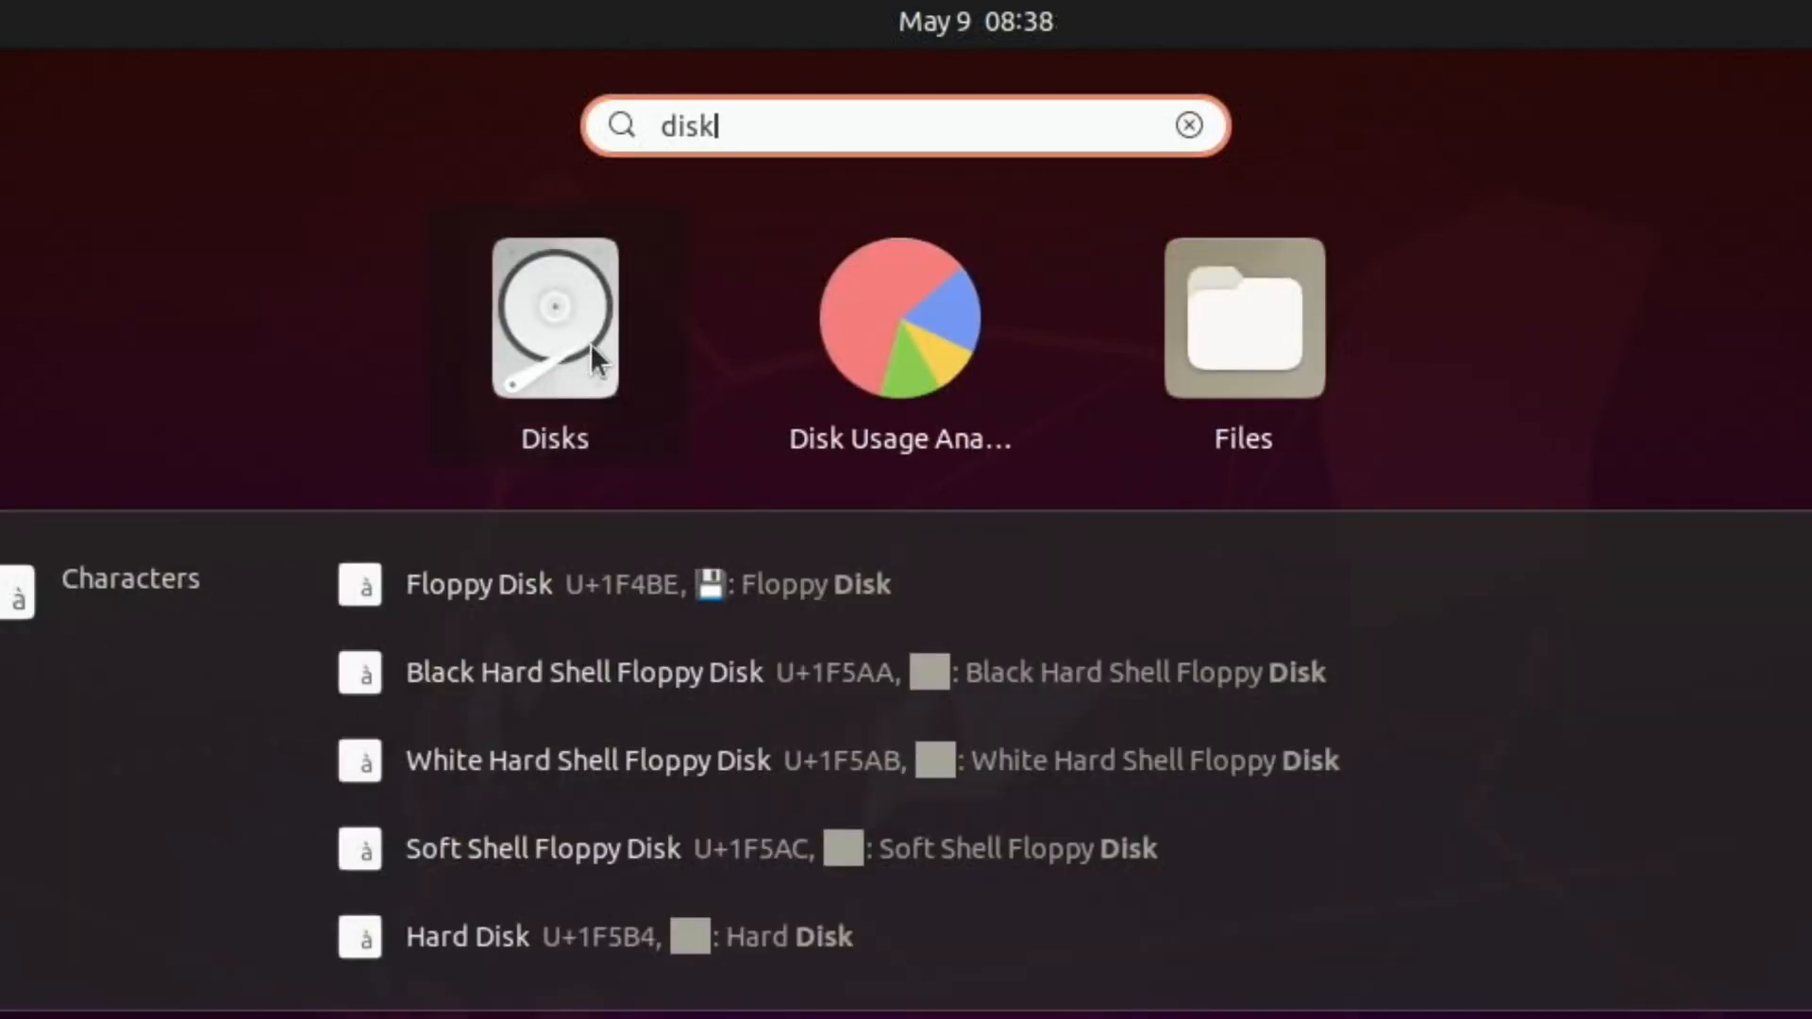
click(554, 318)
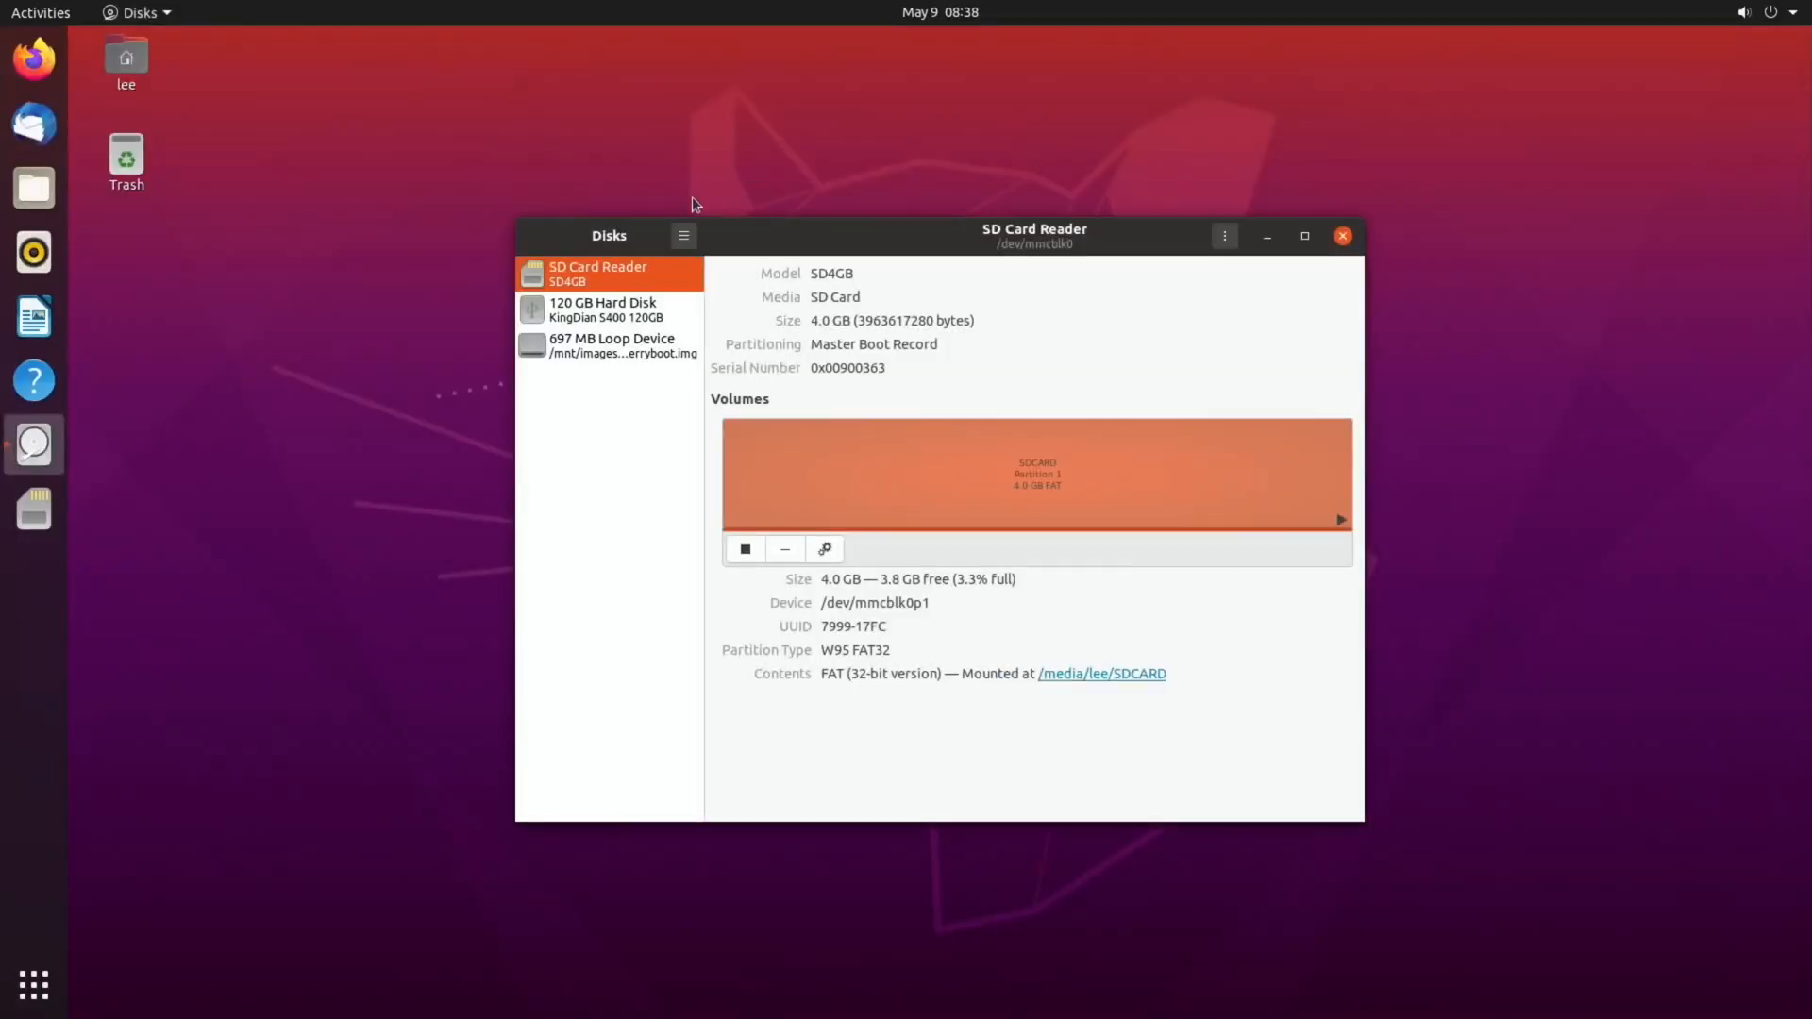
click(1304, 236)
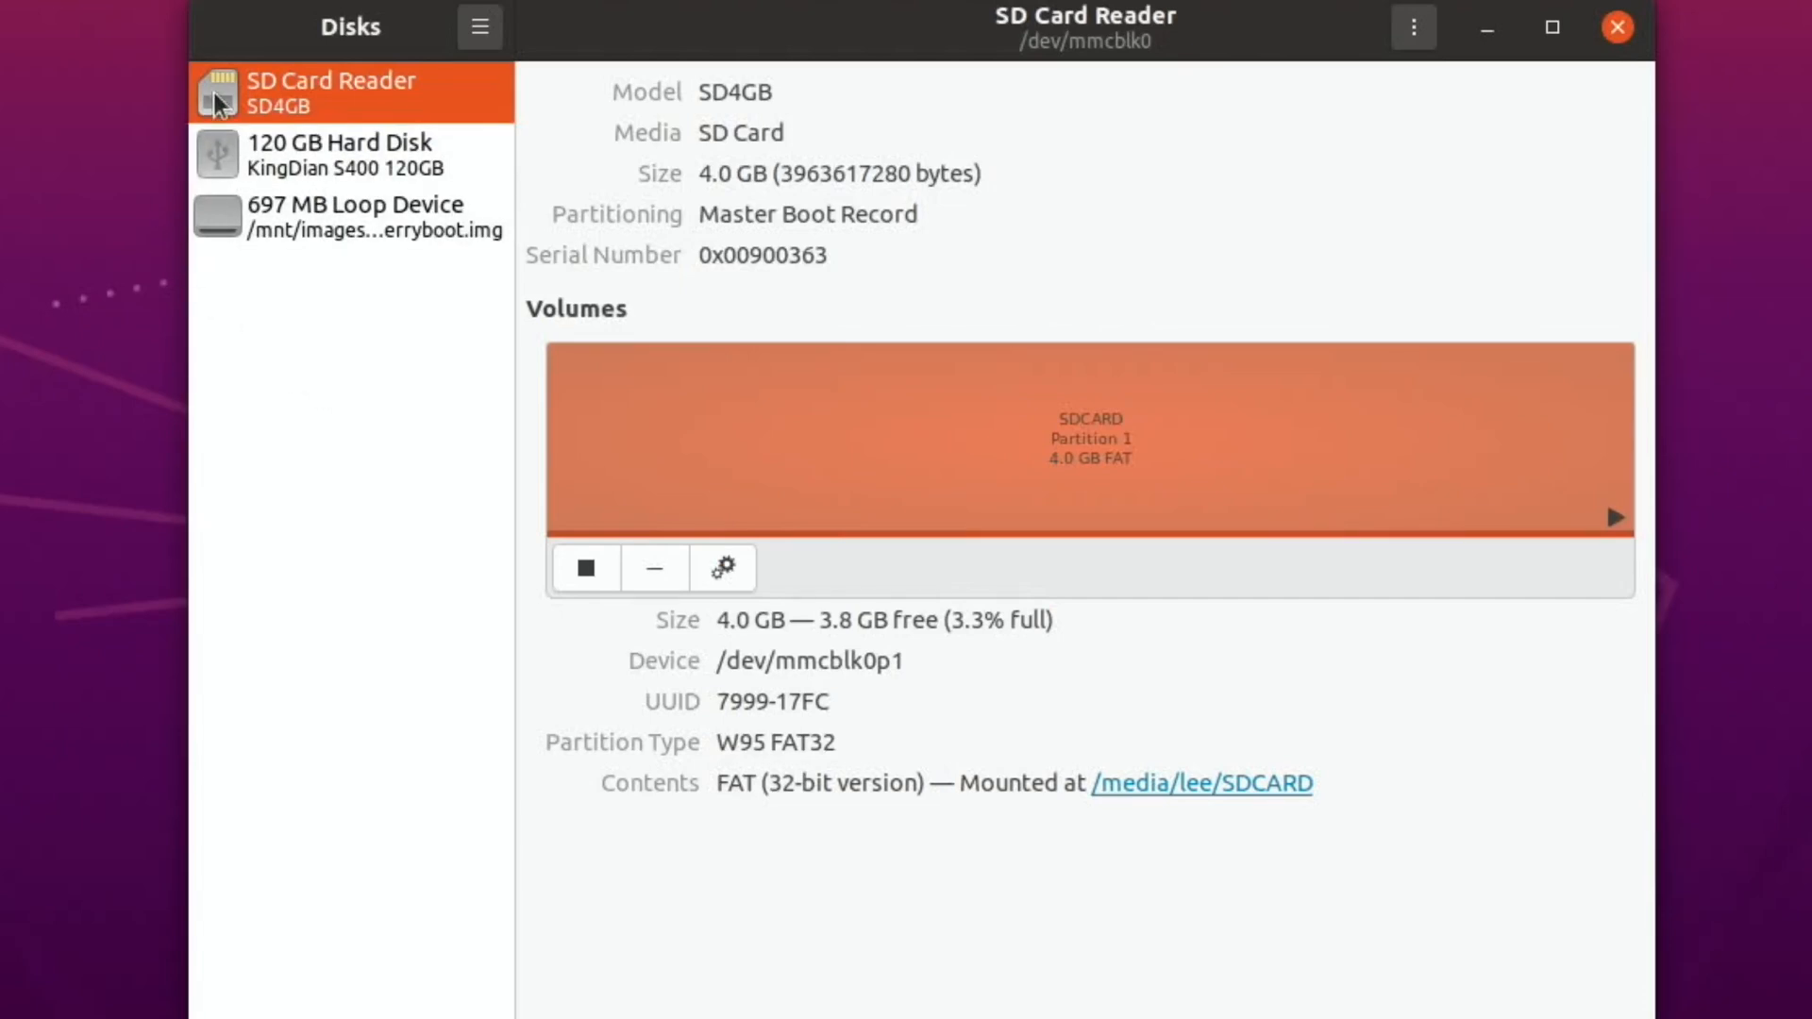
mouse_move(366, 105)
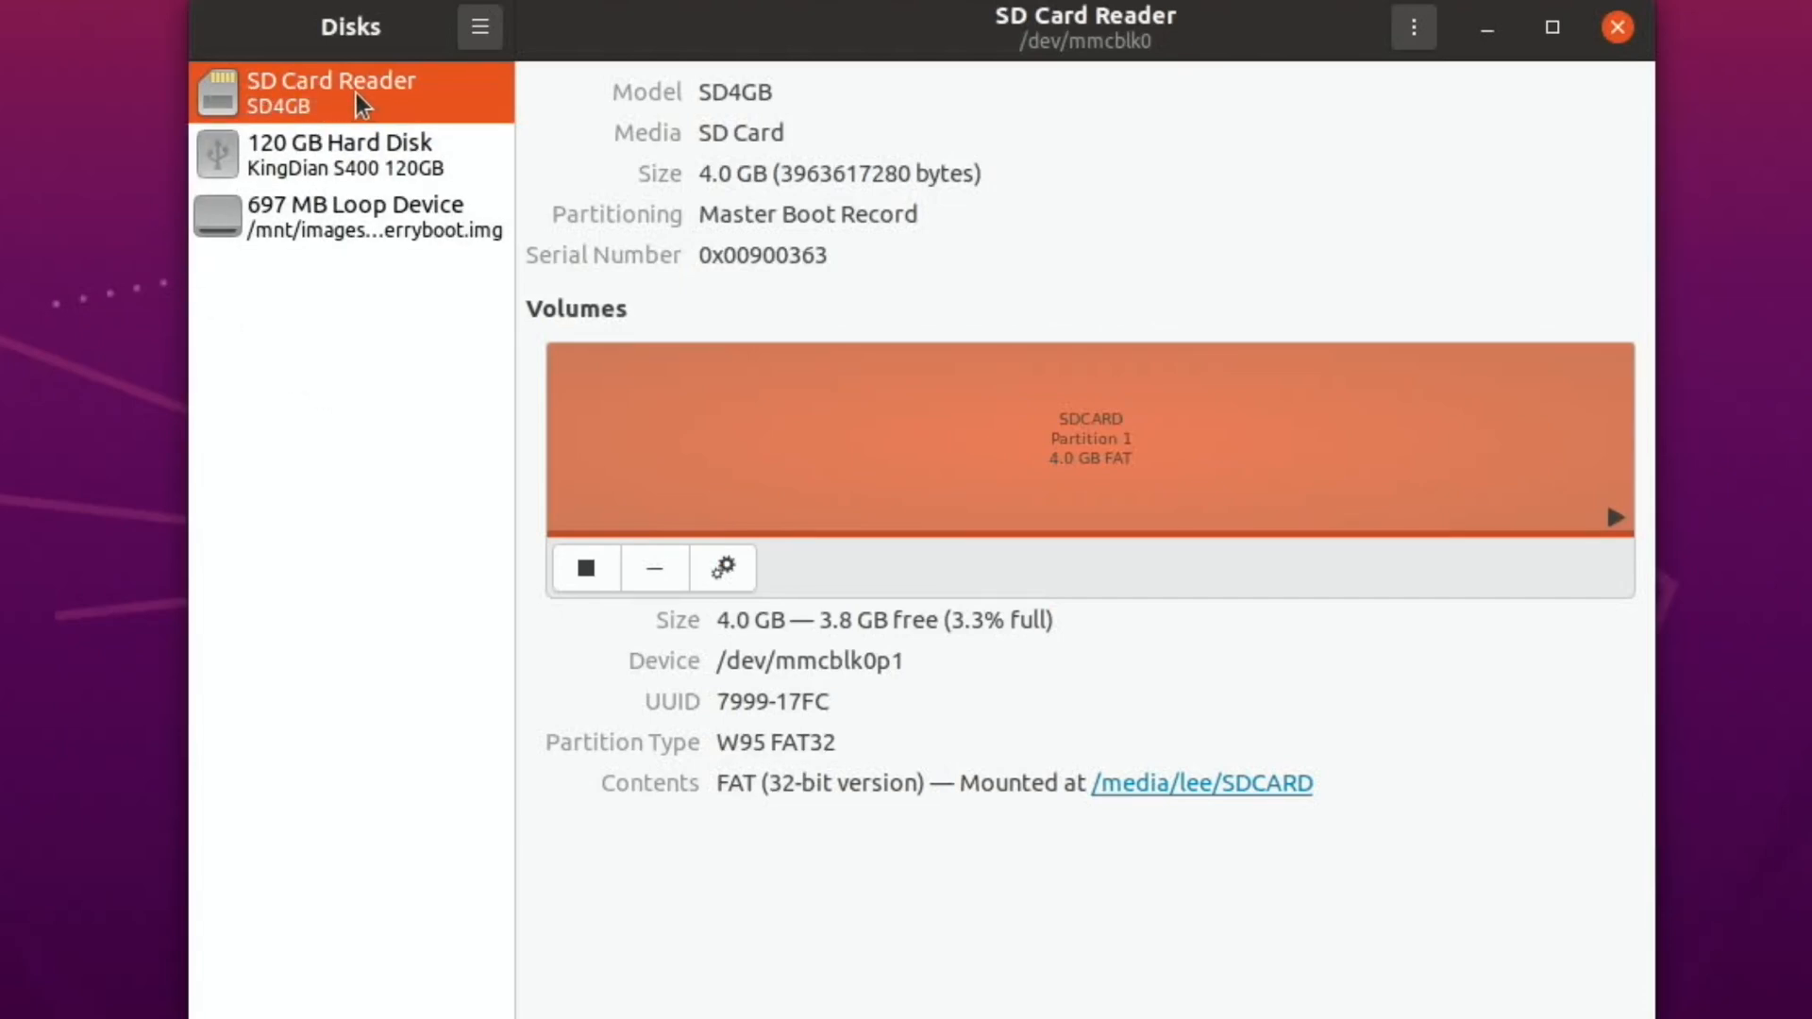
mouse_move(385, 107)
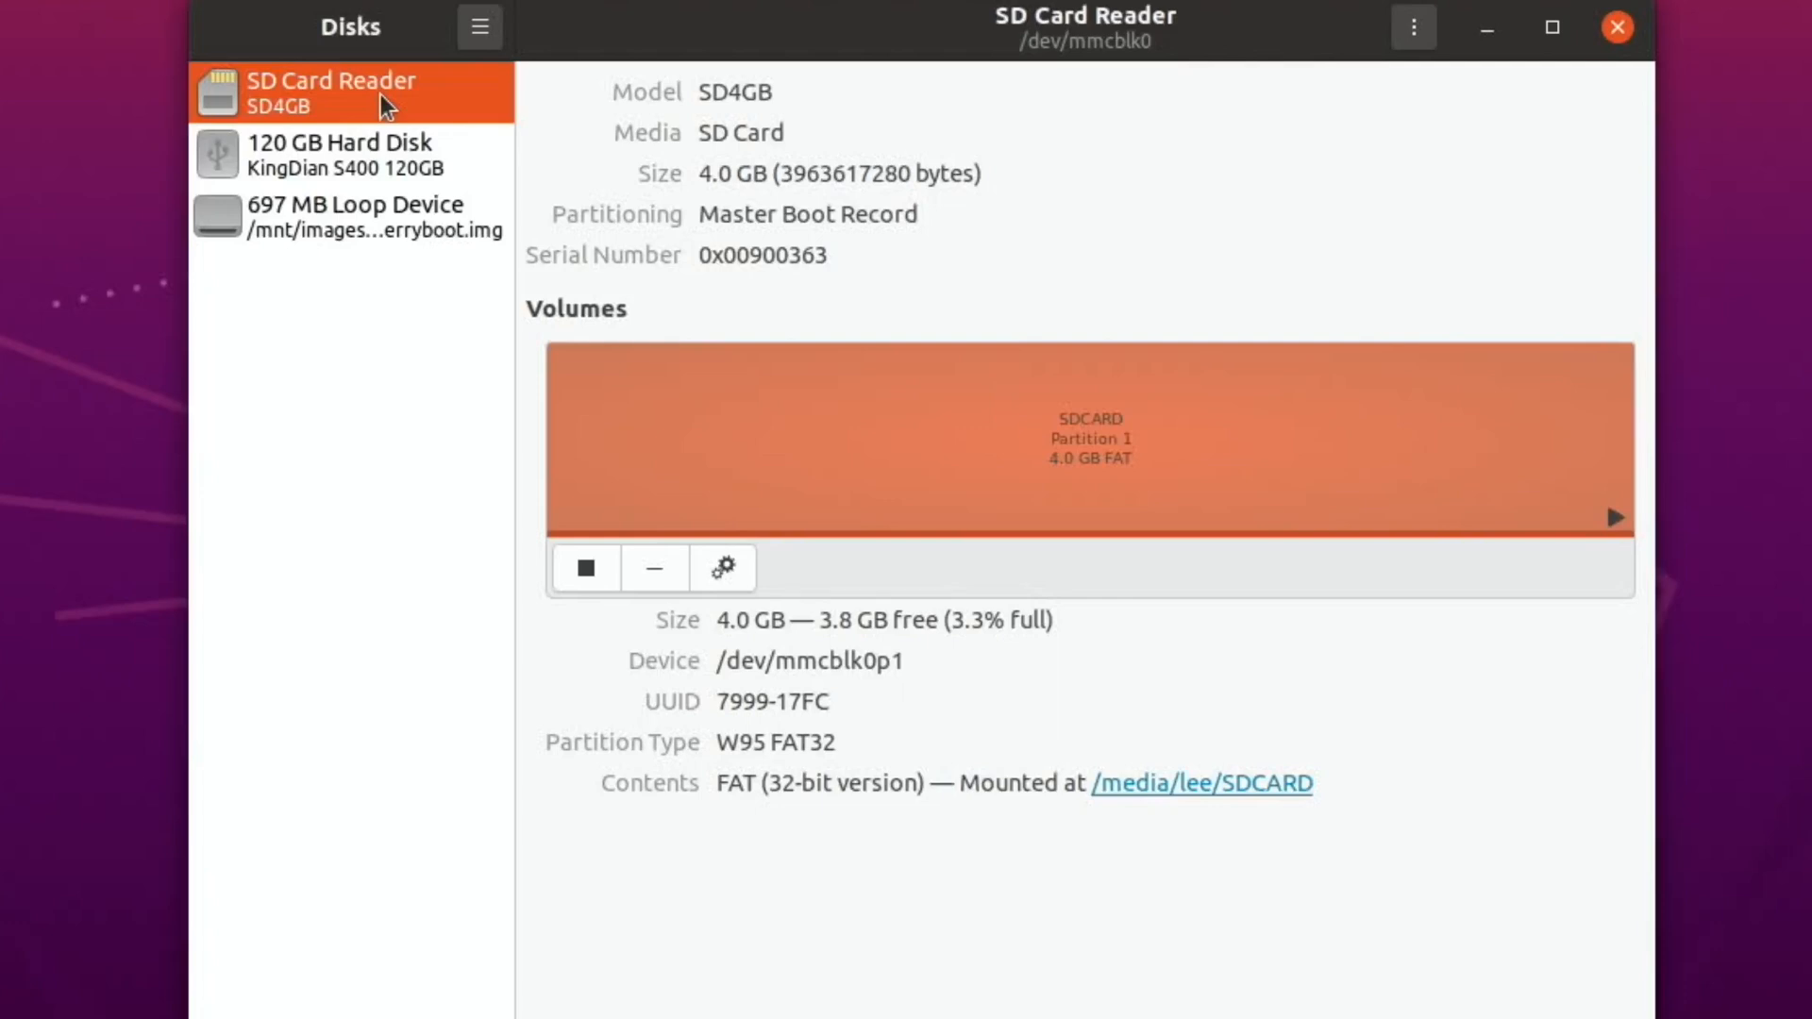
click(341, 155)
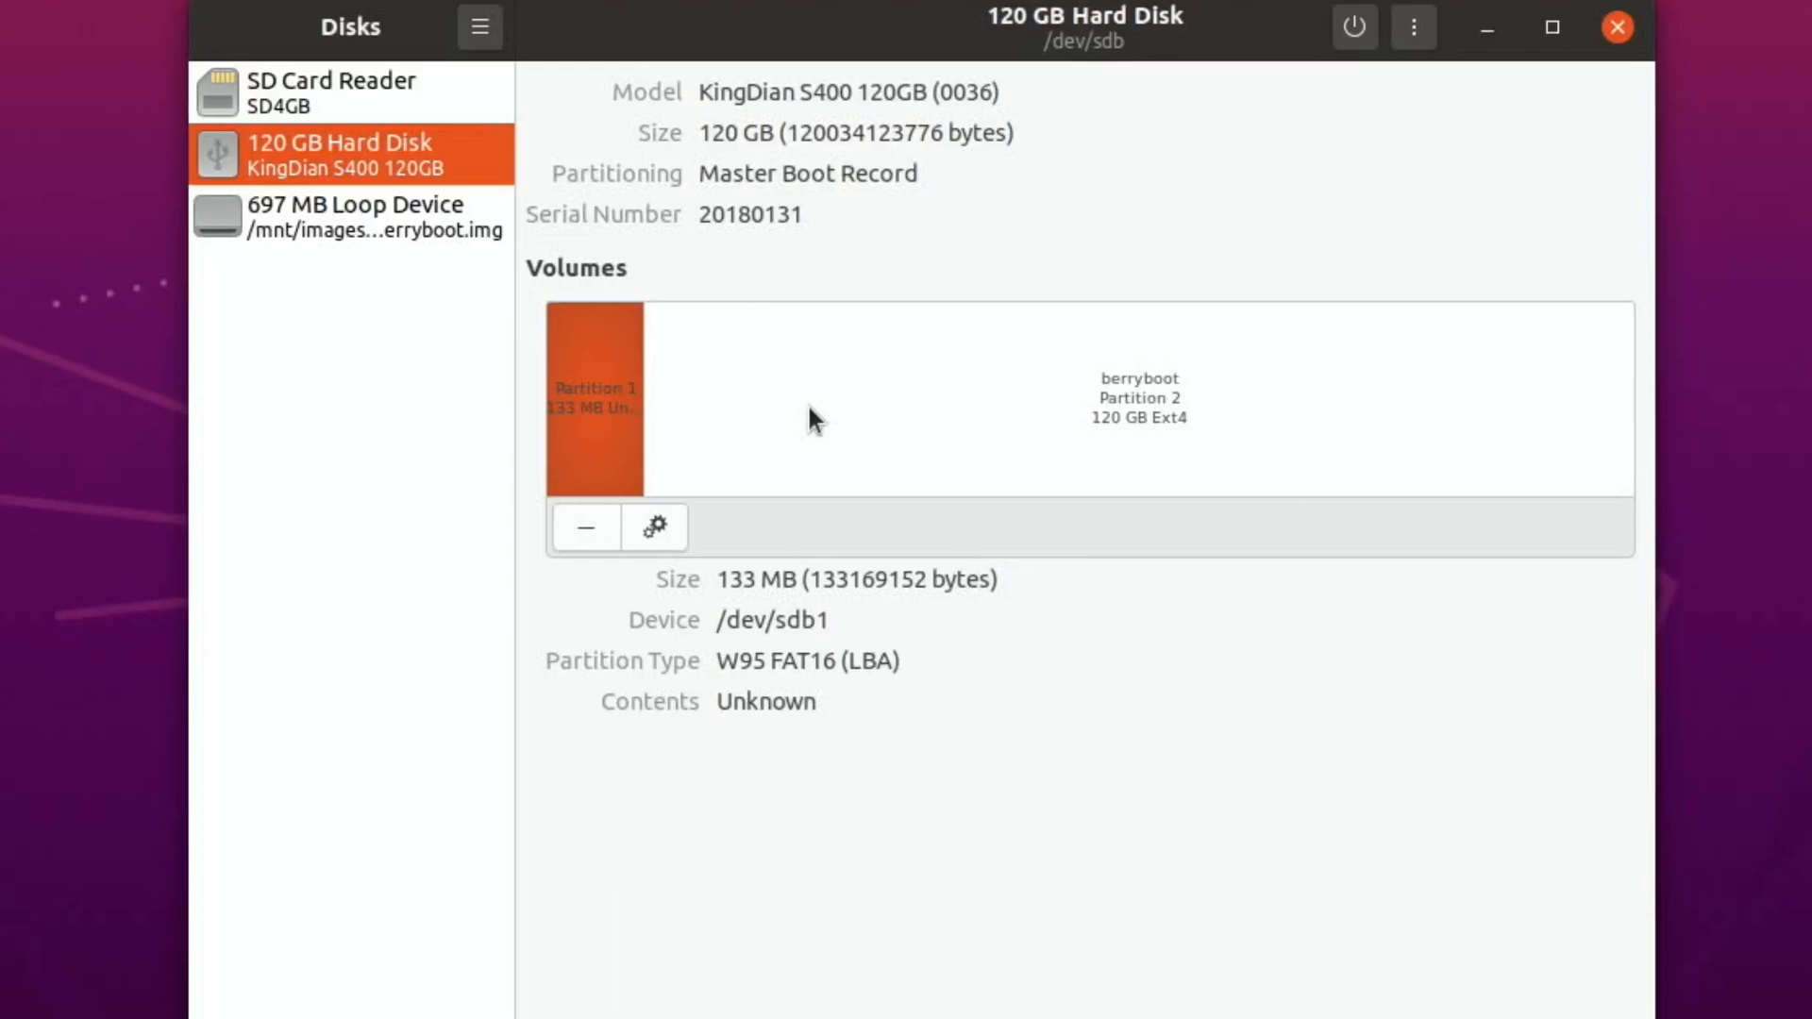
click(1616, 26)
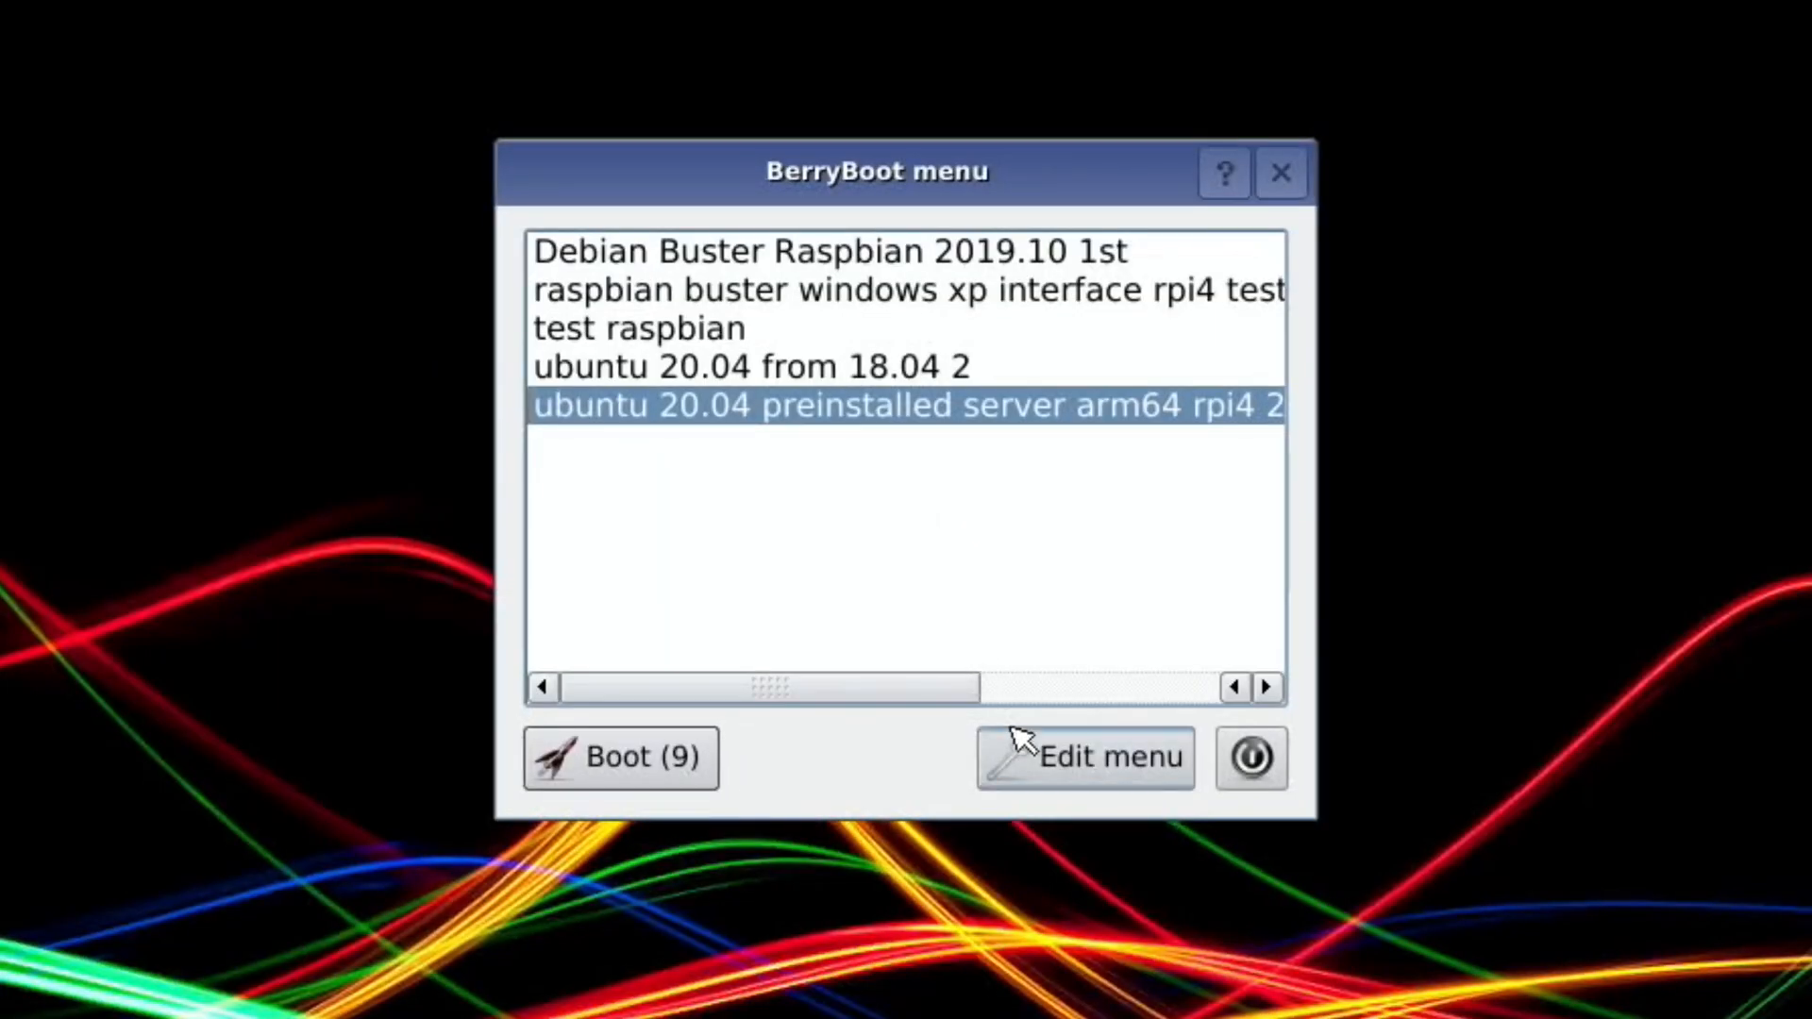
- Open BerryBoot's boot menu editor and choose Add OS
click(1084, 757)
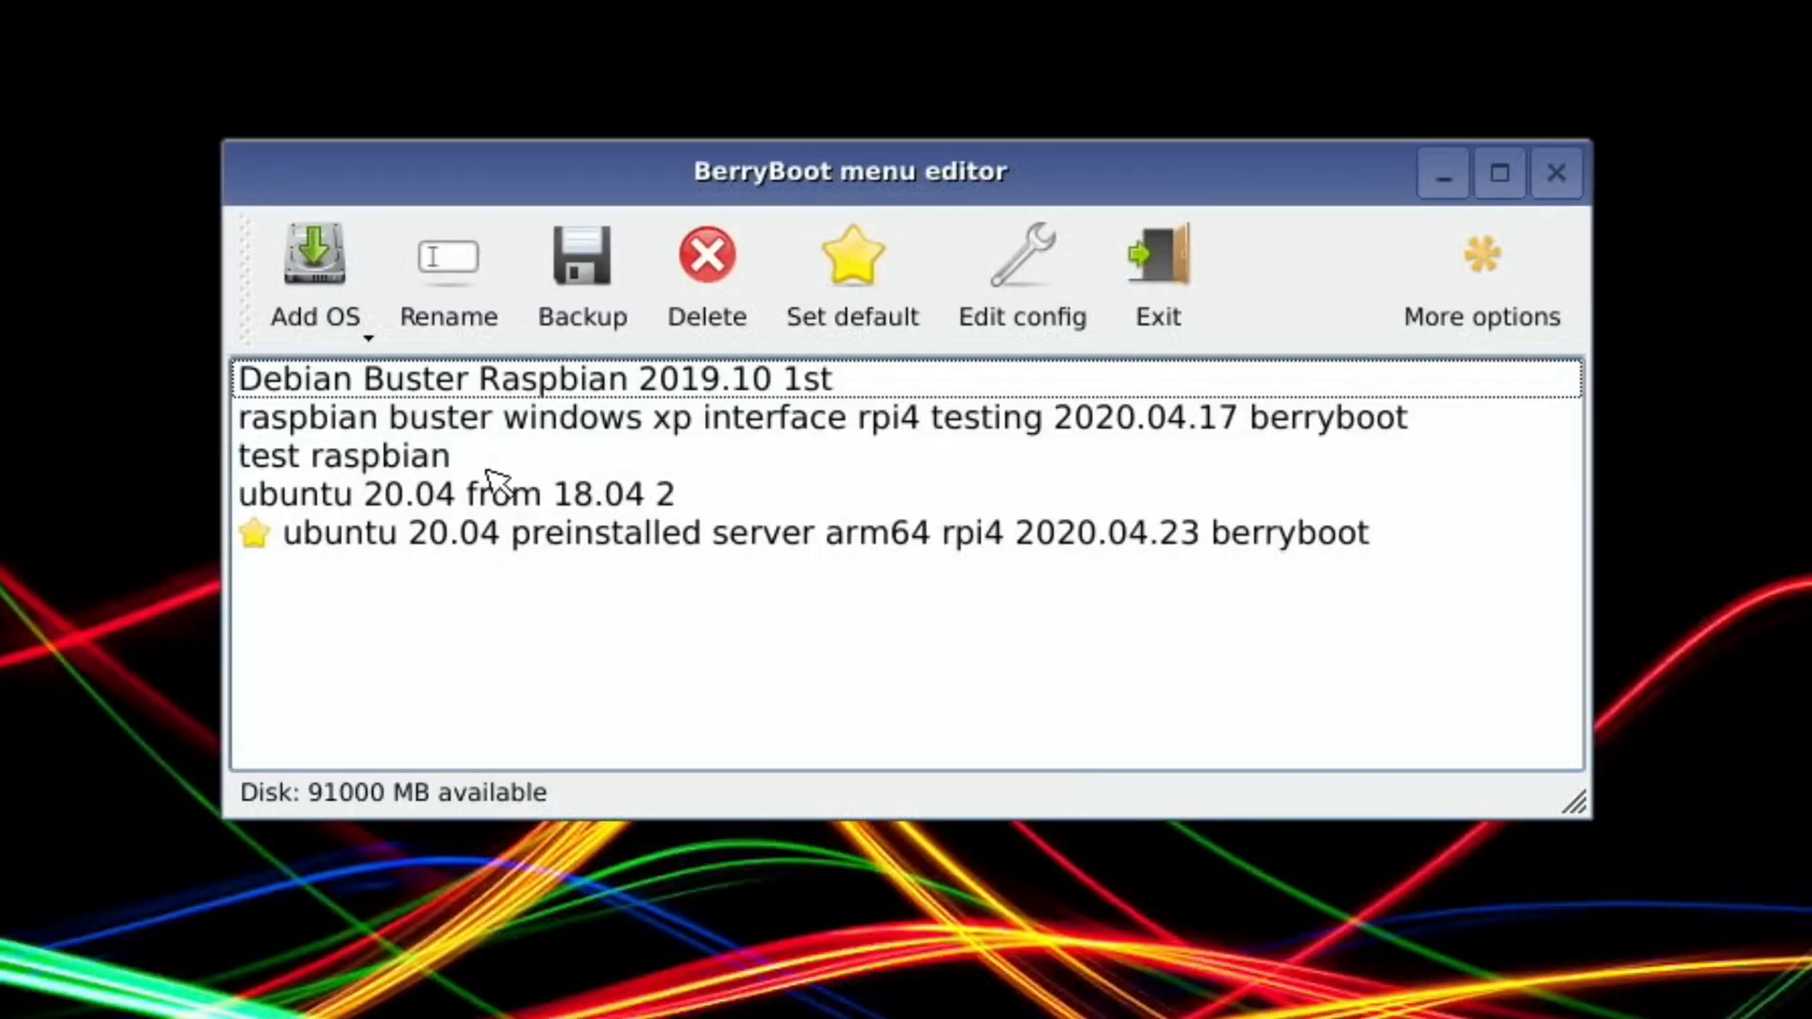
mouse_move(494, 519)
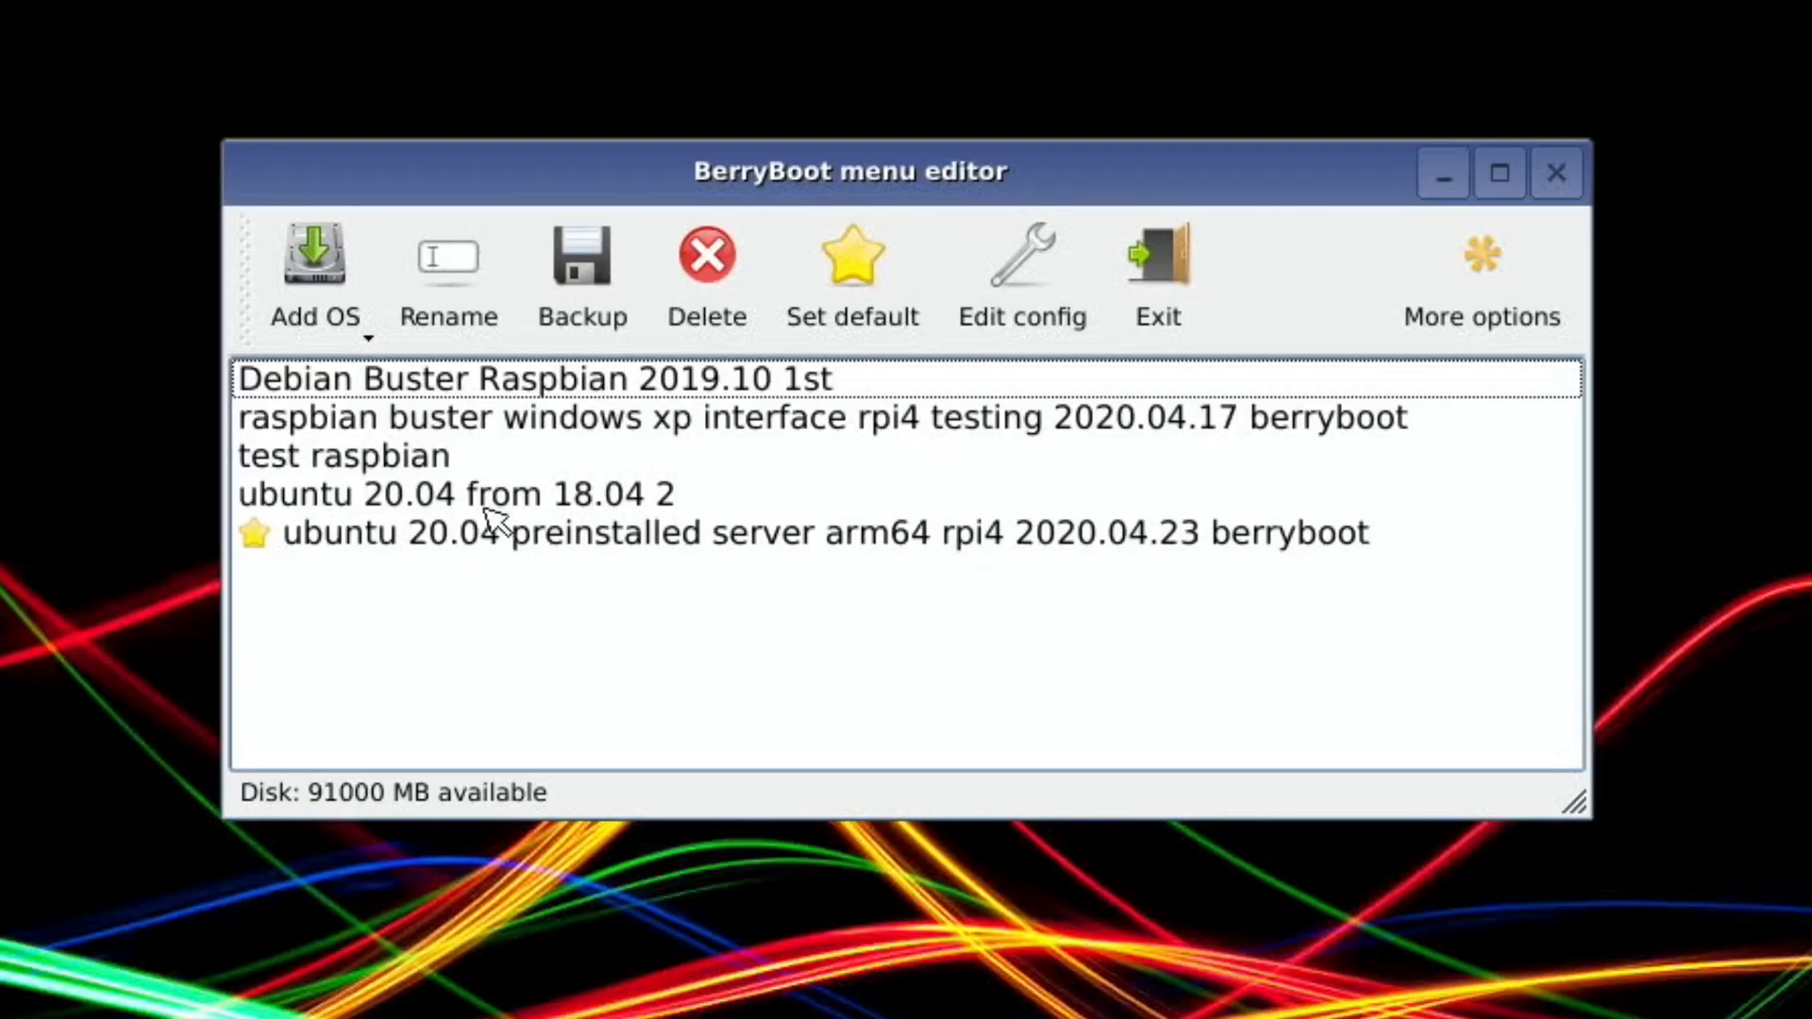
mouse_move(633, 433)
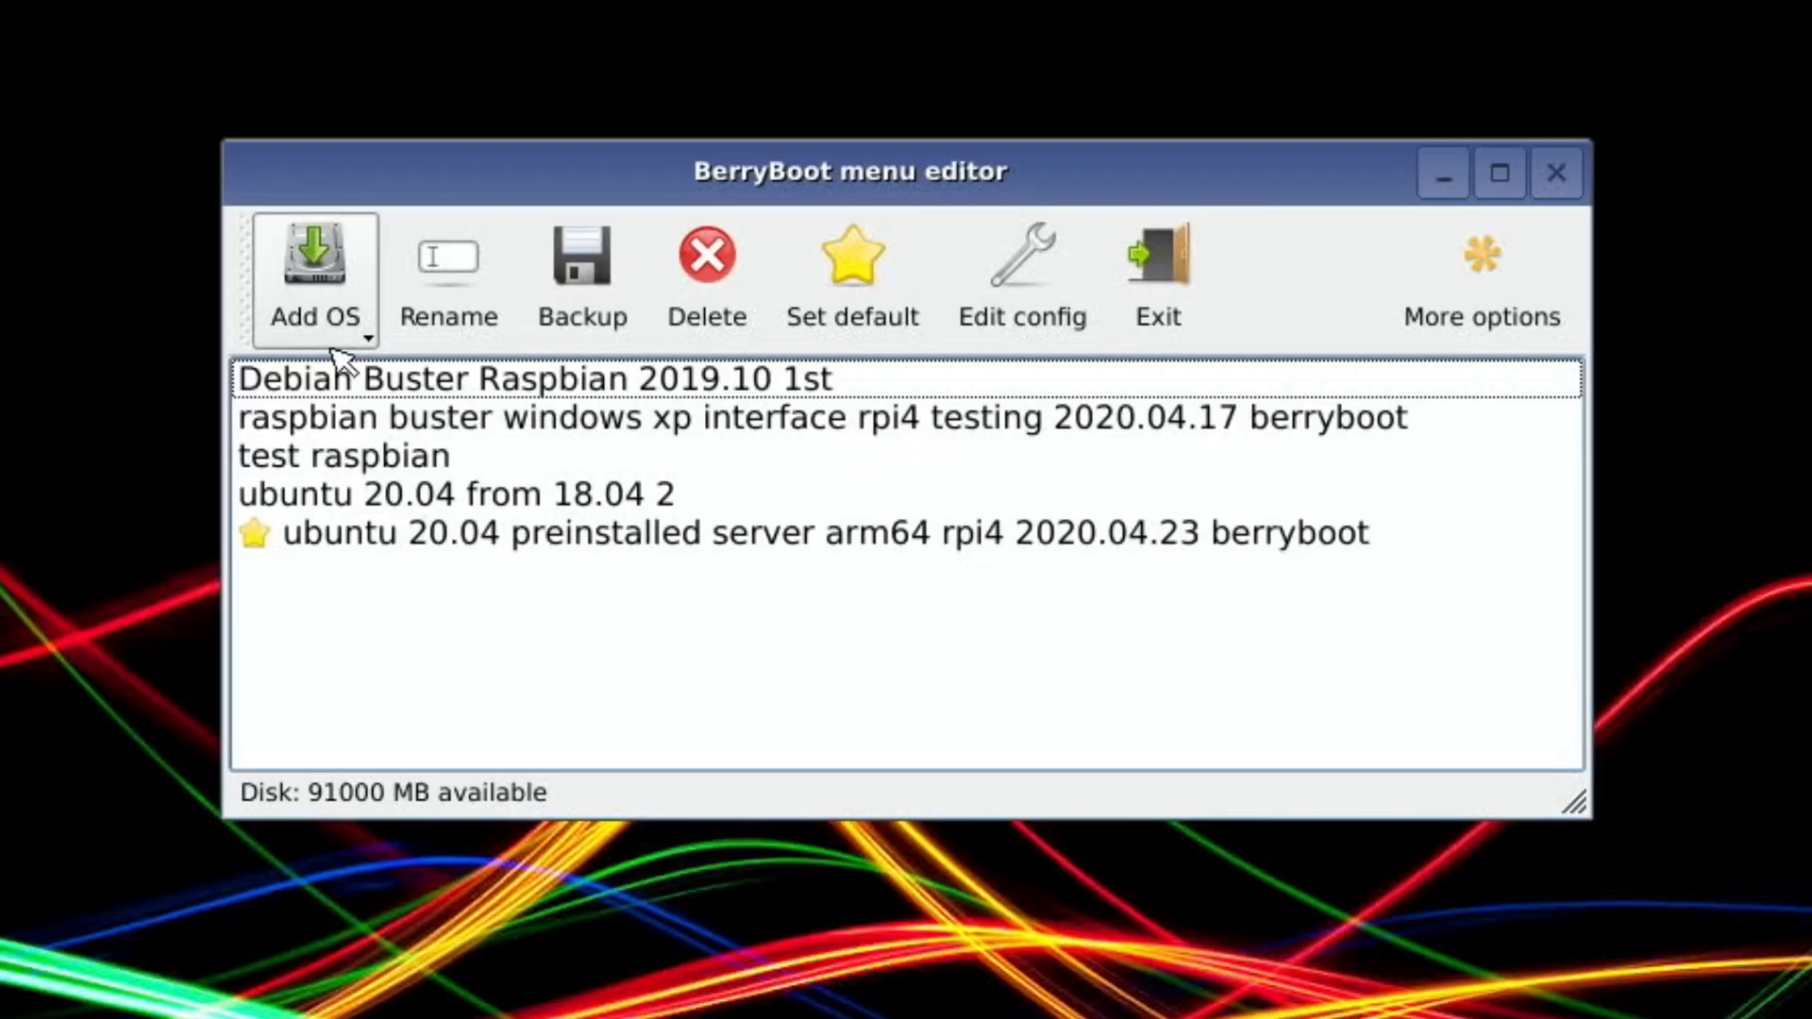
click(313, 278)
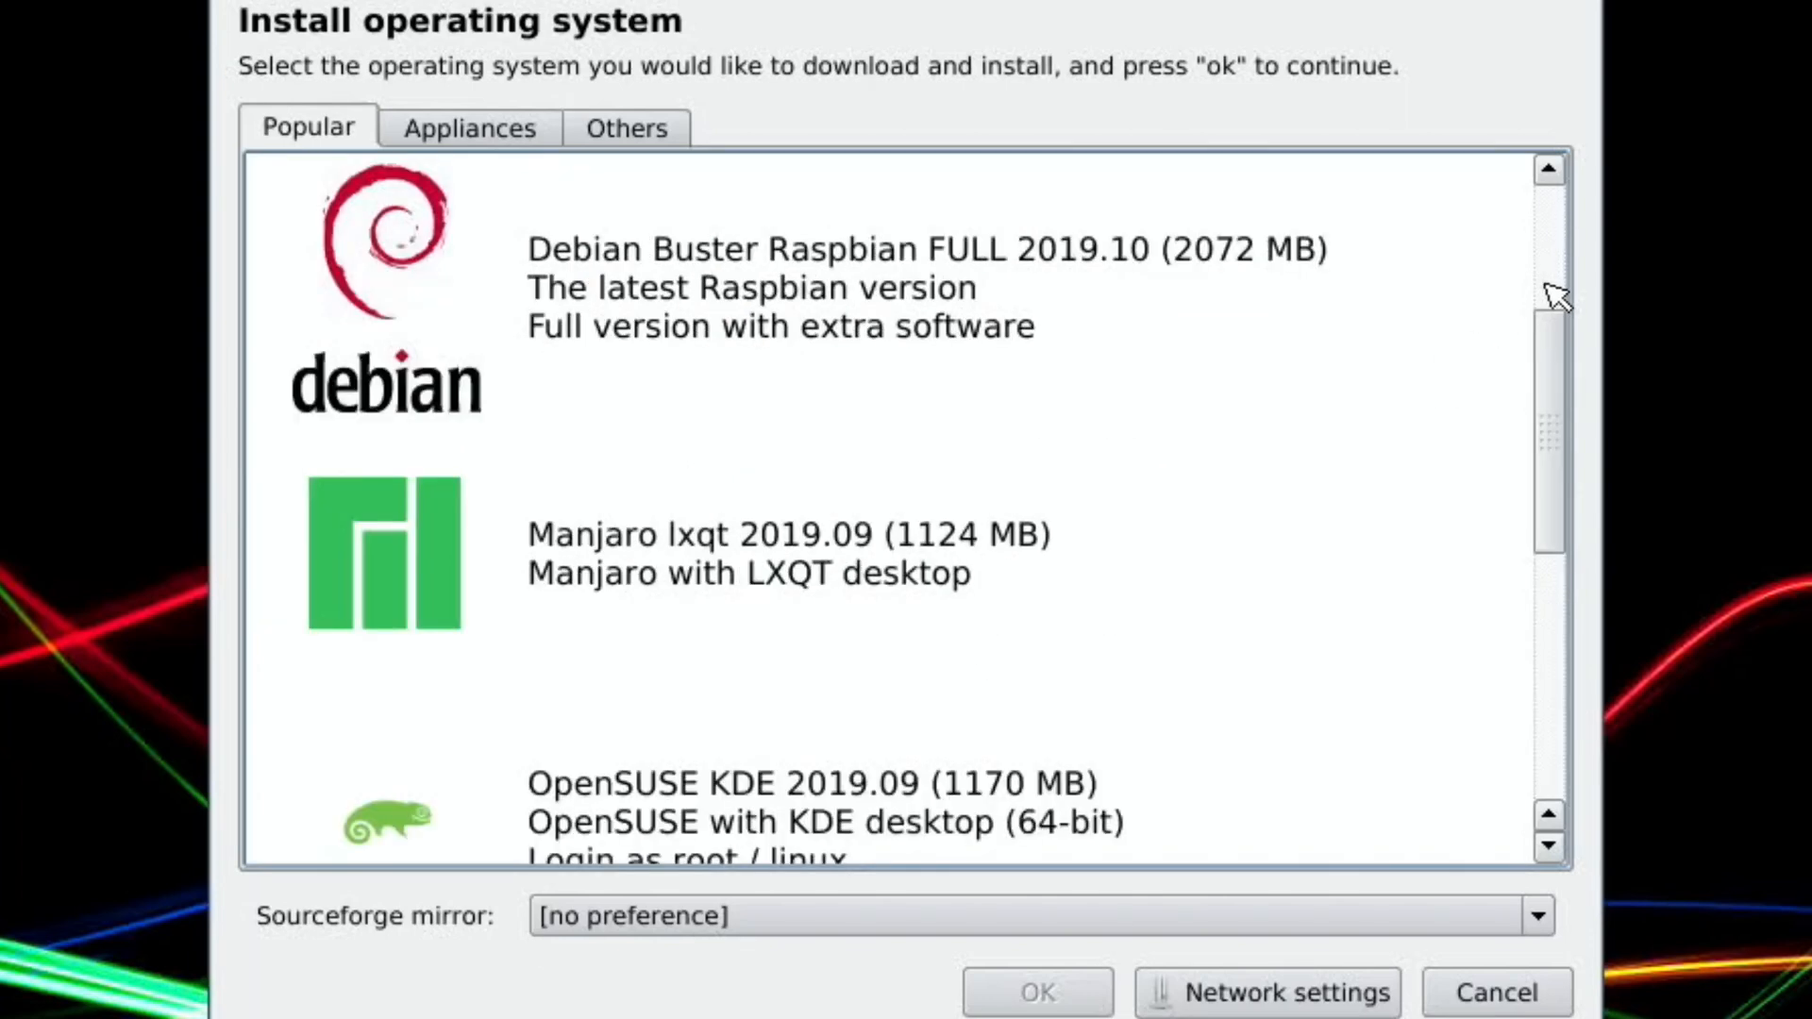
- Browse the Appliances tab, then scroll through the Others tab's systems
click(469, 127)
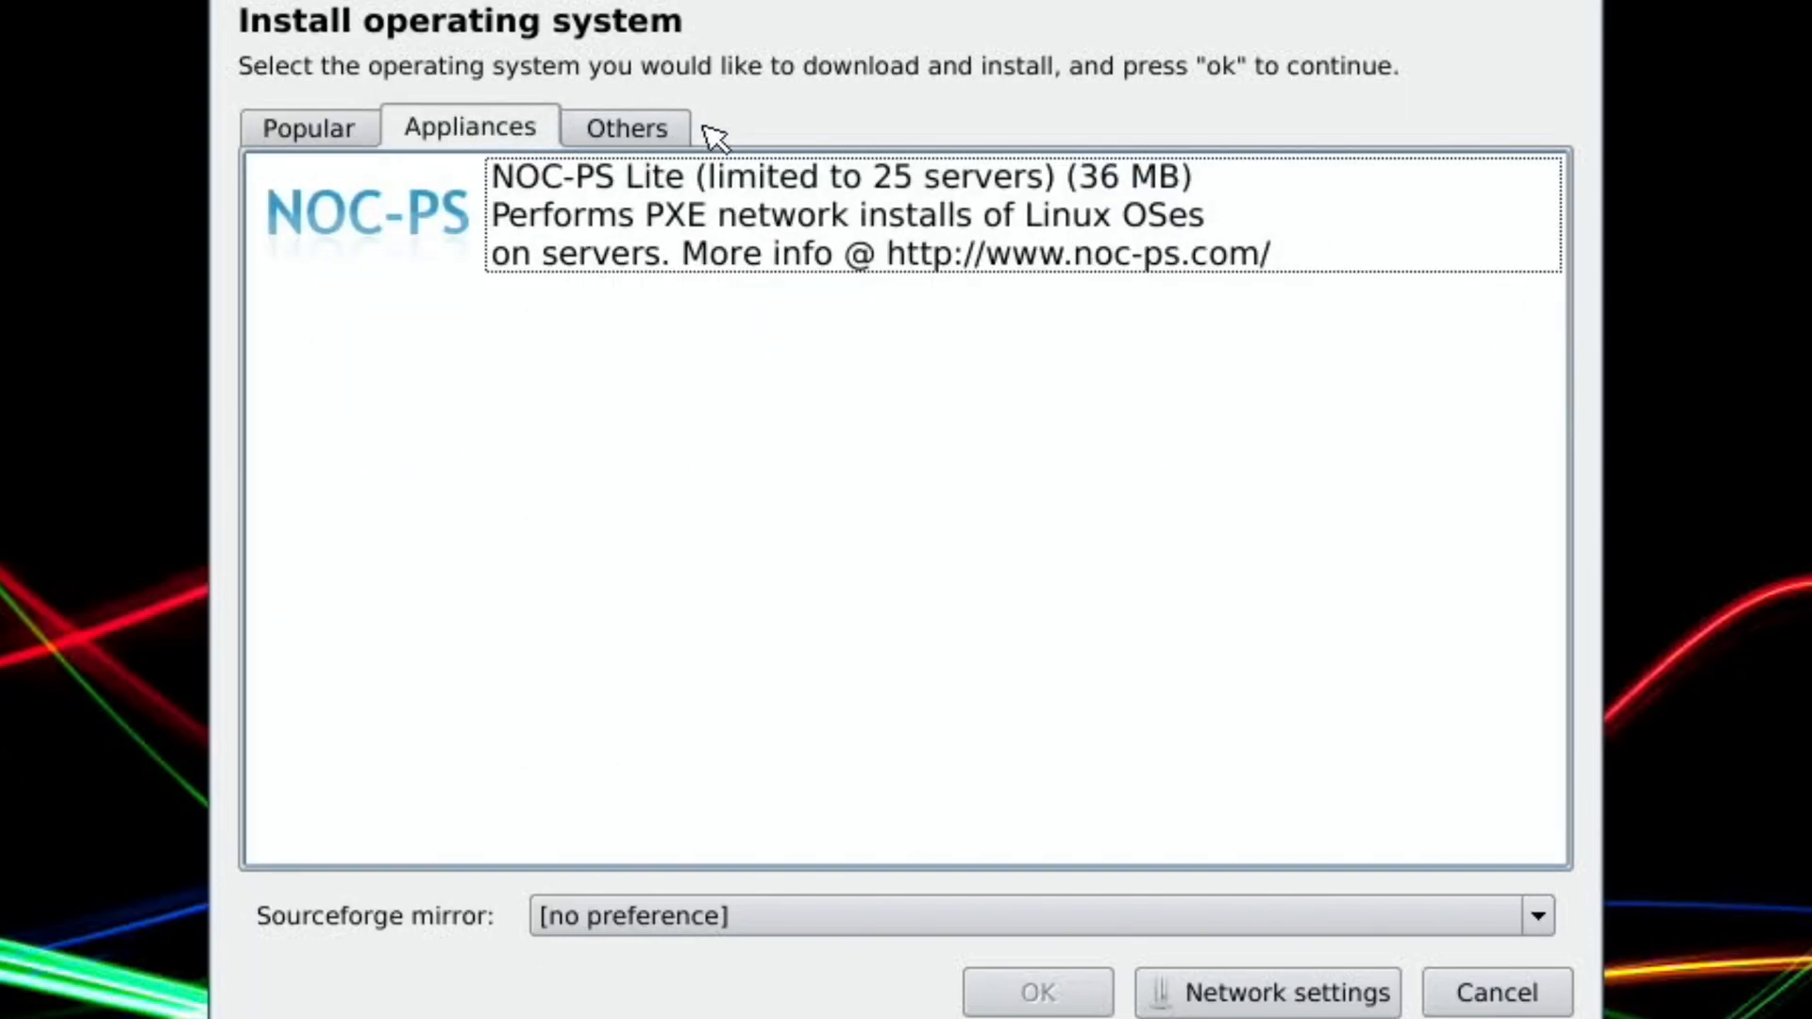
click(627, 127)
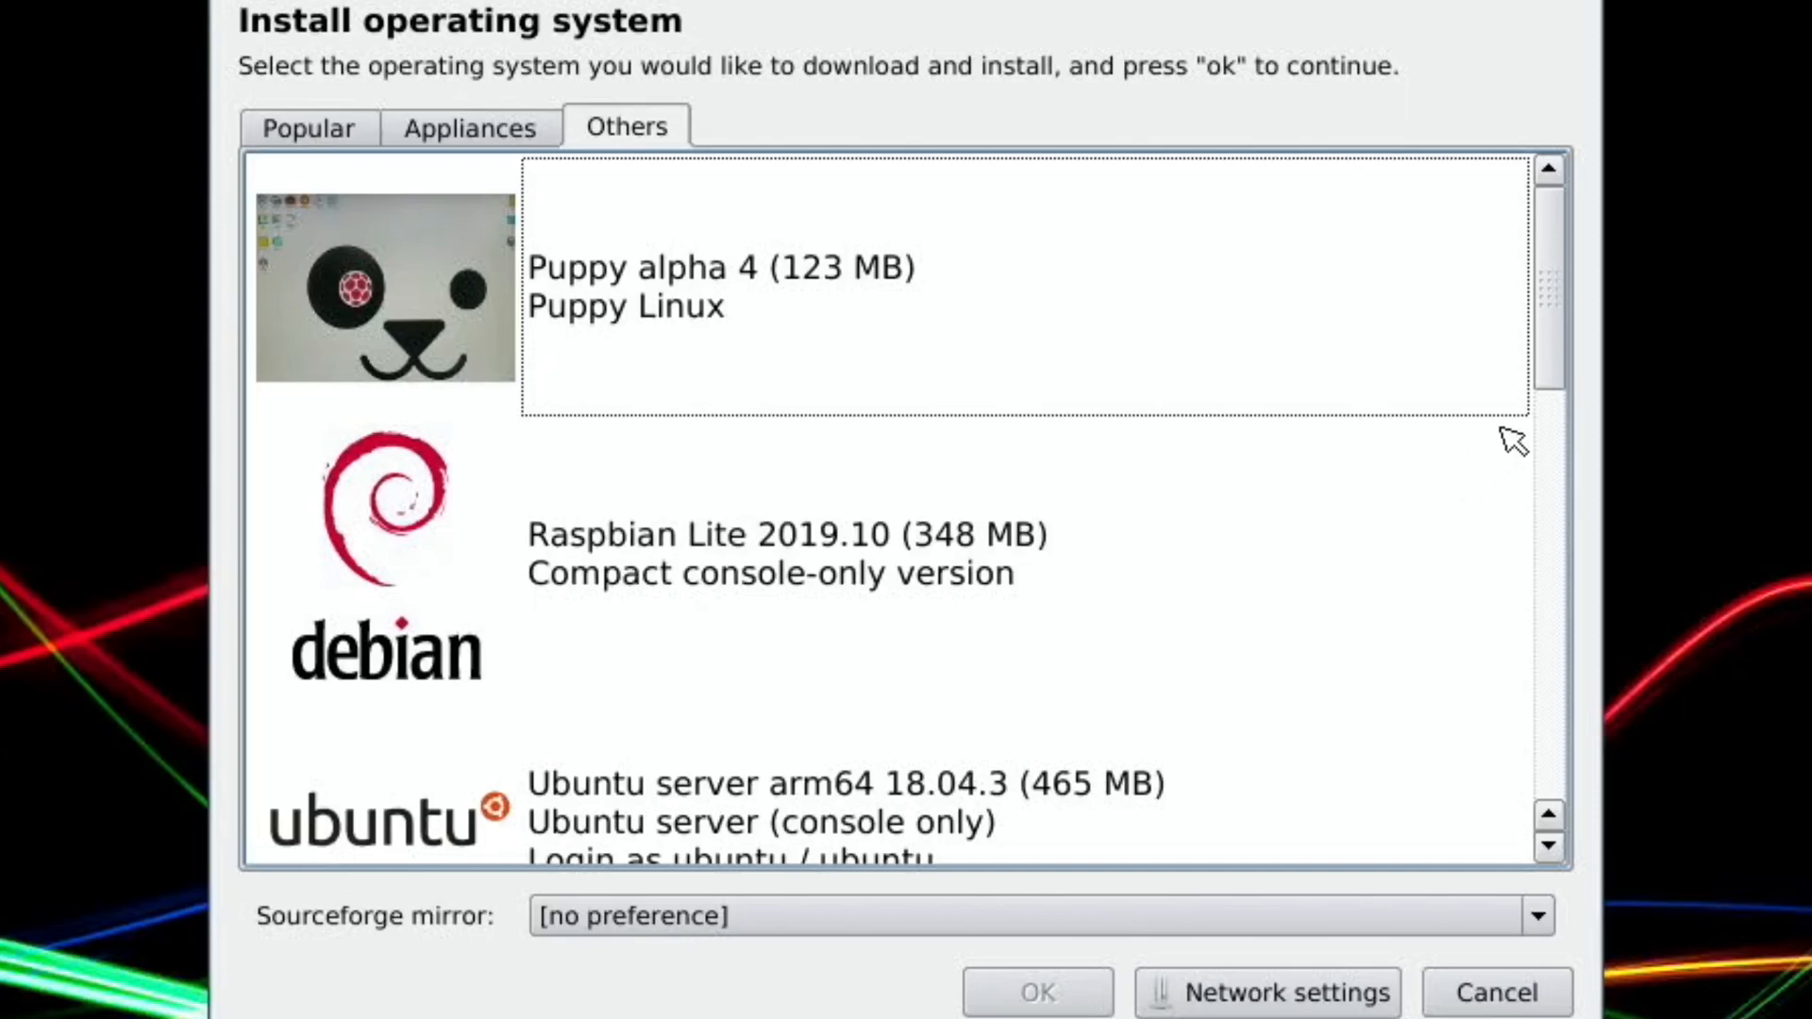
scroll(down, 3)
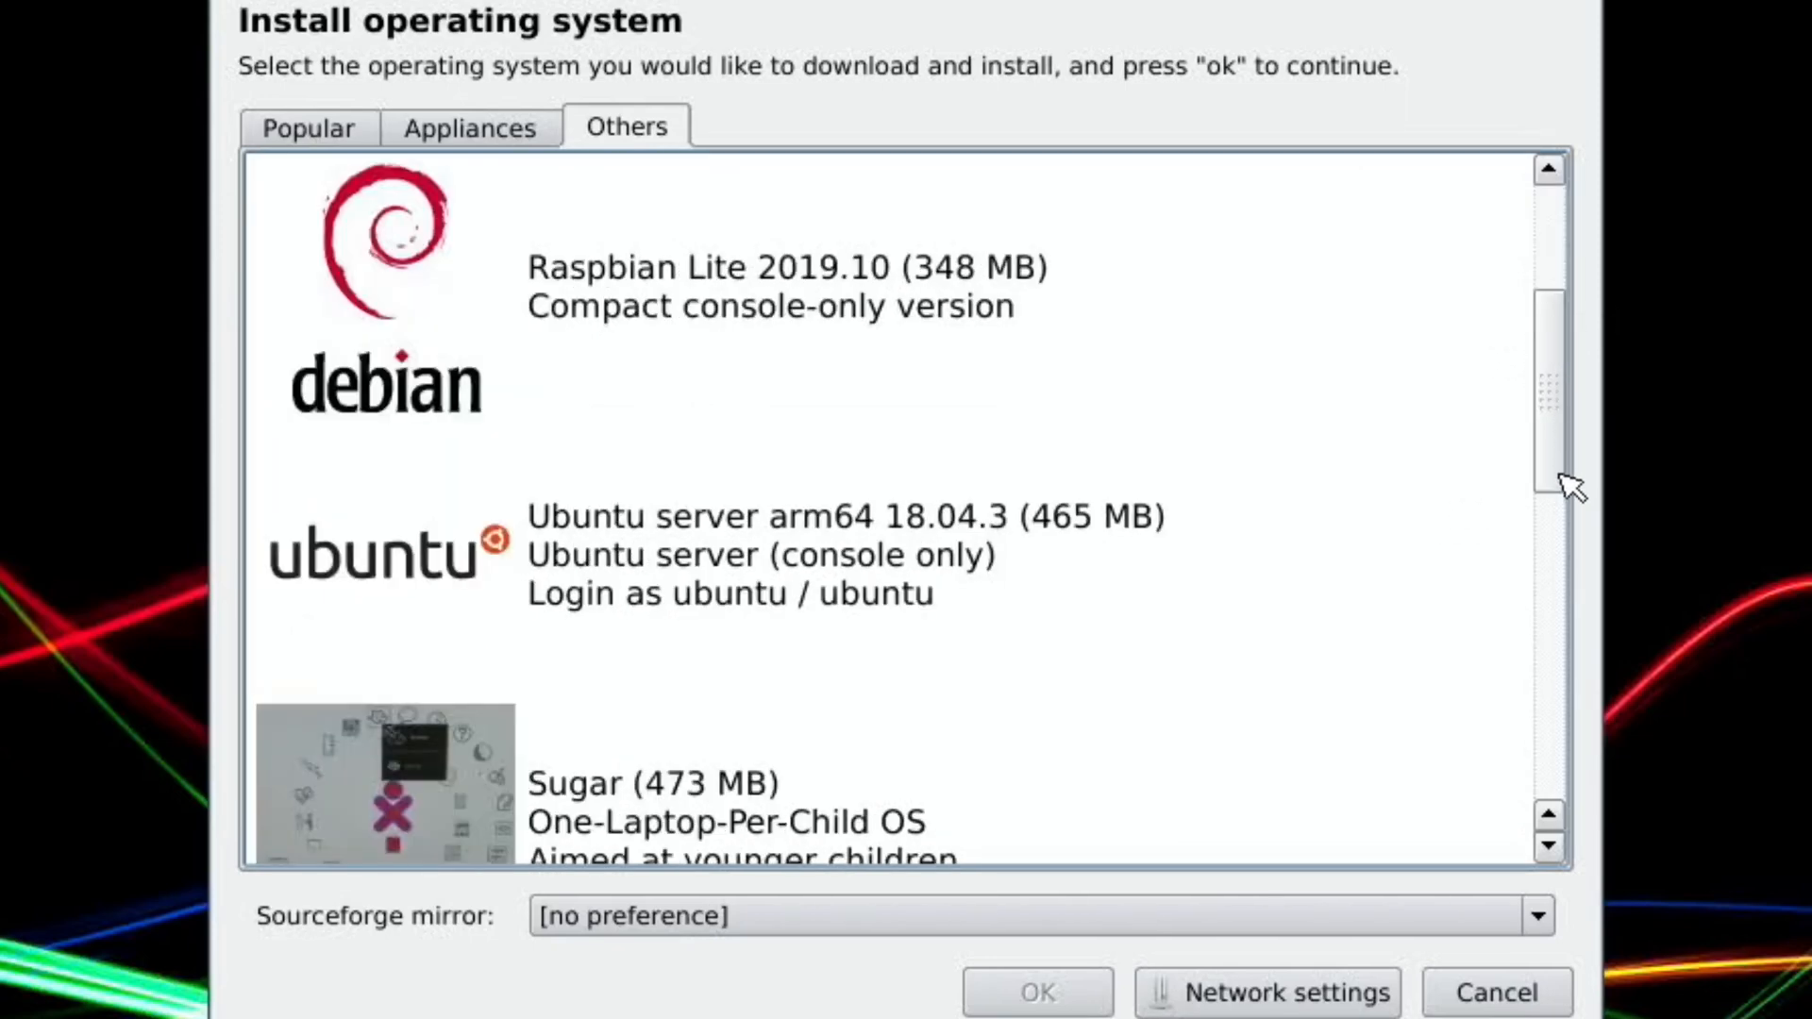
mouse_move(1530, 456)
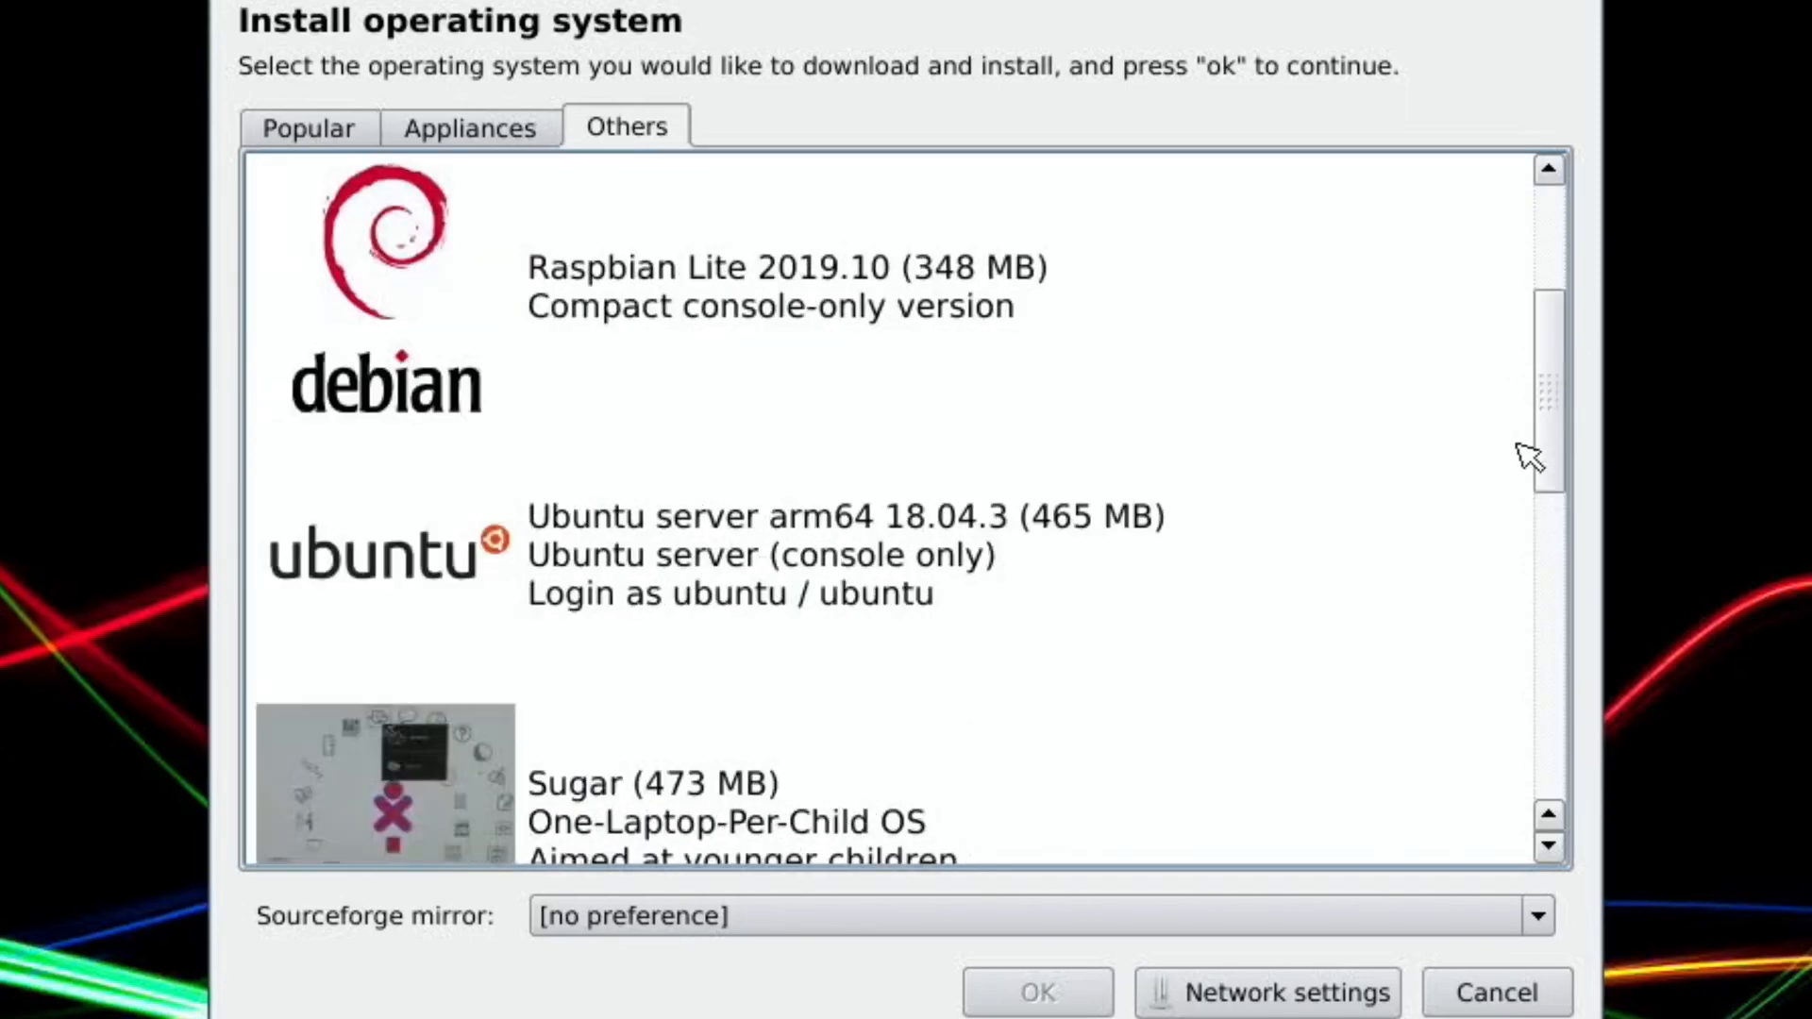